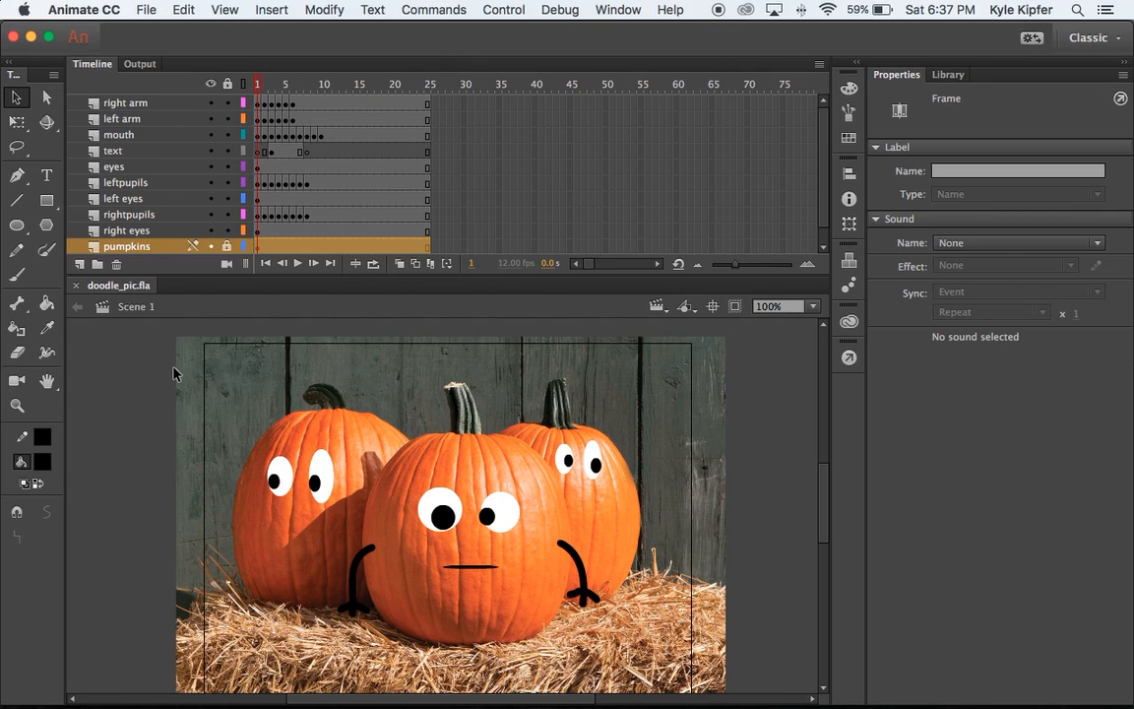
pyautogui.moveTo(451, 482)
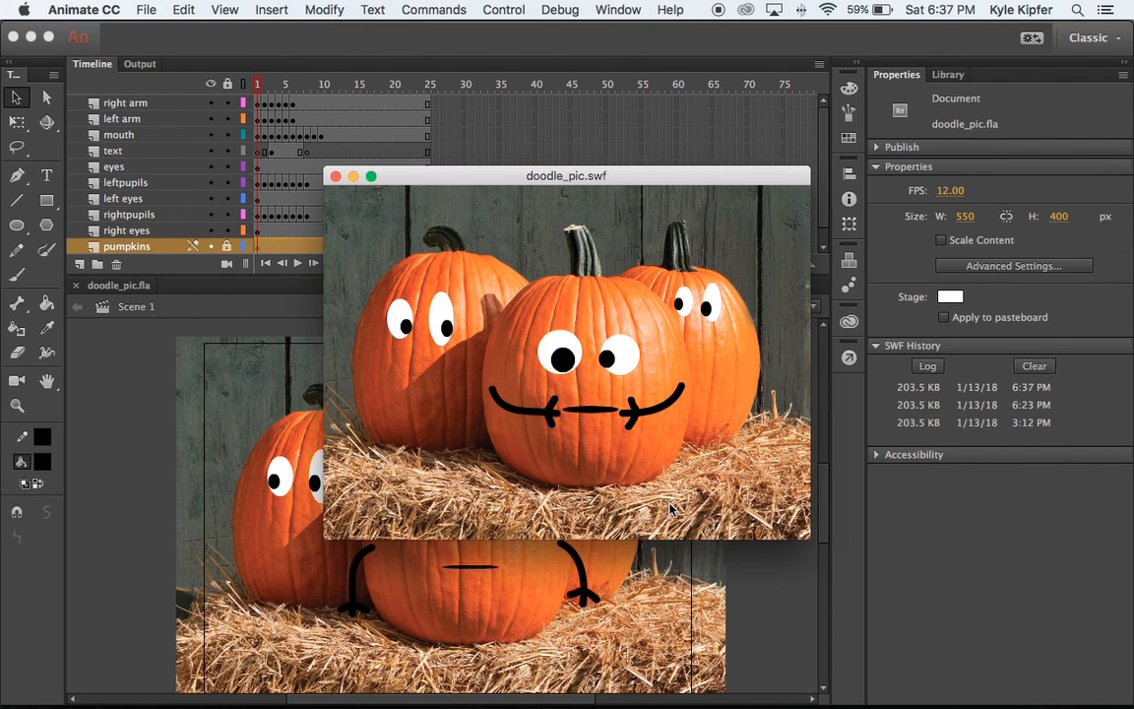
pyautogui.moveTo(502, 421)
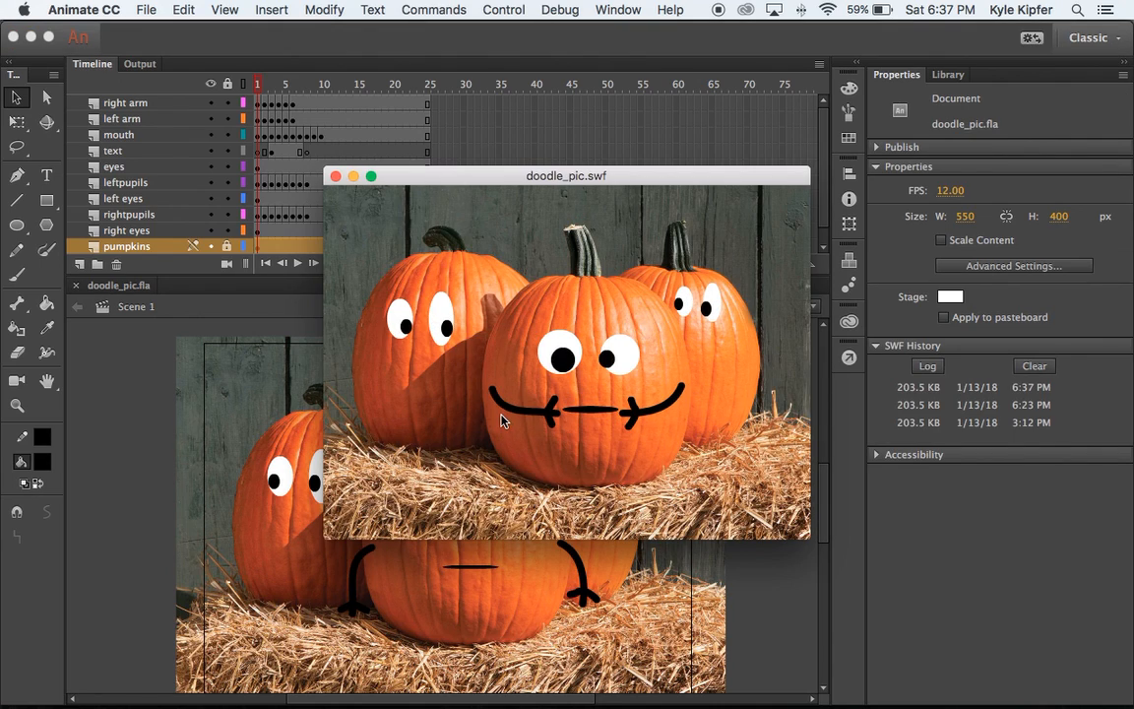
pyautogui.moveTo(576, 433)
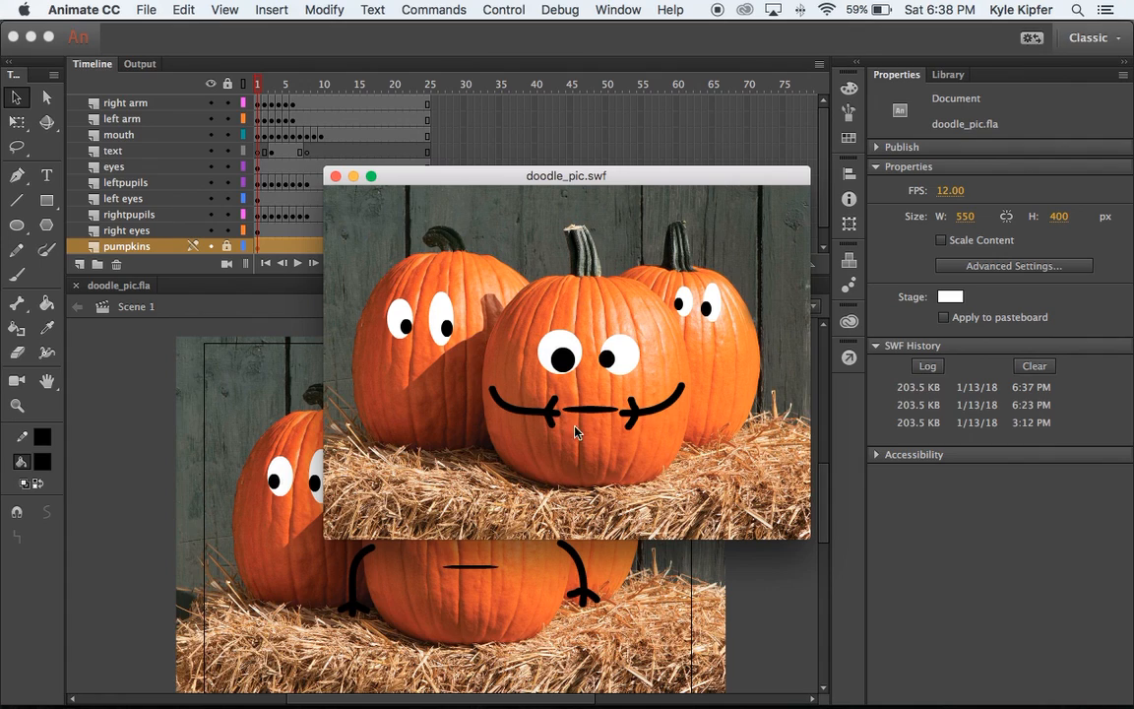
pyautogui.moveTo(524, 420)
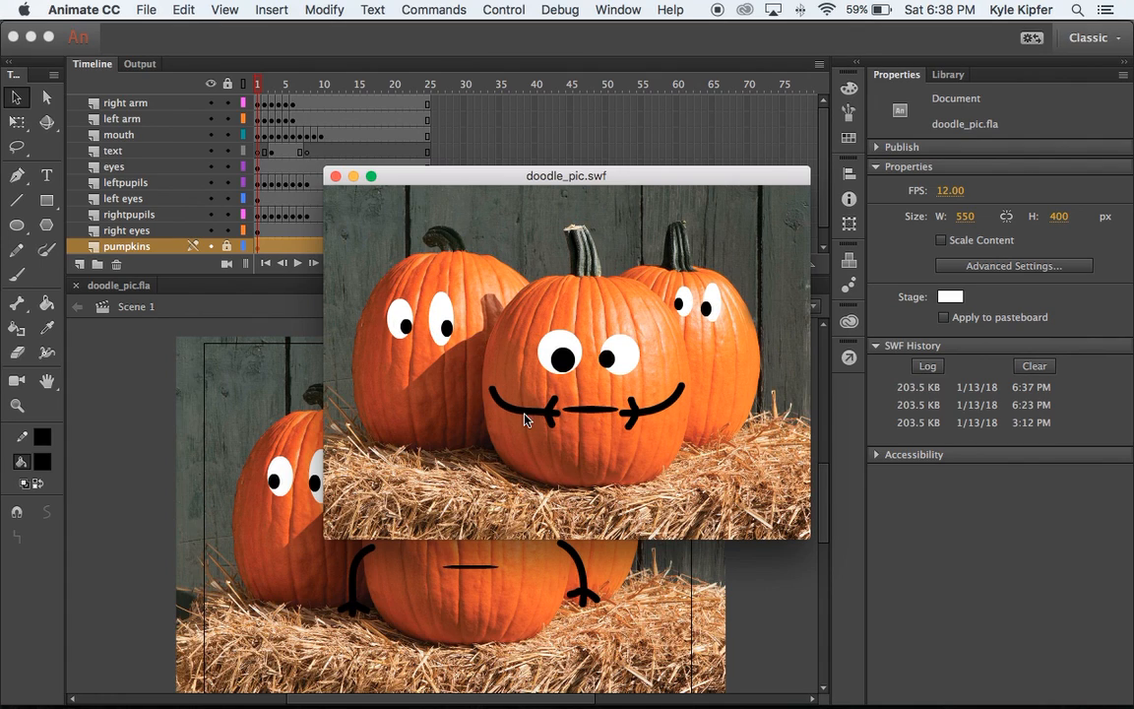
pyautogui.moveTo(697, 417)
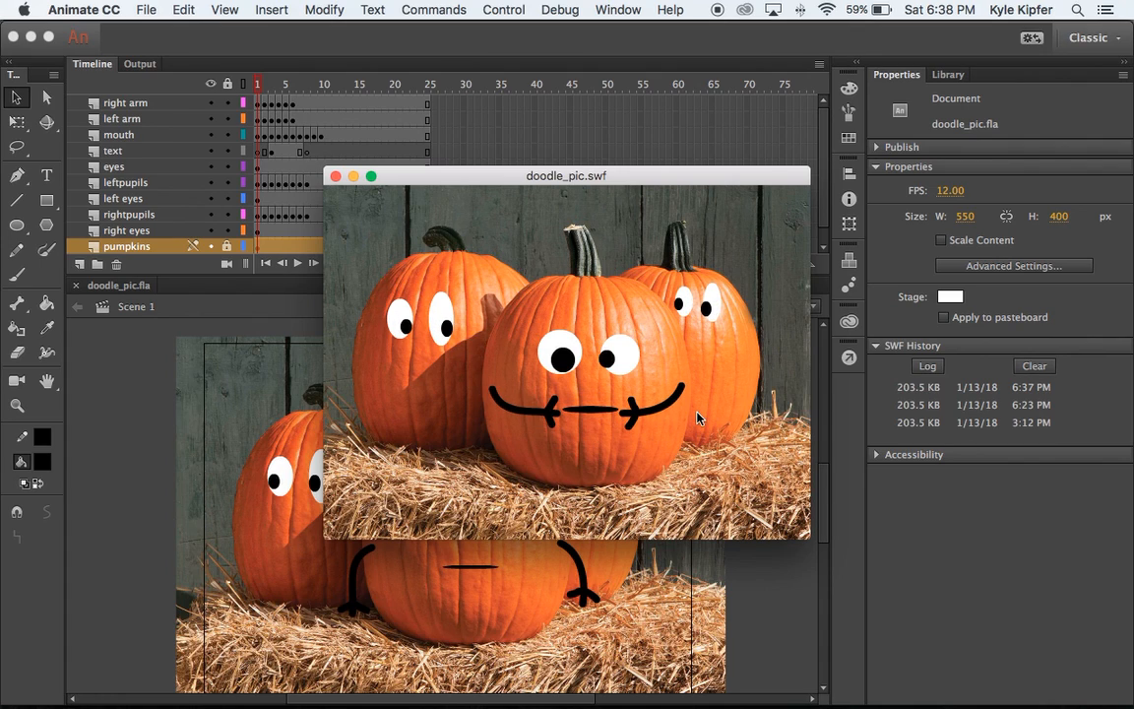
pyautogui.moveTo(487, 254)
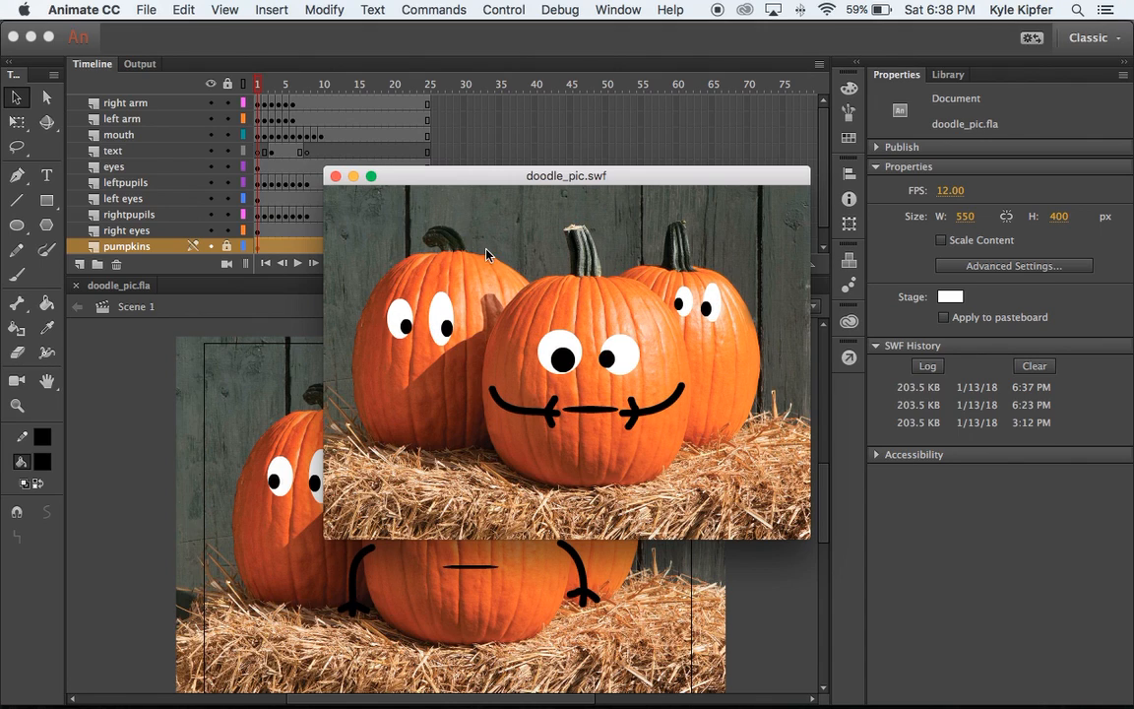
# Create a new blank ActionScript 3.0 document at 550×400, 24 fps.
pyautogui.click(335, 176)
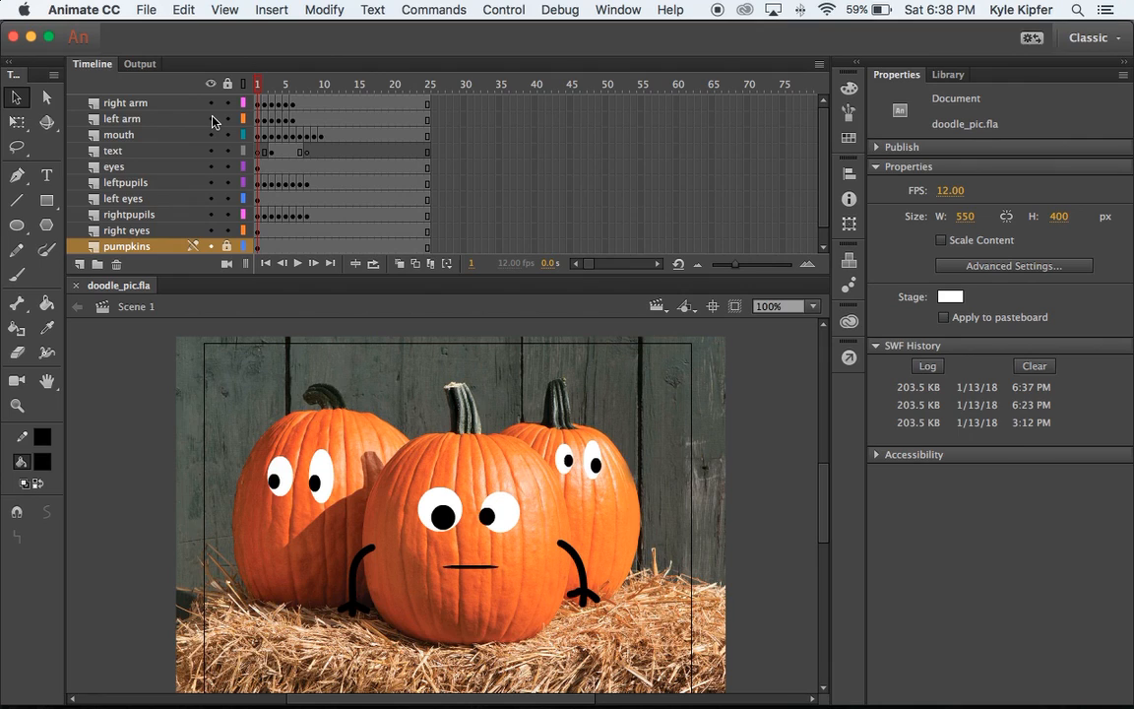
pyautogui.click(146, 10)
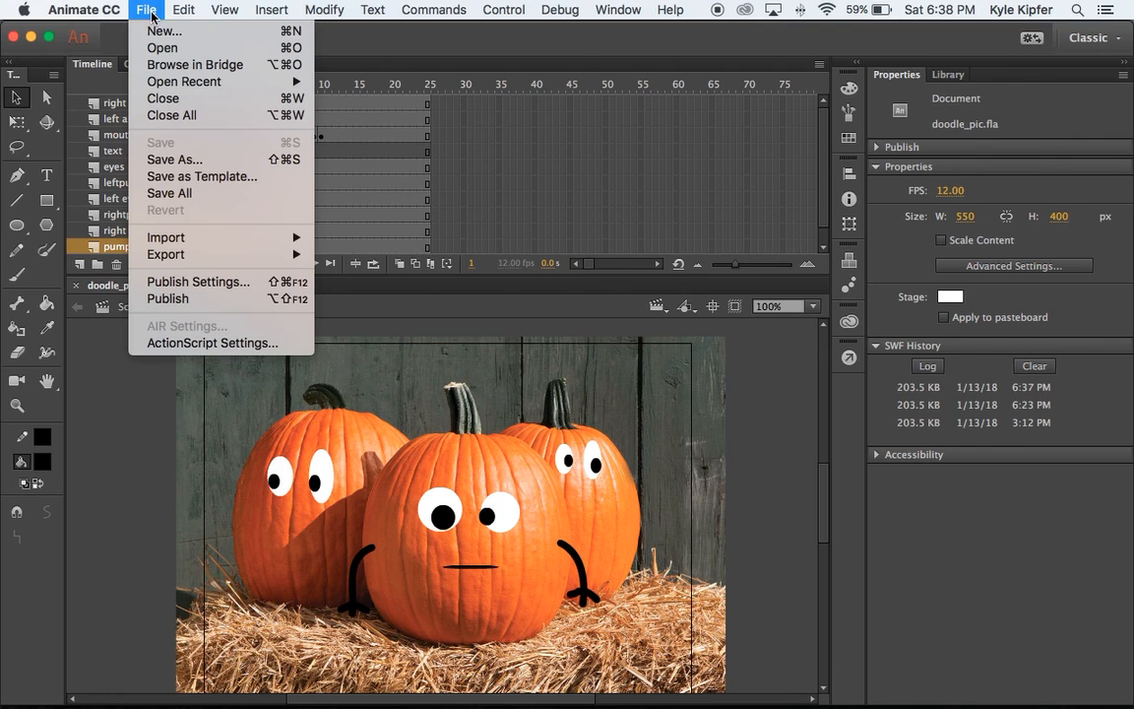
pyautogui.click(662, 519)
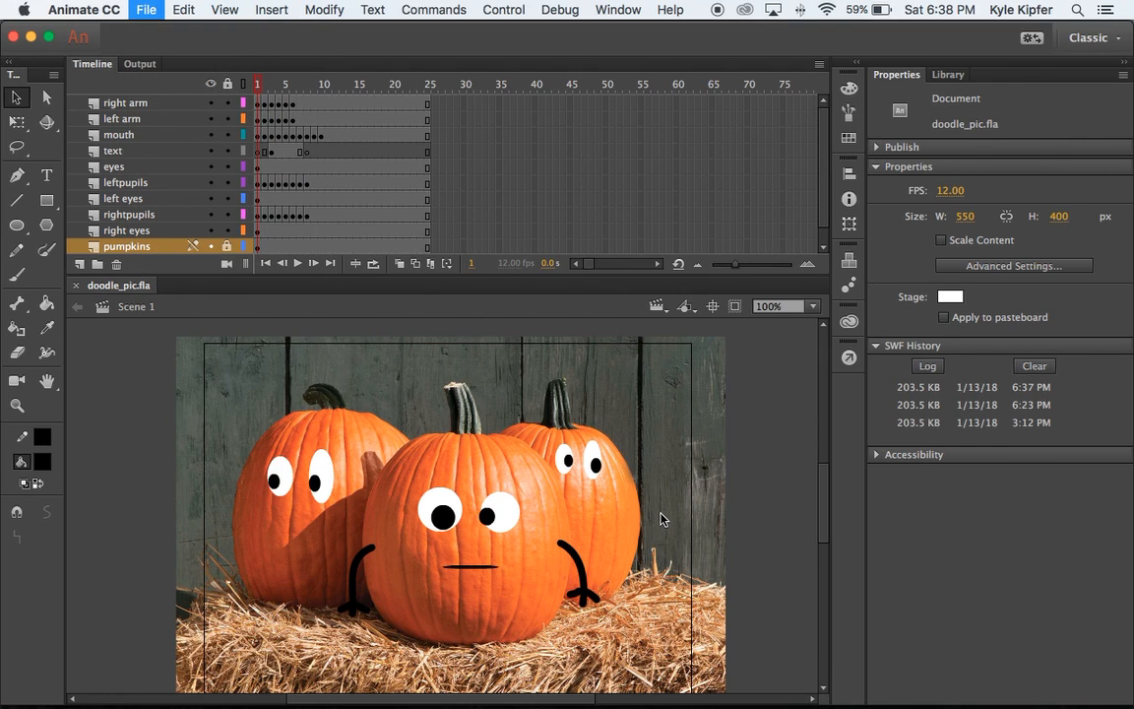
pyautogui.click(146, 9)
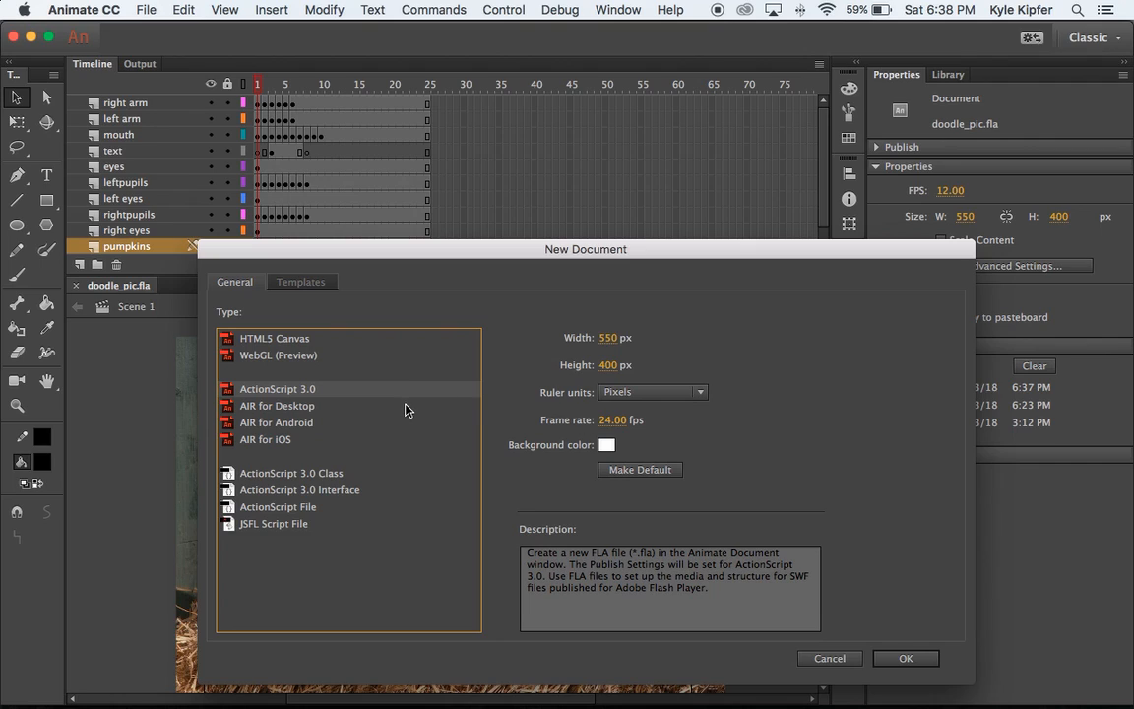
pyautogui.moveTo(961, 675)
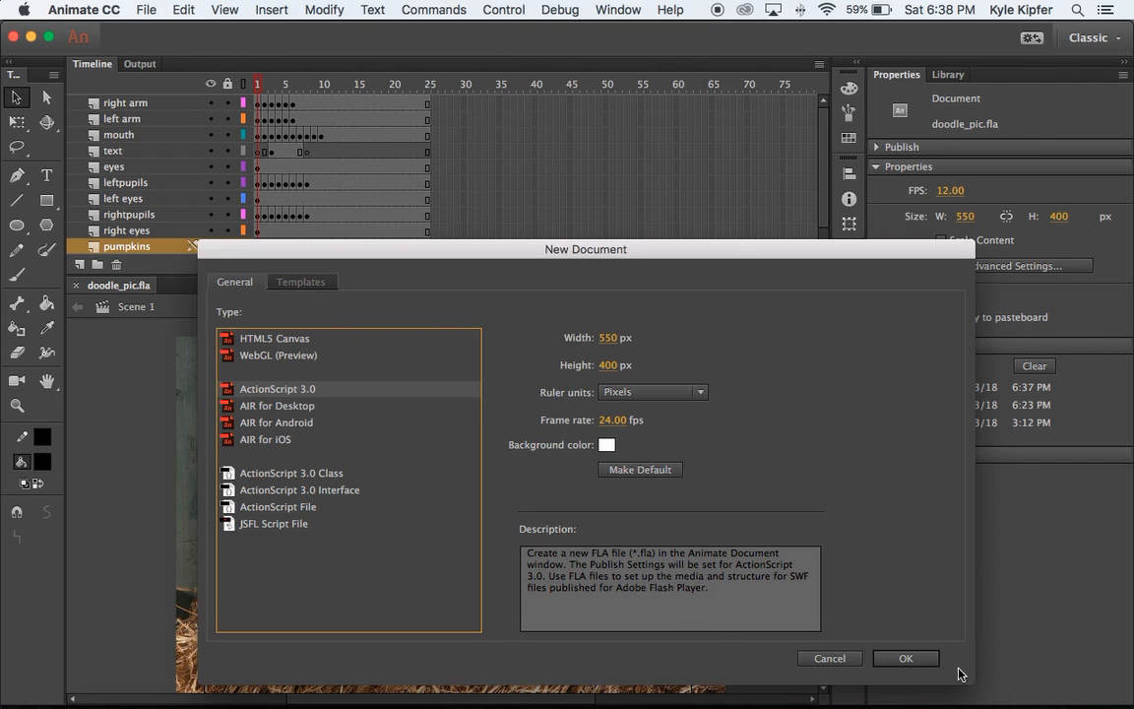
pyautogui.click(904, 657)
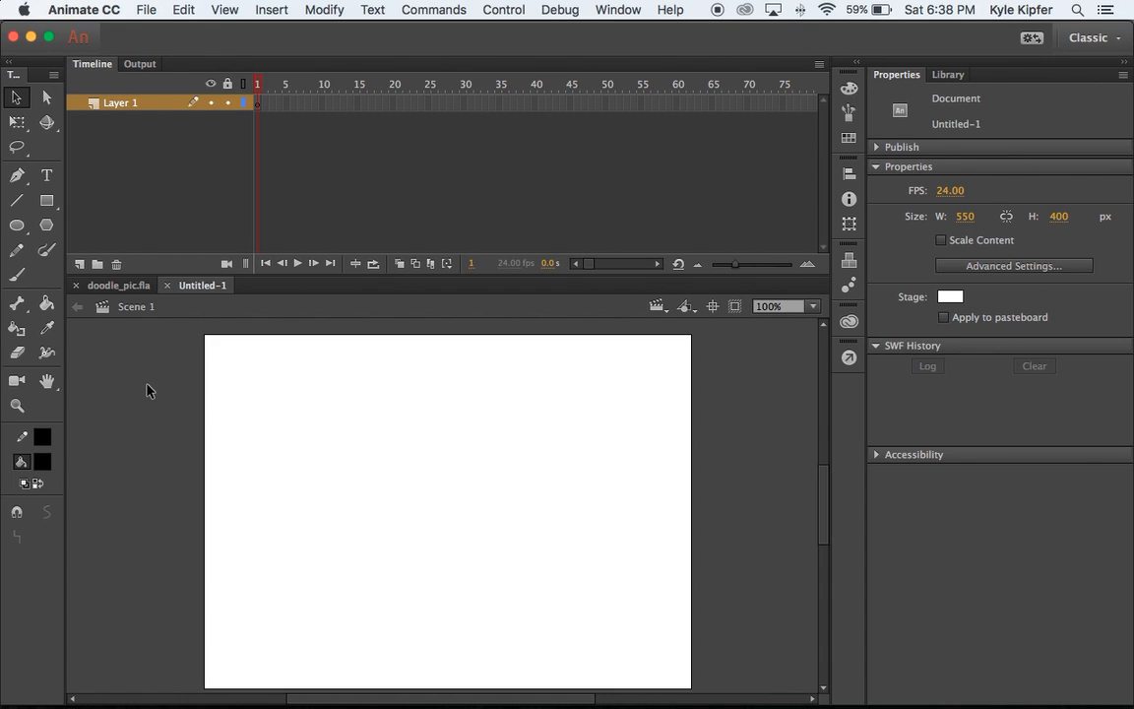
# Copy the photo of two red apples from Chrome's Google Images results.
pyautogui.click(255, 675)
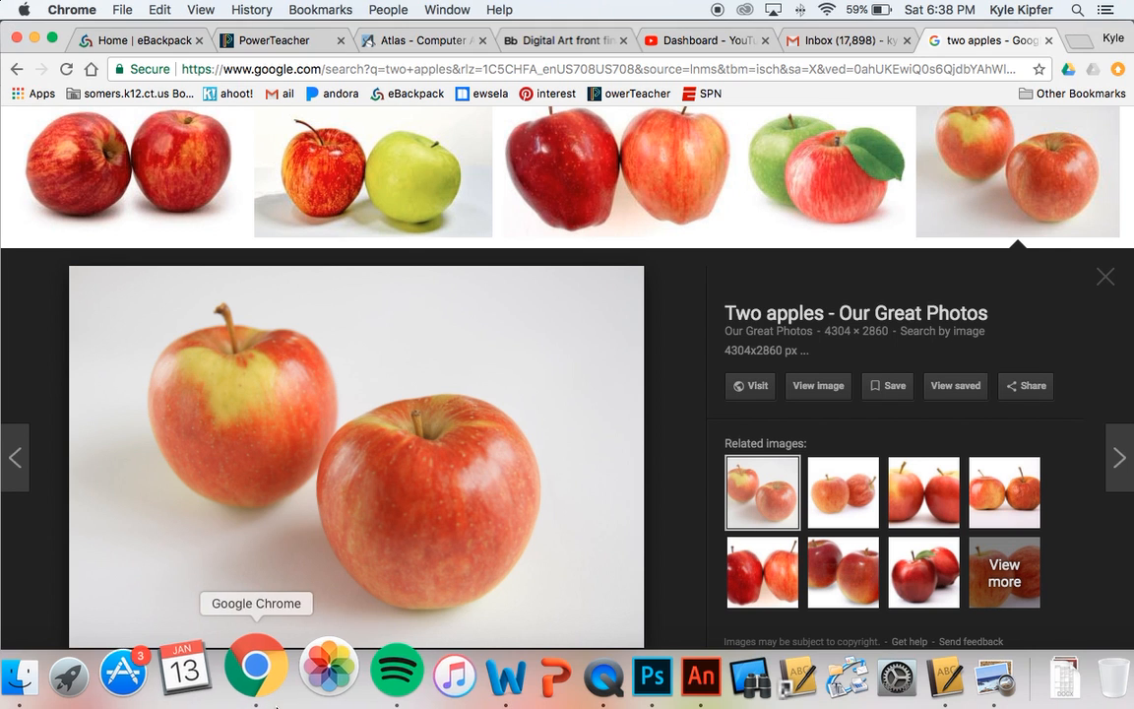
pyautogui.click(346, 442)
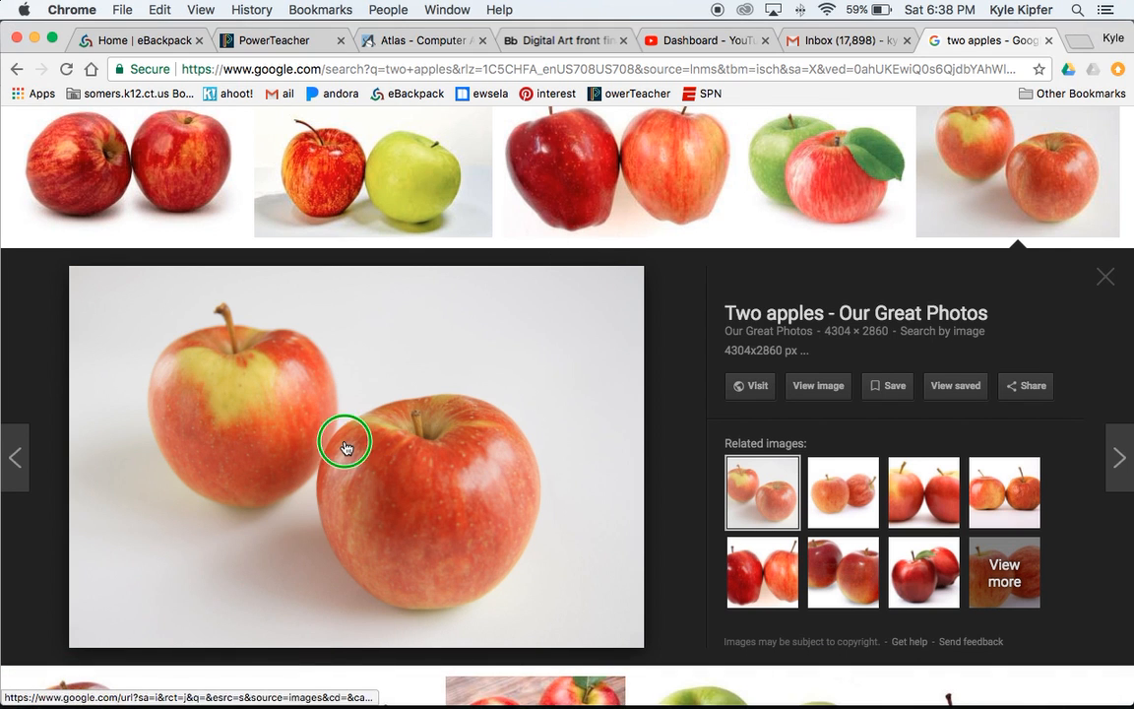
pyautogui.rightClick(345, 445)
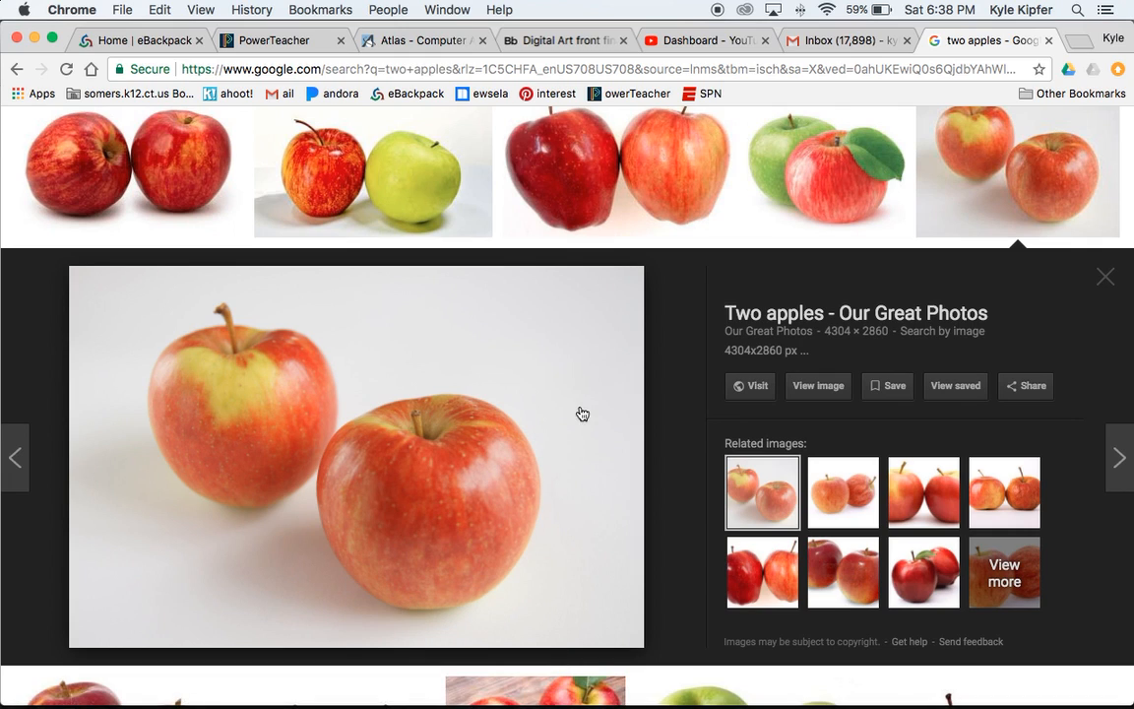
pyautogui.moveTo(593, 666)
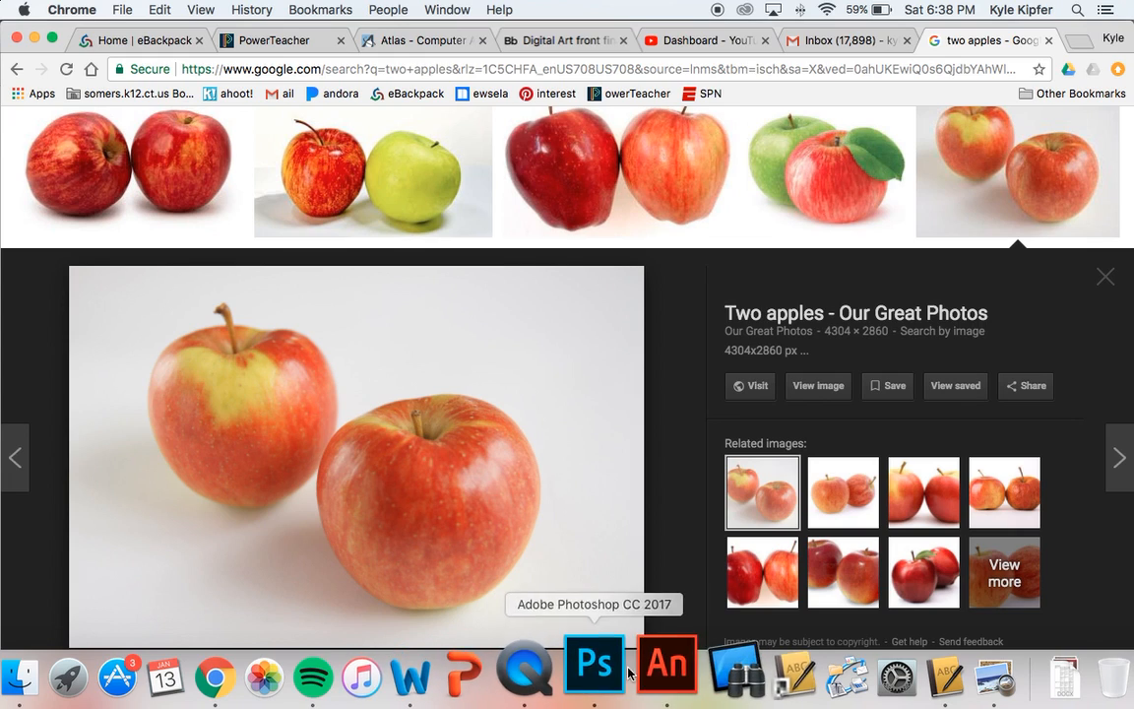
# Paste the two-apples photo into the Animate document and scale it to cover the stage.
pyautogui.click(666, 662)
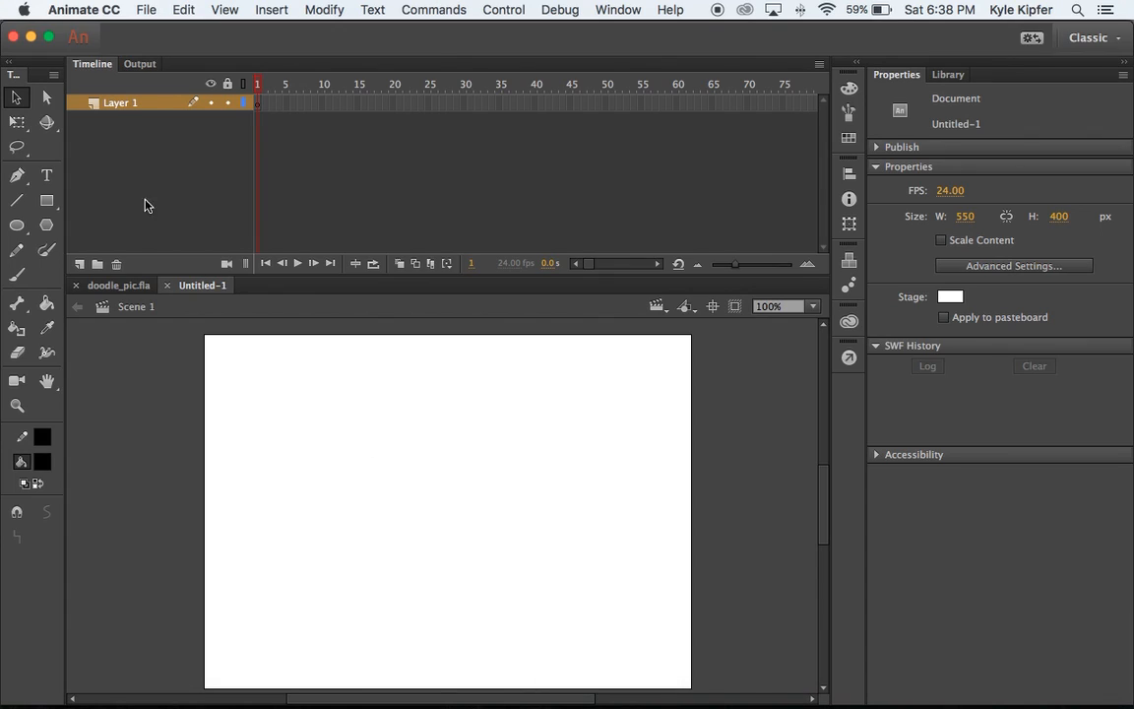
pyautogui.click(146, 10)
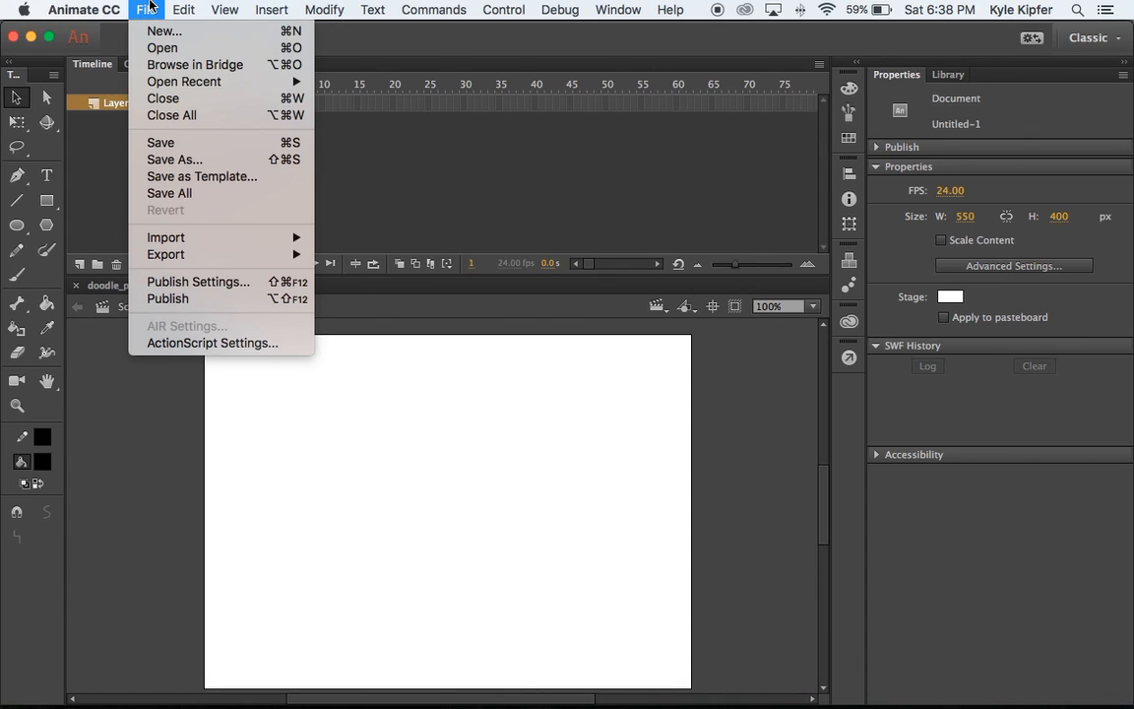
pyautogui.click(183, 9)
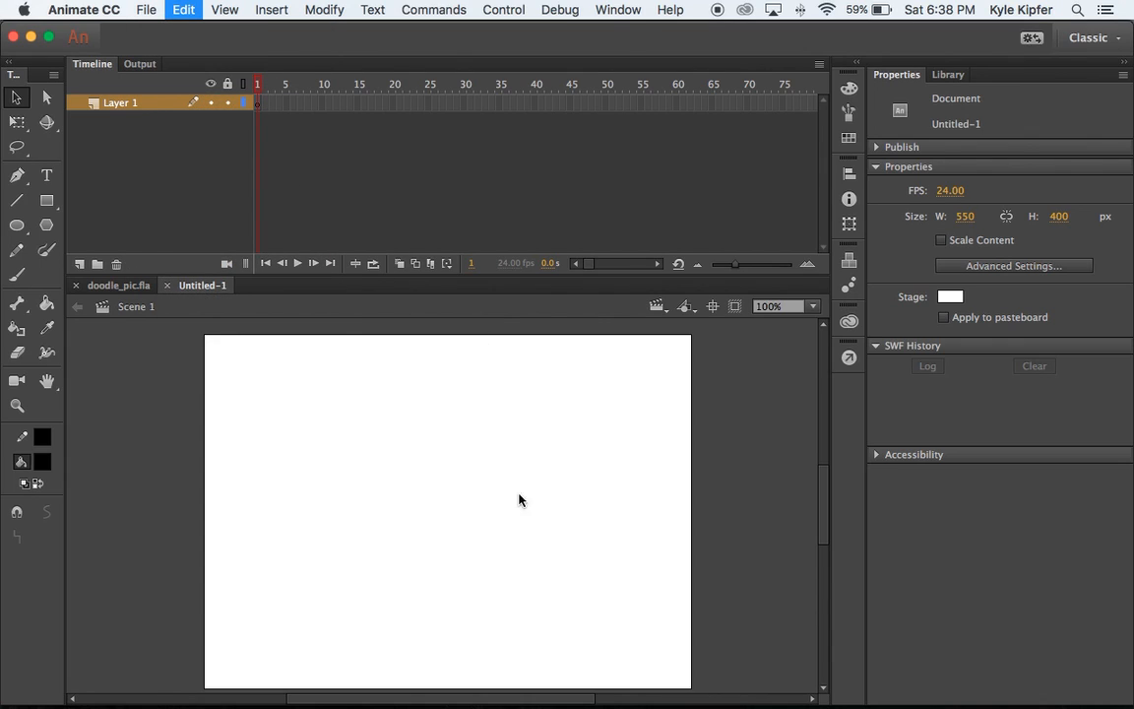
pyautogui.moveTo(510, 525)
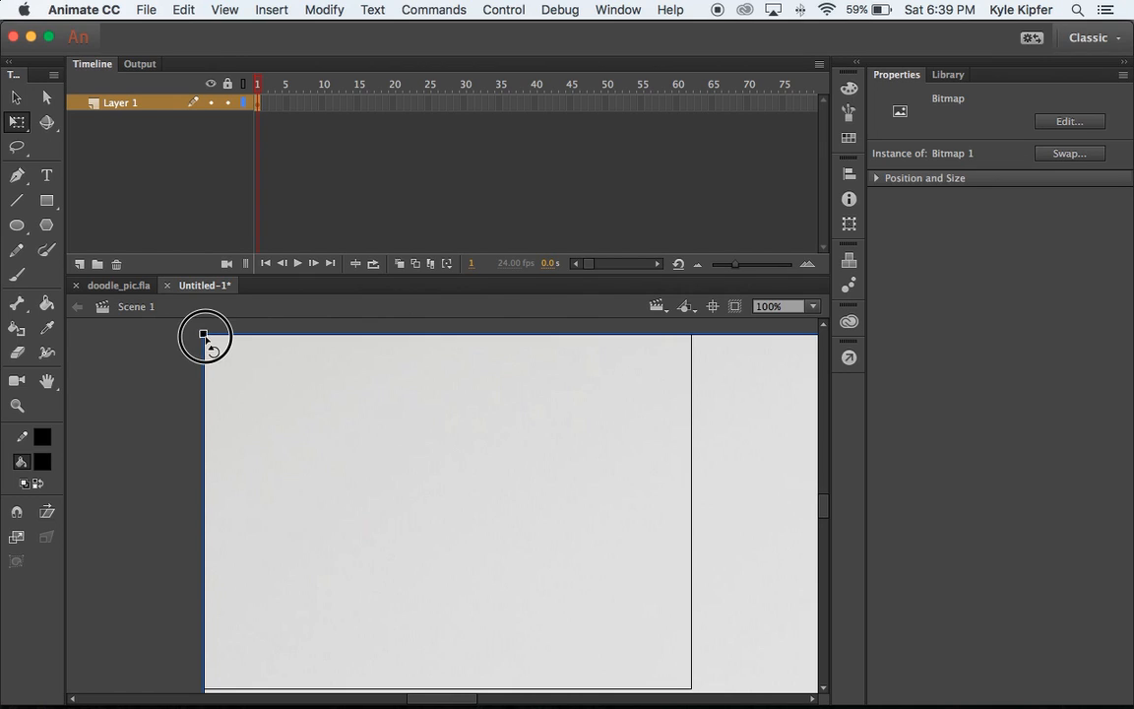
pyautogui.moveTo(205, 335); pyautogui.dragTo(600, 555)
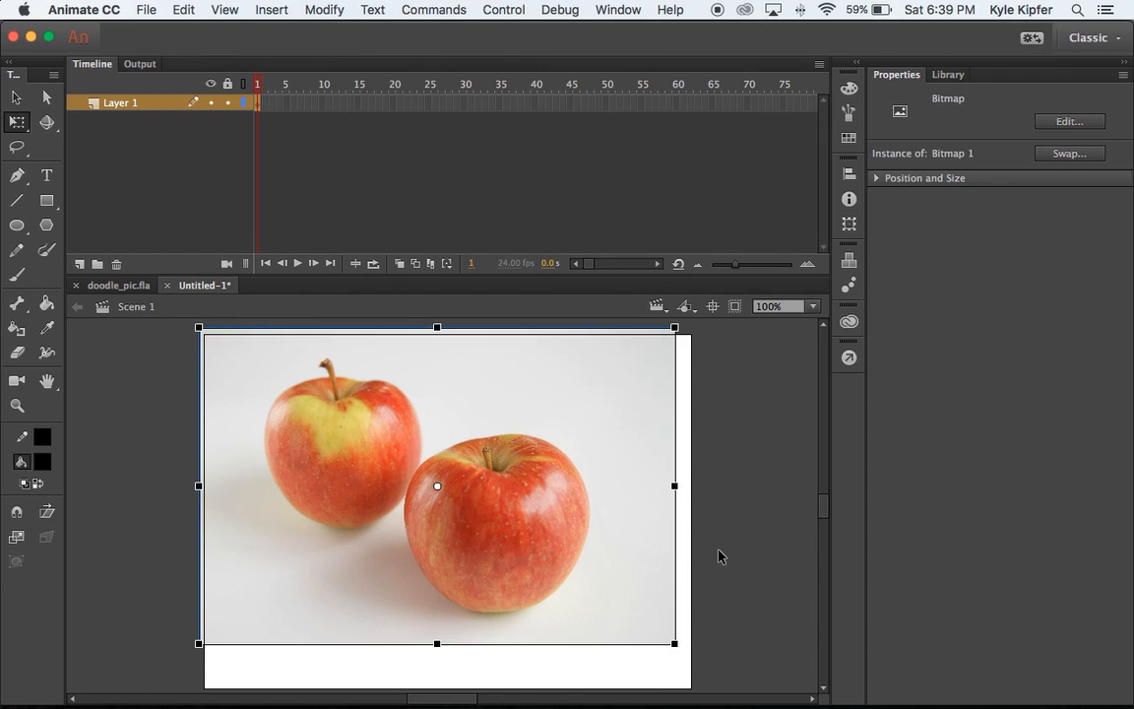
pyautogui.scroll(-3)
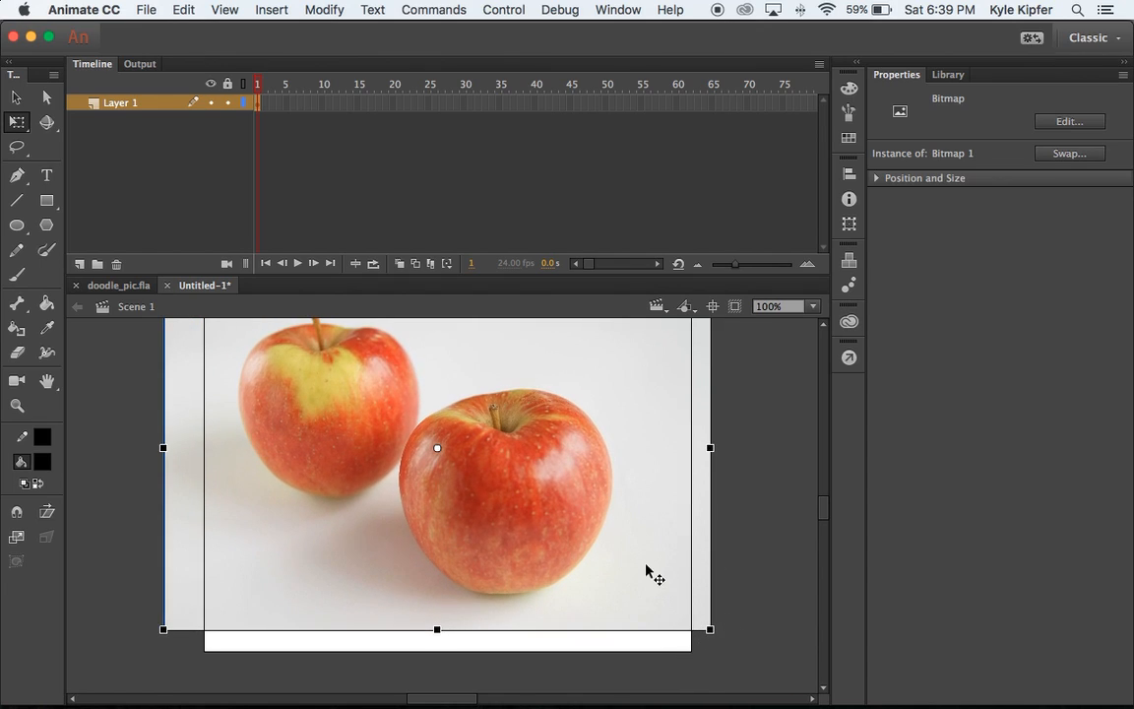
pyautogui.moveTo(654, 572); pyautogui.dragTo(645, 585)
pyautogui.write('p')
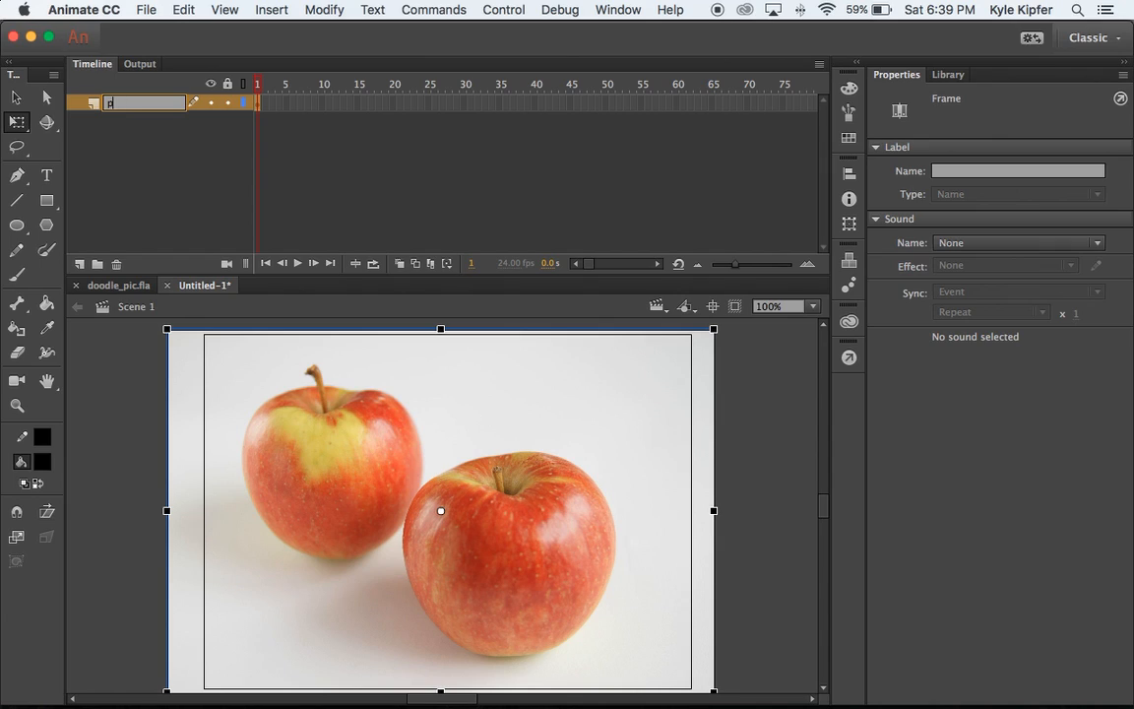
# Rename Layer 1 to 'applephoto'.
pyautogui.write('applephoto')
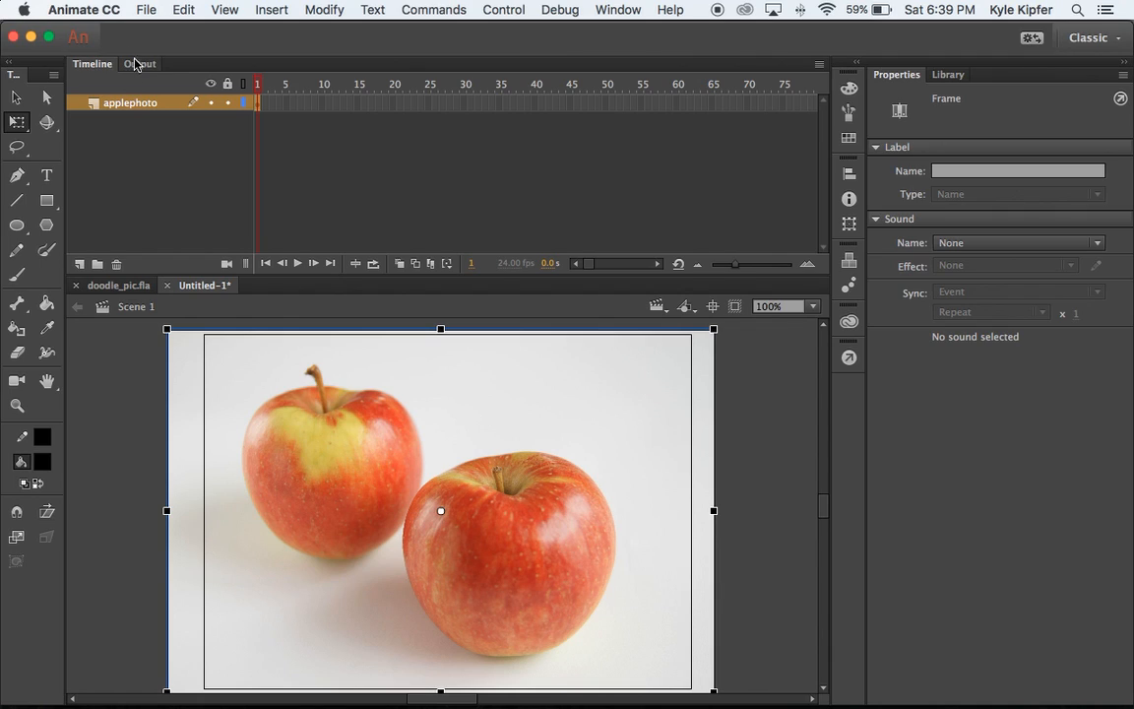
pyautogui.moveTo(79, 263)
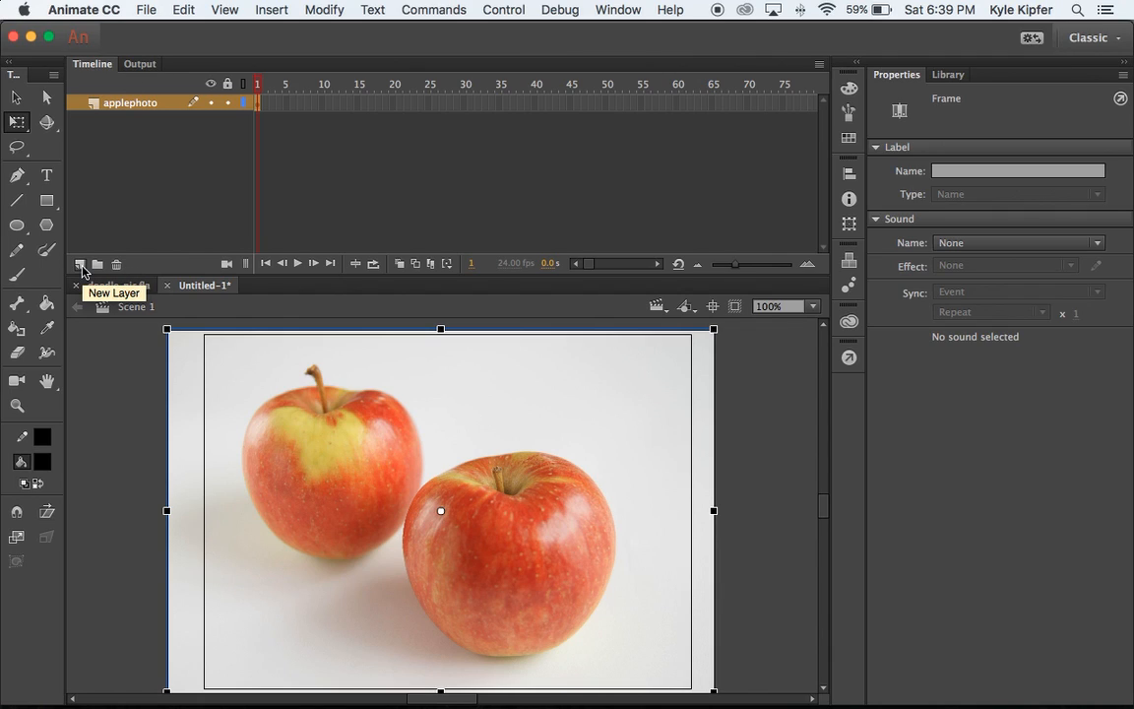
# Add two new layers and name them rightarm and leftarm.
pyautogui.click(80, 263)
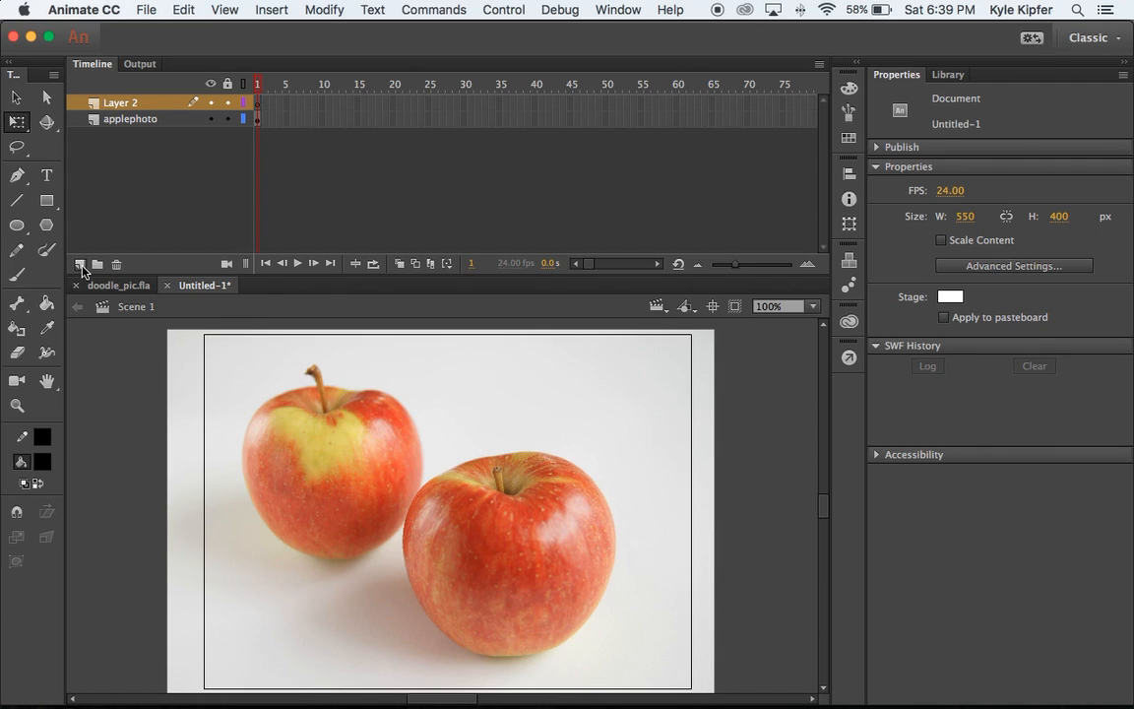
pyautogui.click(80, 262)
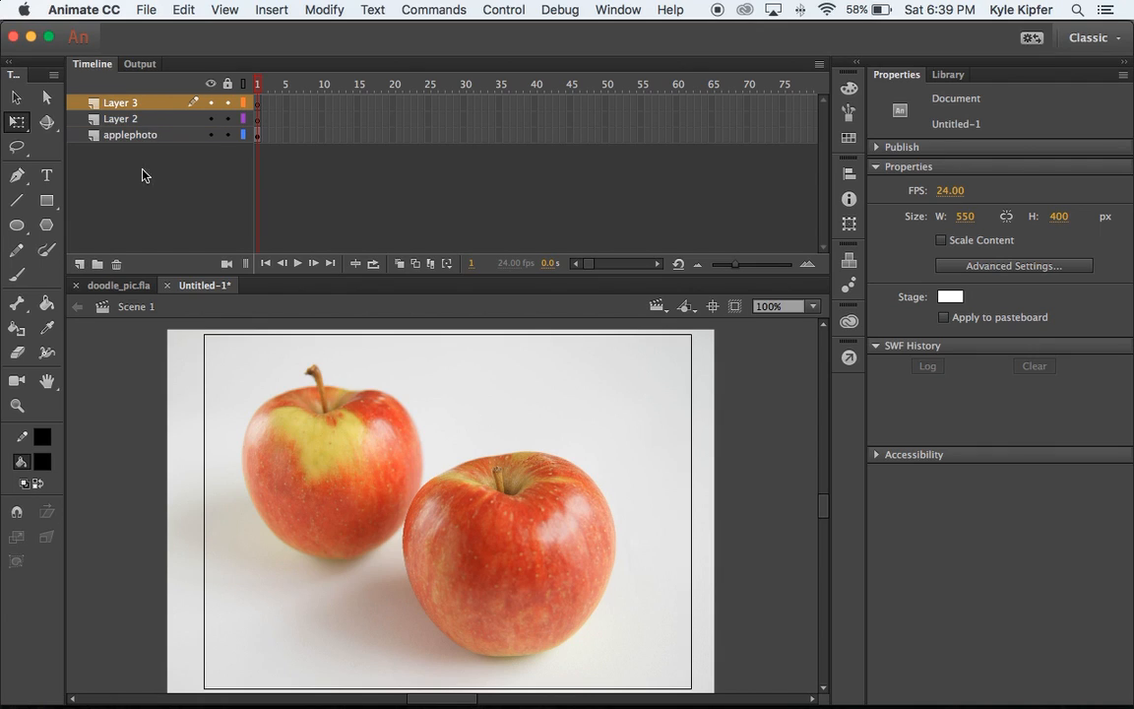
pyautogui.doubleClick(120, 103)
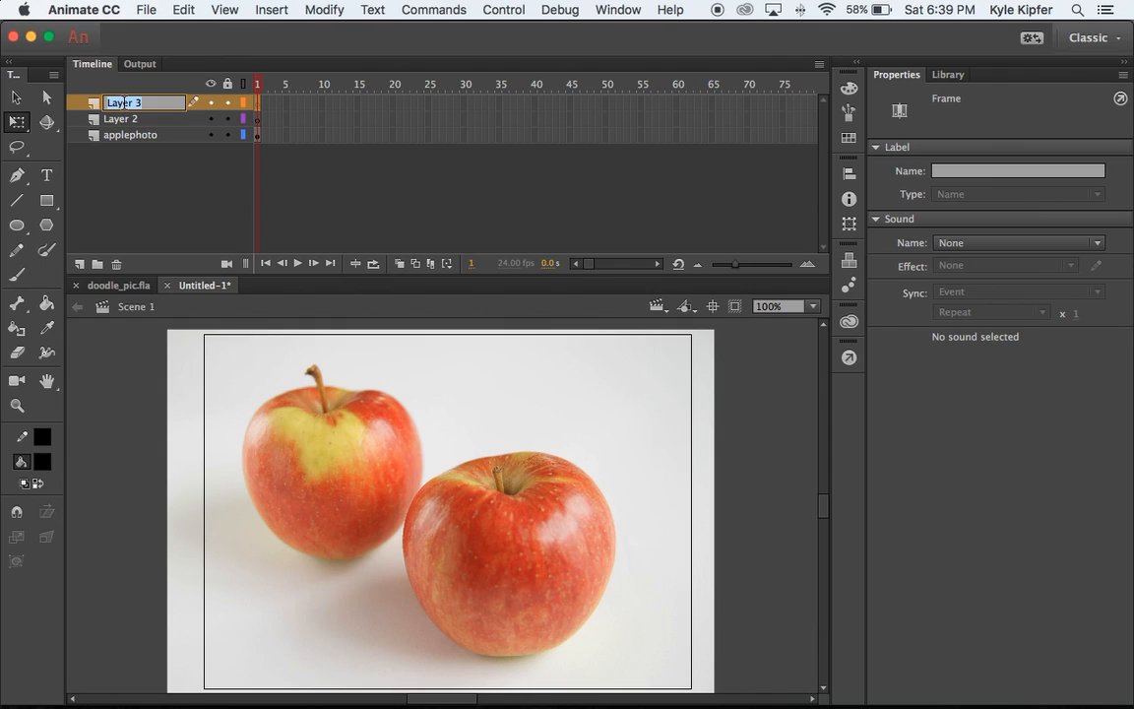
pyautogui.write('rightarm')
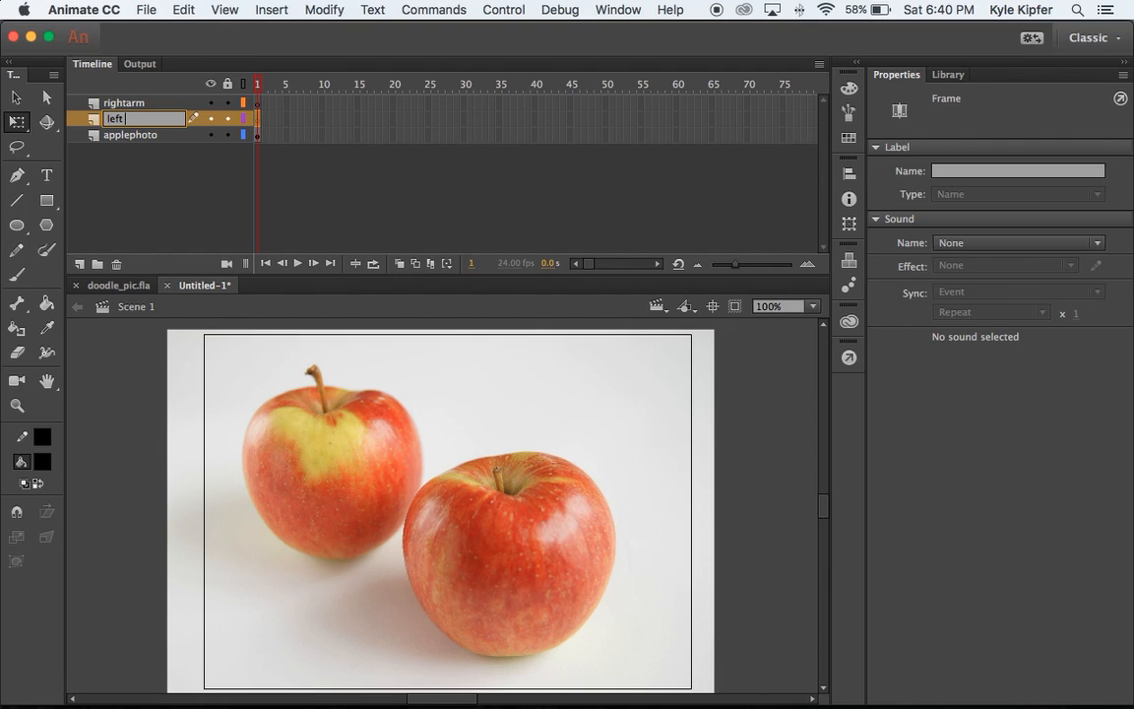
pyautogui.write('leftarm')
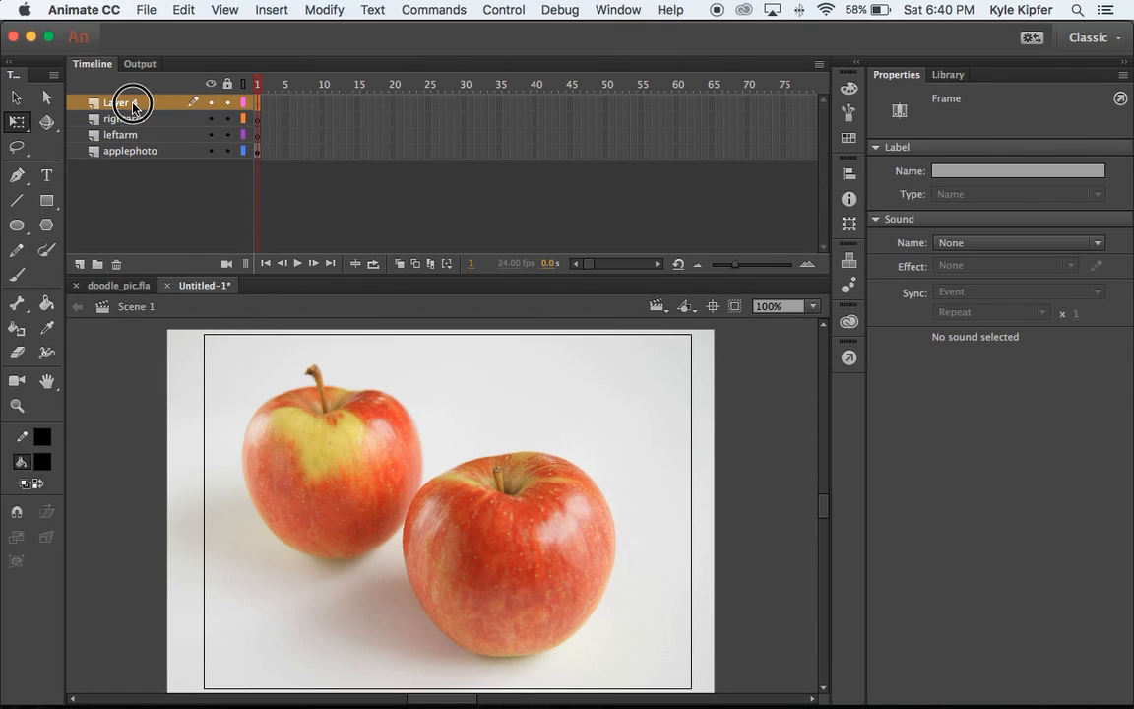
# Name the next layers righteyes and rightpupils.
pyautogui.doubleClick(128, 103)
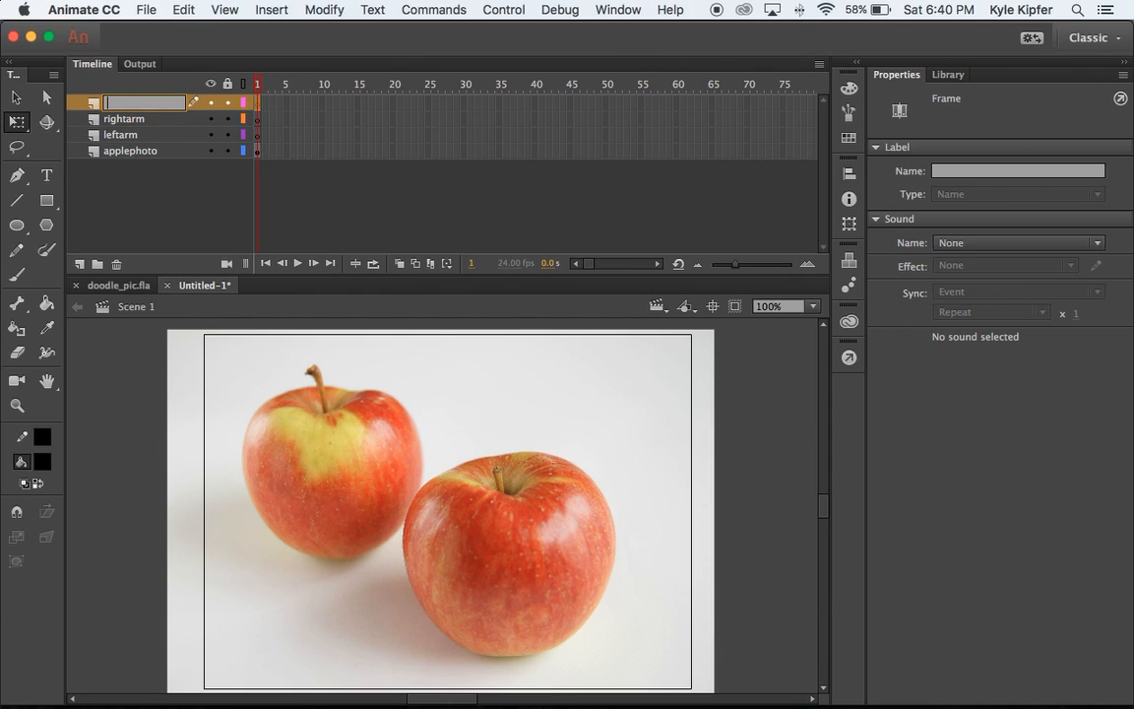
pyautogui.write('rig')
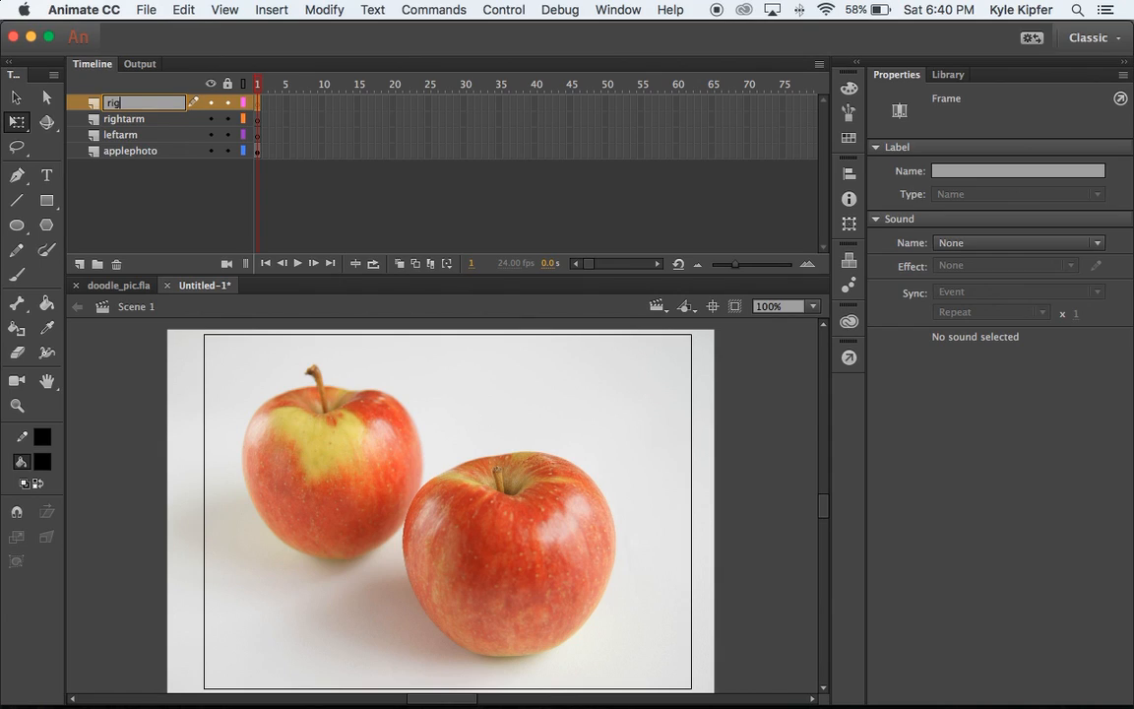
pyautogui.write('righteyes')
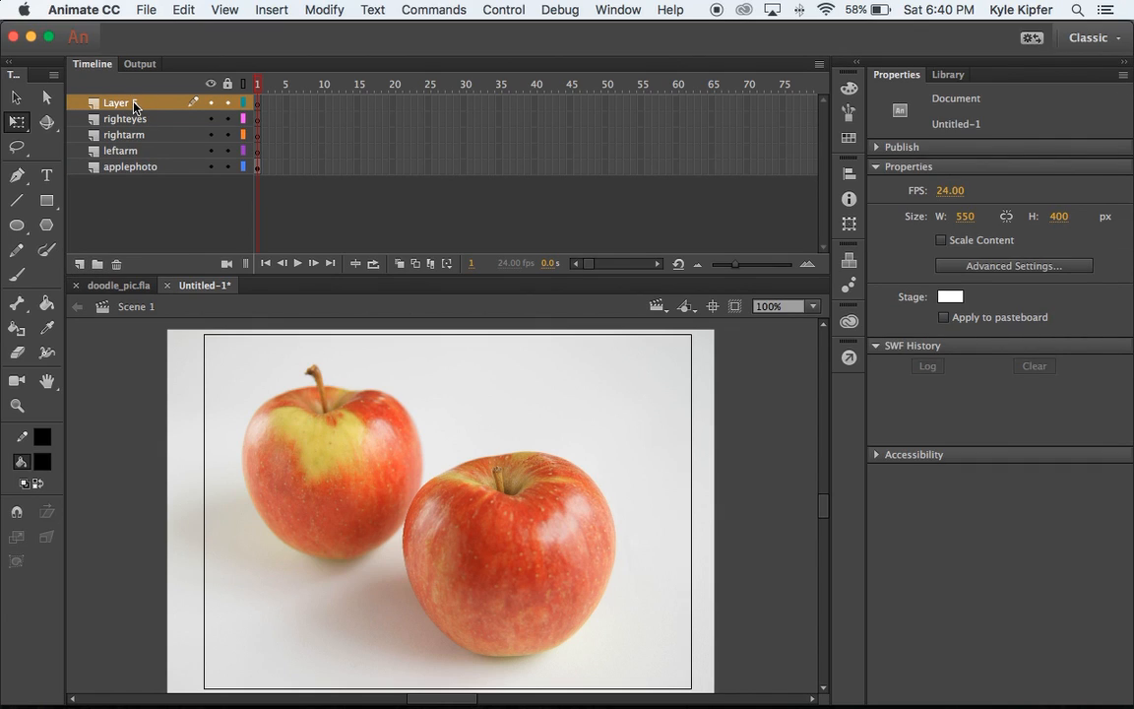
pyautogui.doubleClick(115, 103)
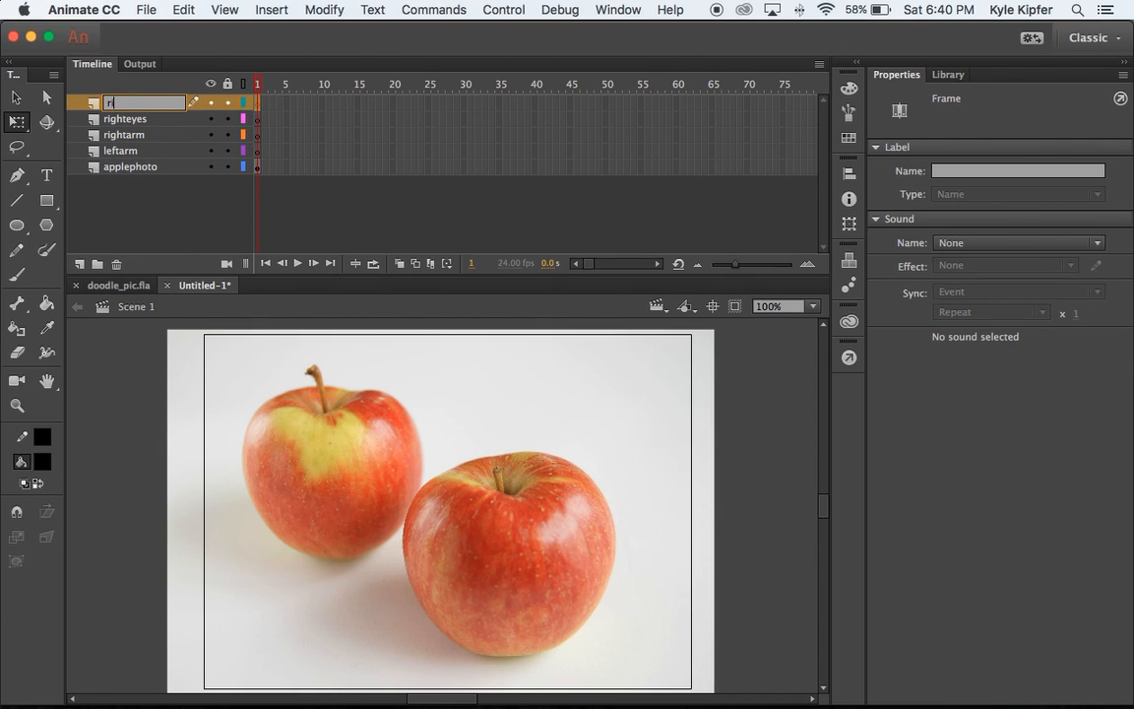
pyautogui.write('ightpupils')
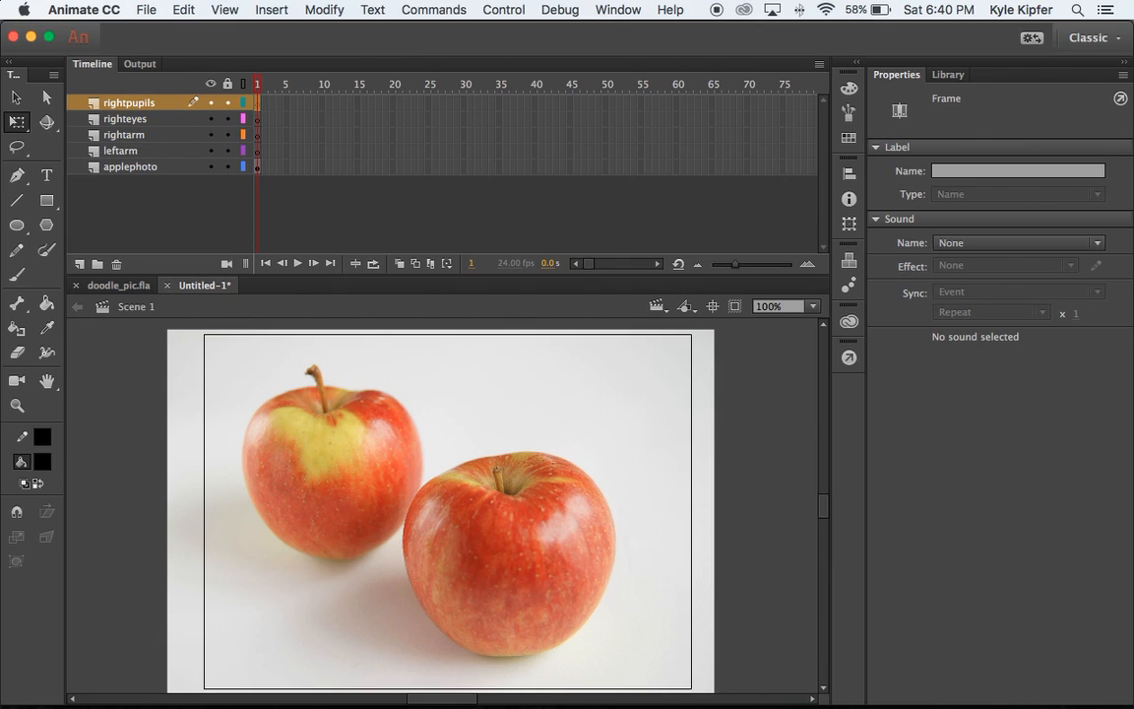
pyautogui.moveTo(173, 126)
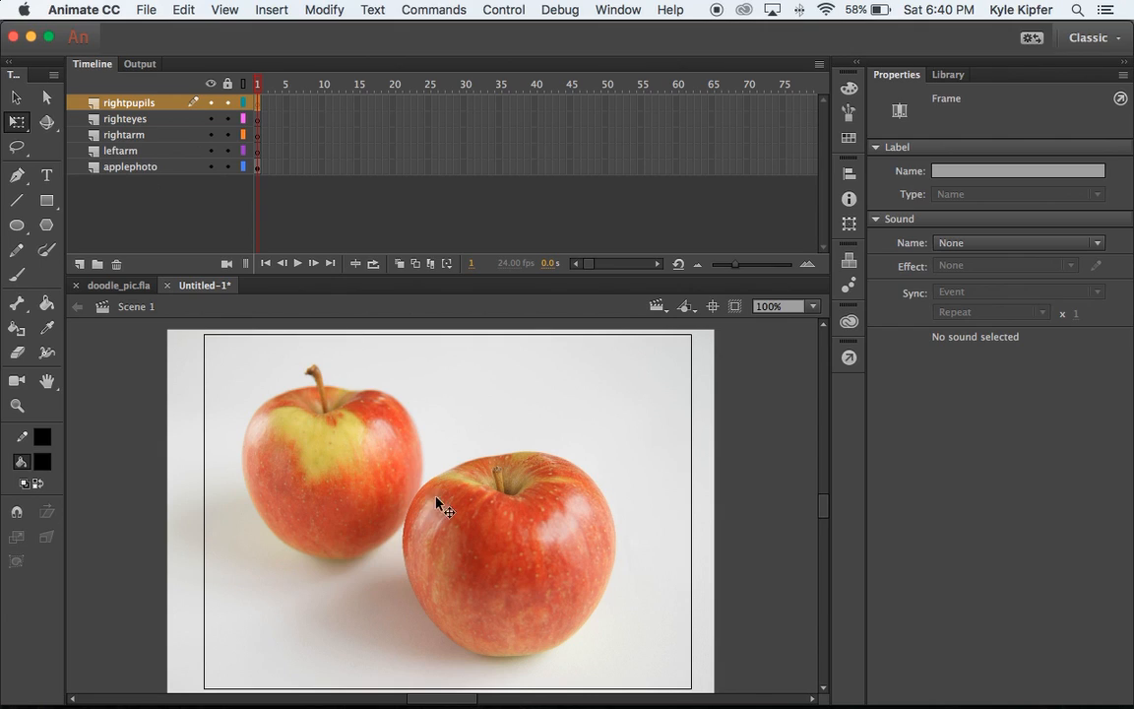
pyautogui.moveTo(330, 352)
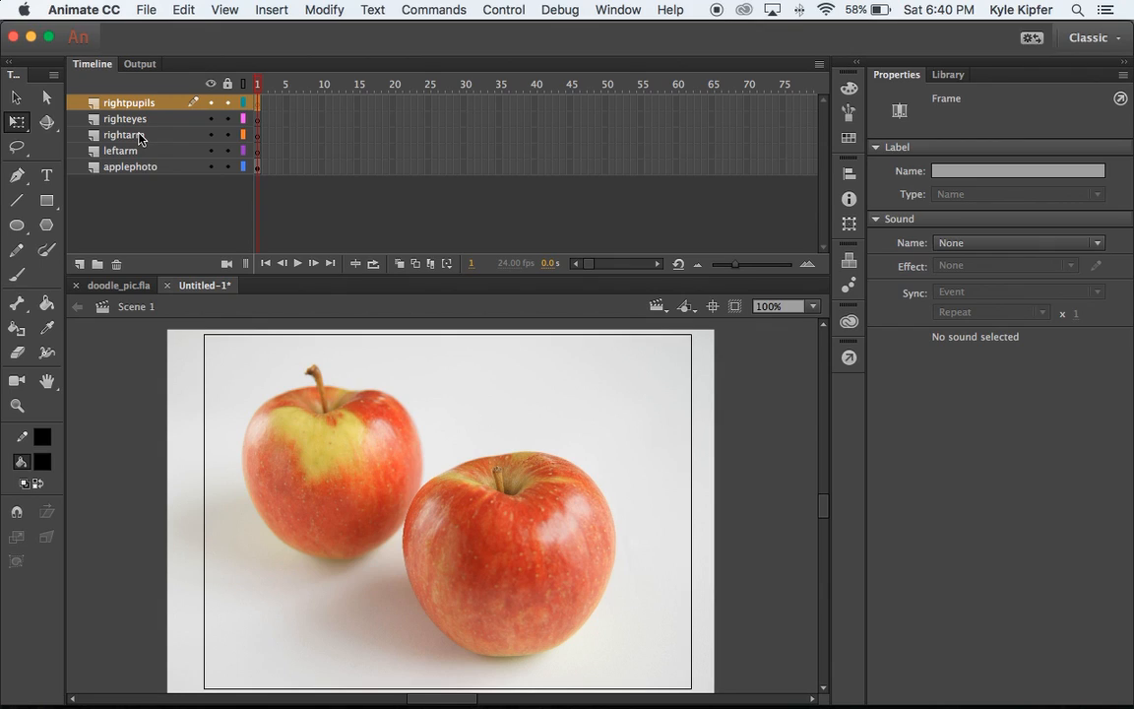
pyautogui.moveTo(152, 120)
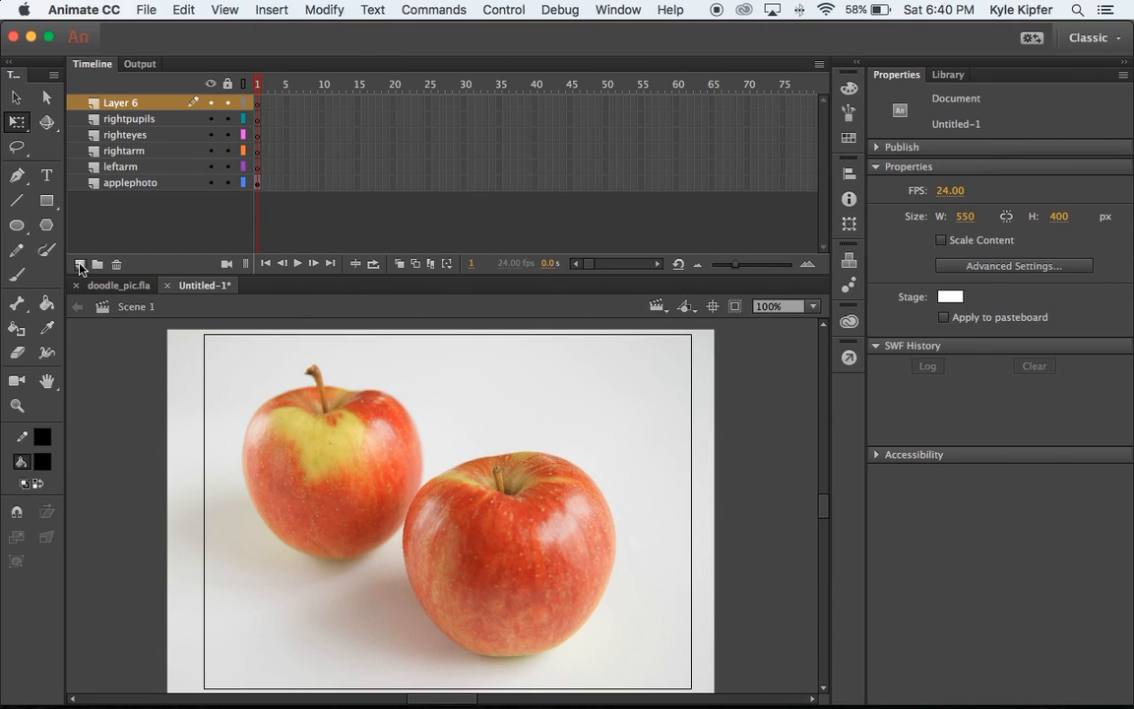
# Add more layers and name them lefteyes and leftpupils.
pyautogui.click(81, 264)
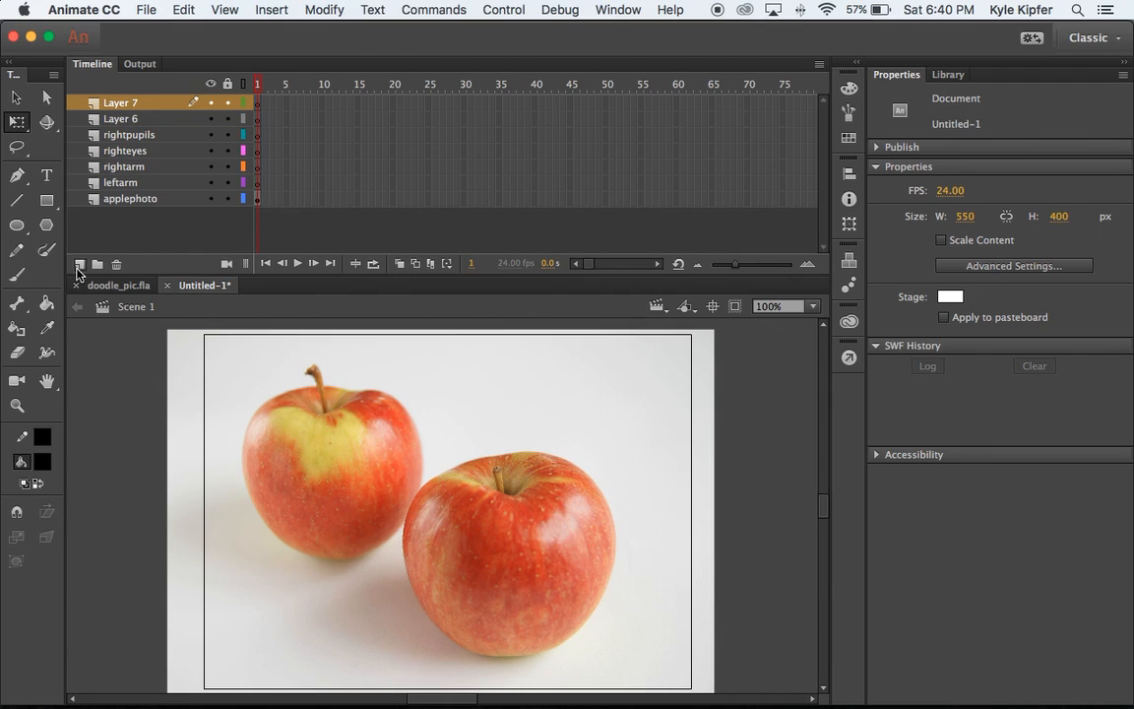
pyautogui.doubleClick(119, 118)
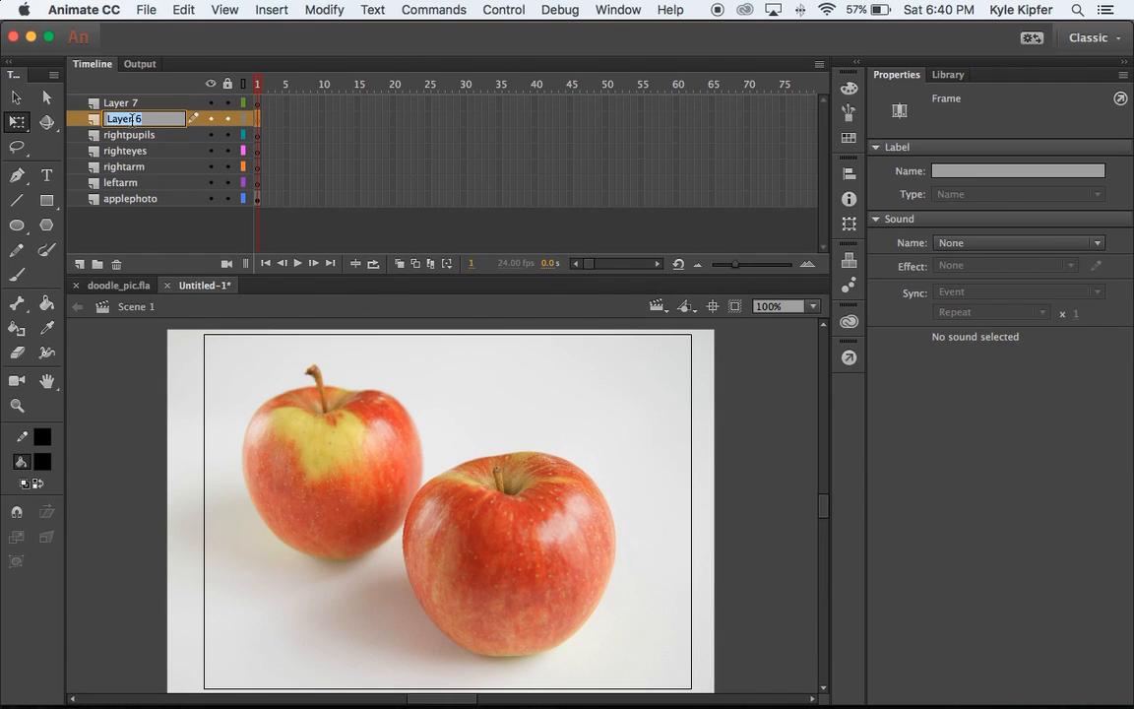
pyautogui.write('lefteyes')
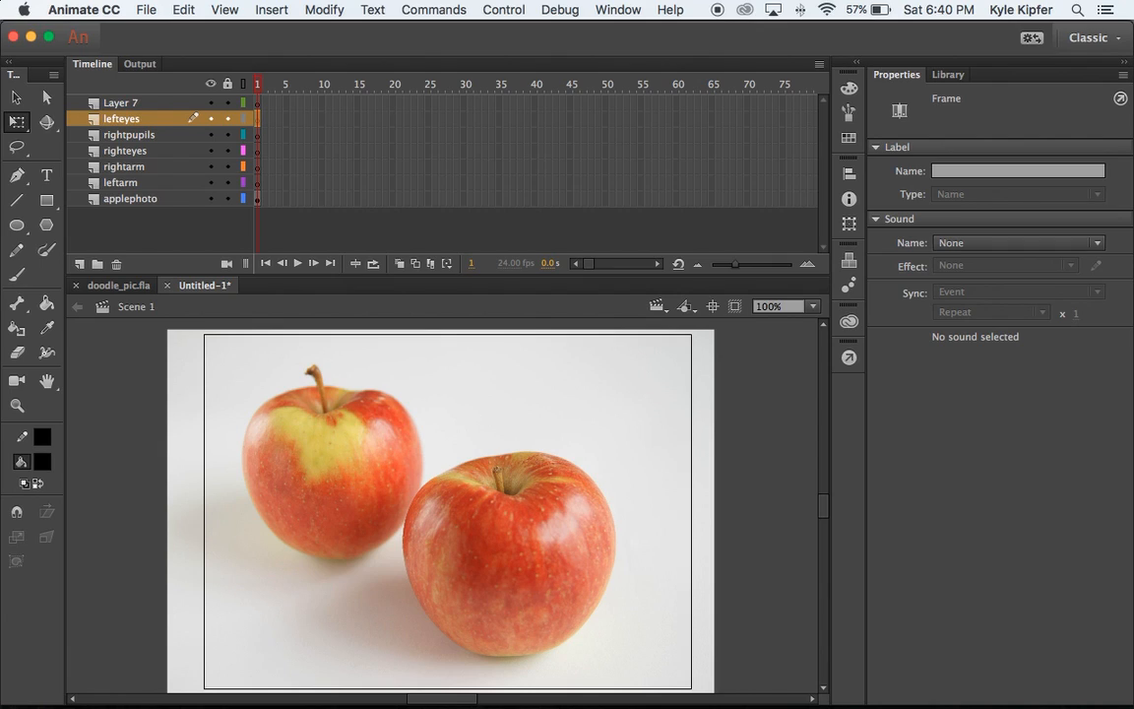
pyautogui.doubleClick(120, 102)
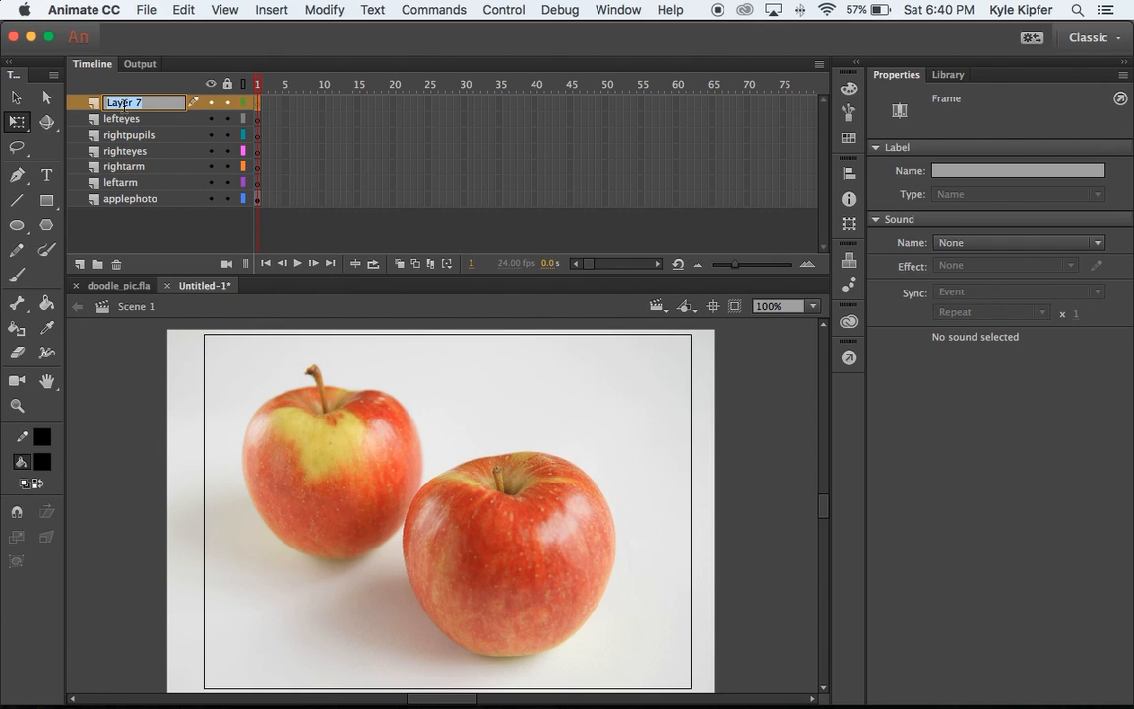
pyautogui.write('leftpupils')
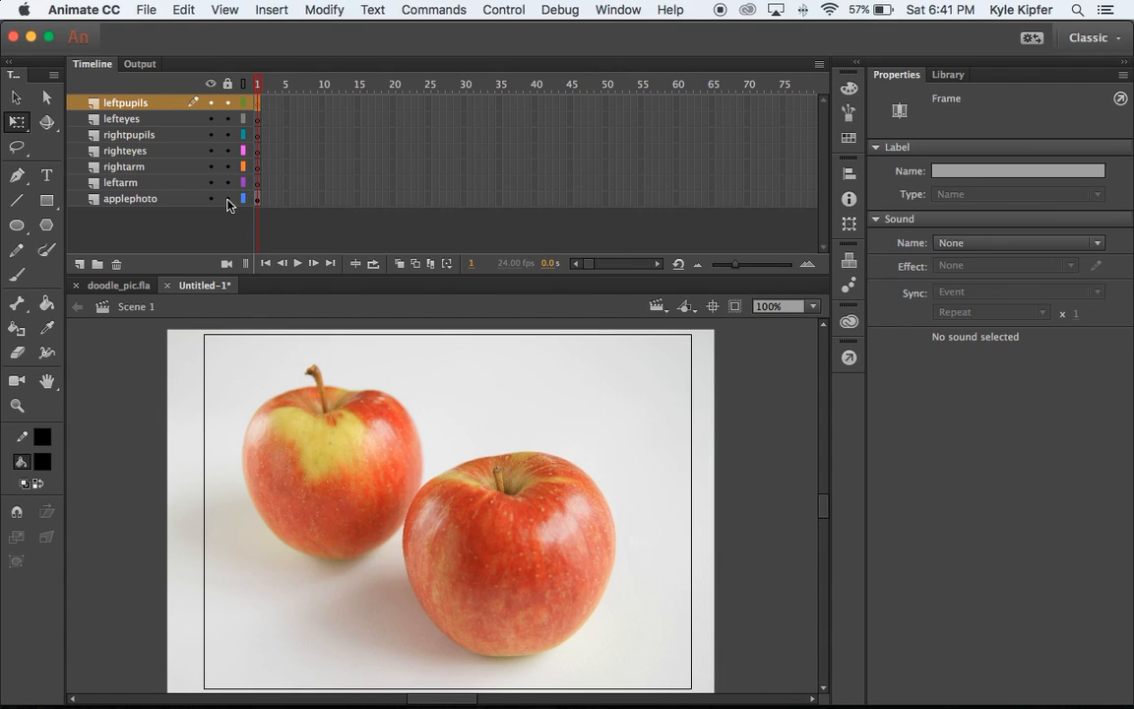
# Lock applephoto, then draw curved black arms with small hands beside the right apple using a smoothed Pencil.
pyautogui.click(227, 198)
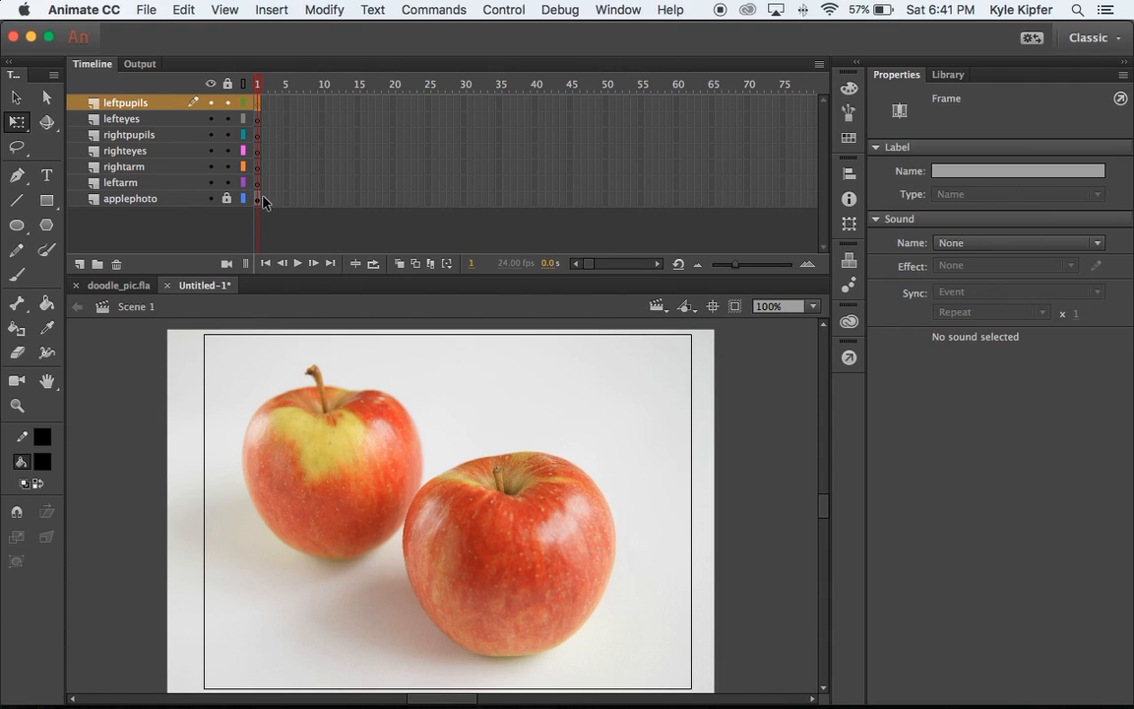
pyautogui.moveTo(258, 190)
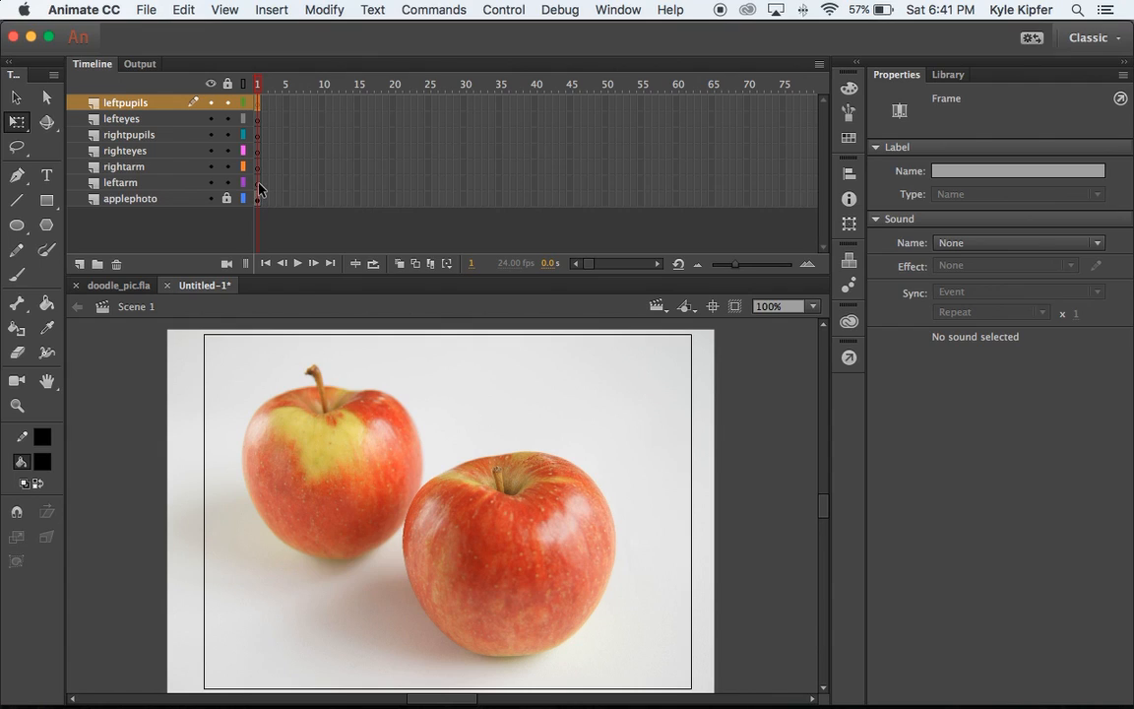
pyautogui.click(121, 182)
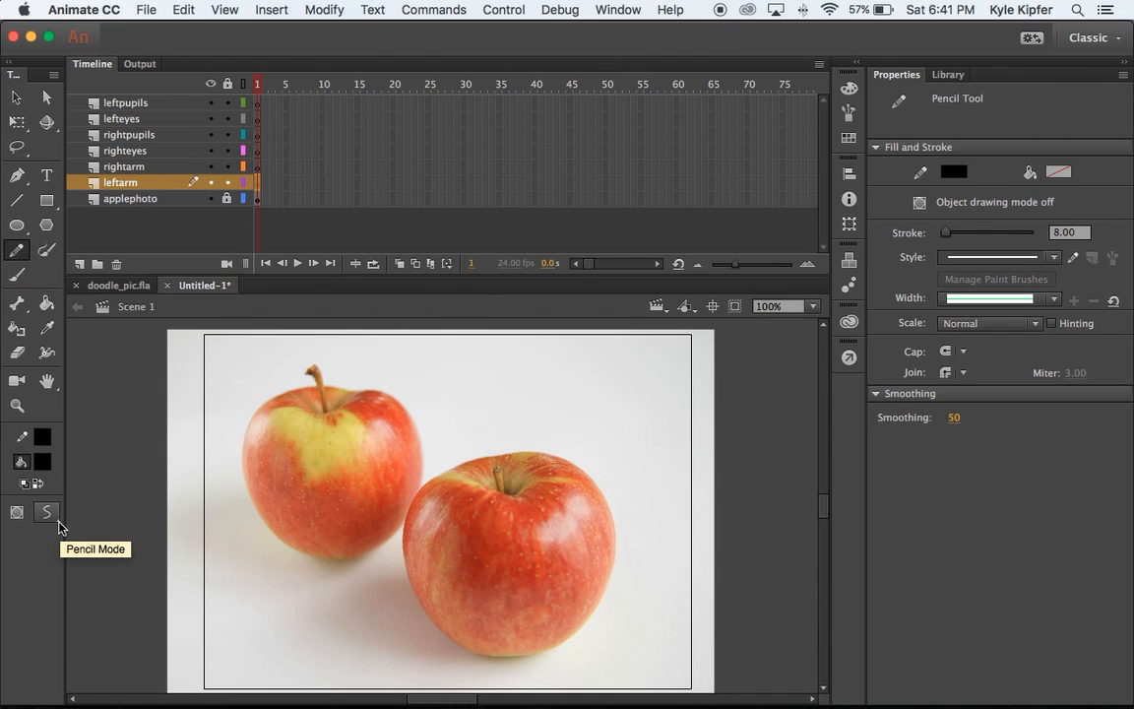
pyautogui.click(46, 511)
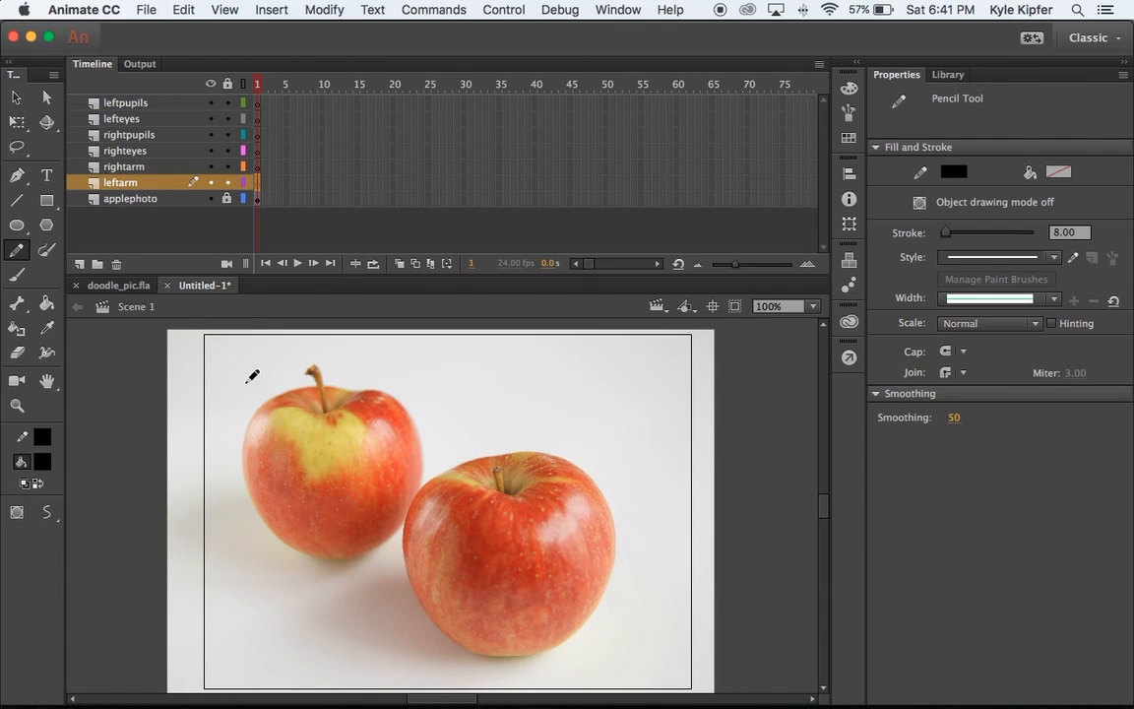
pyautogui.moveTo(278, 481)
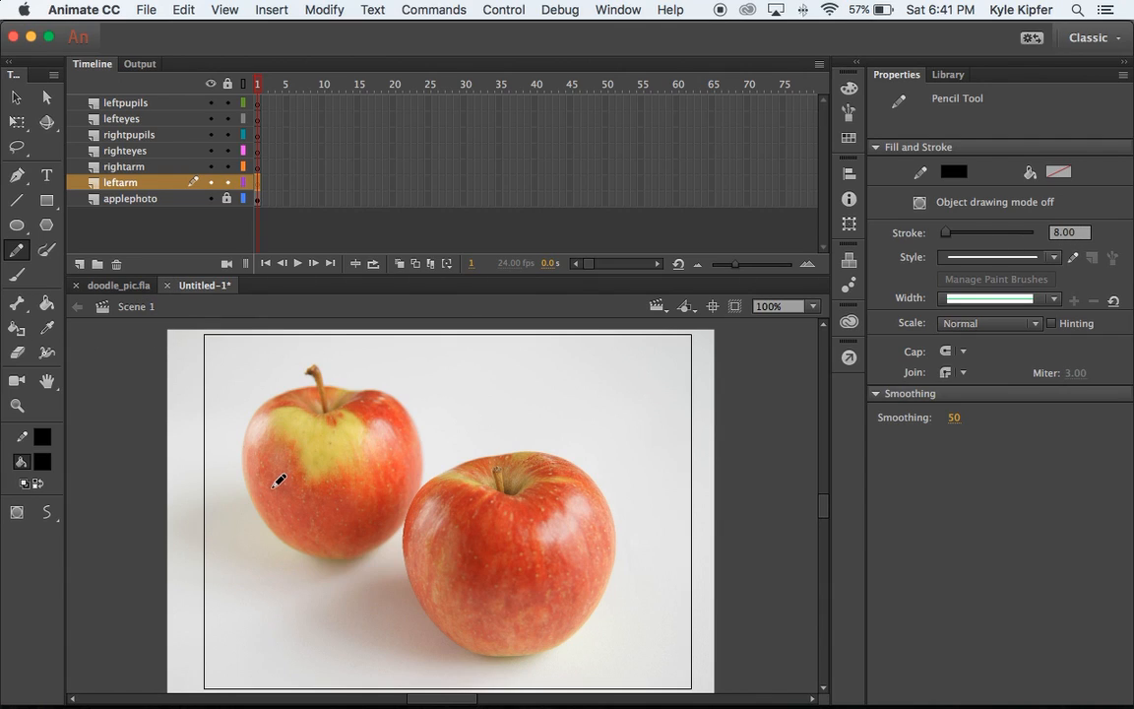
pyautogui.moveTo(278, 488); pyautogui.dragTo(240, 556)
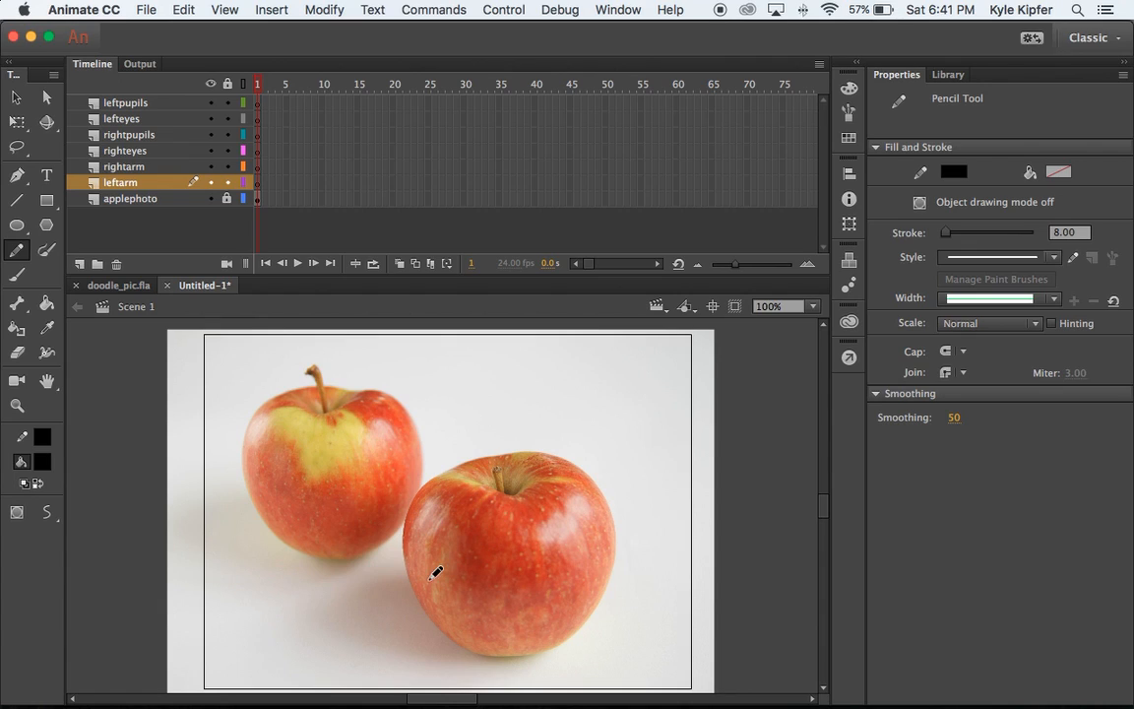
pyautogui.moveTo(423, 559)
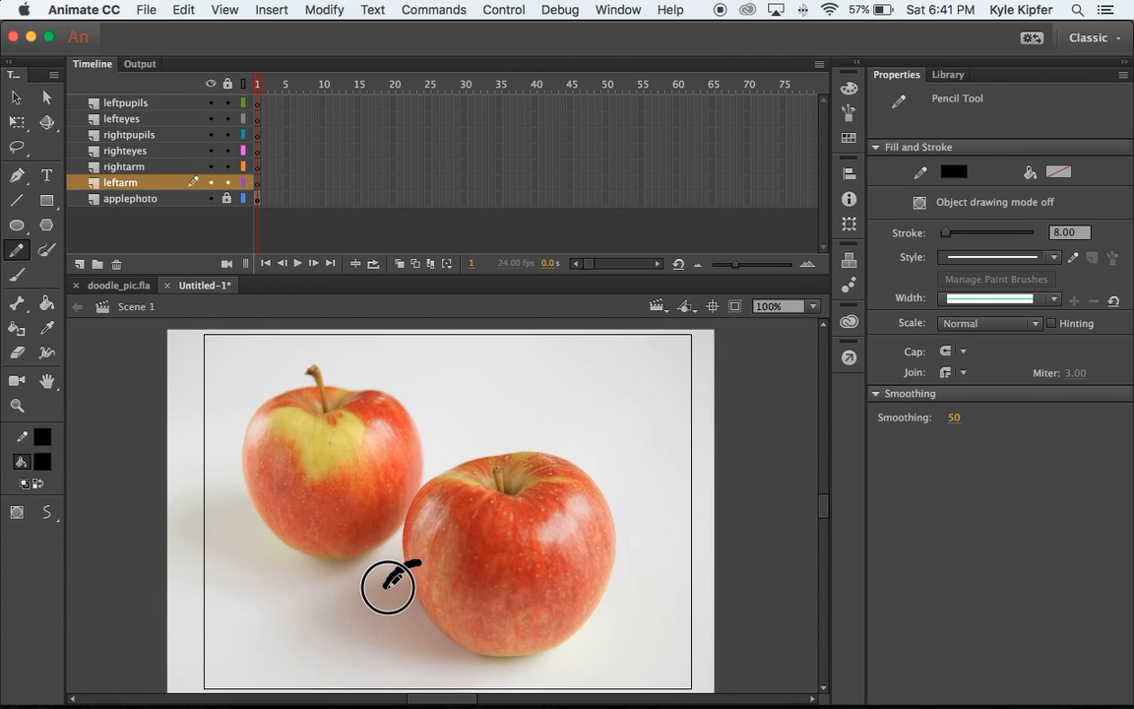
pyautogui.moveTo(414, 561); pyautogui.dragTo(379, 620)
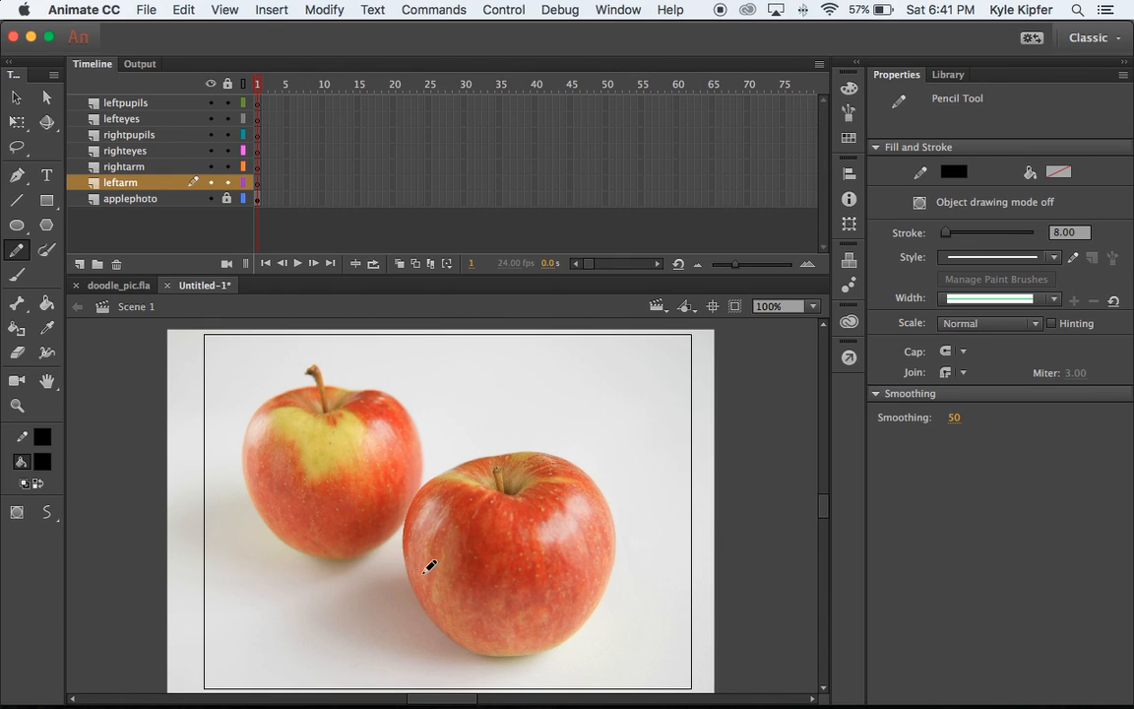
pyautogui.moveTo(430, 566); pyautogui.dragTo(389, 605)
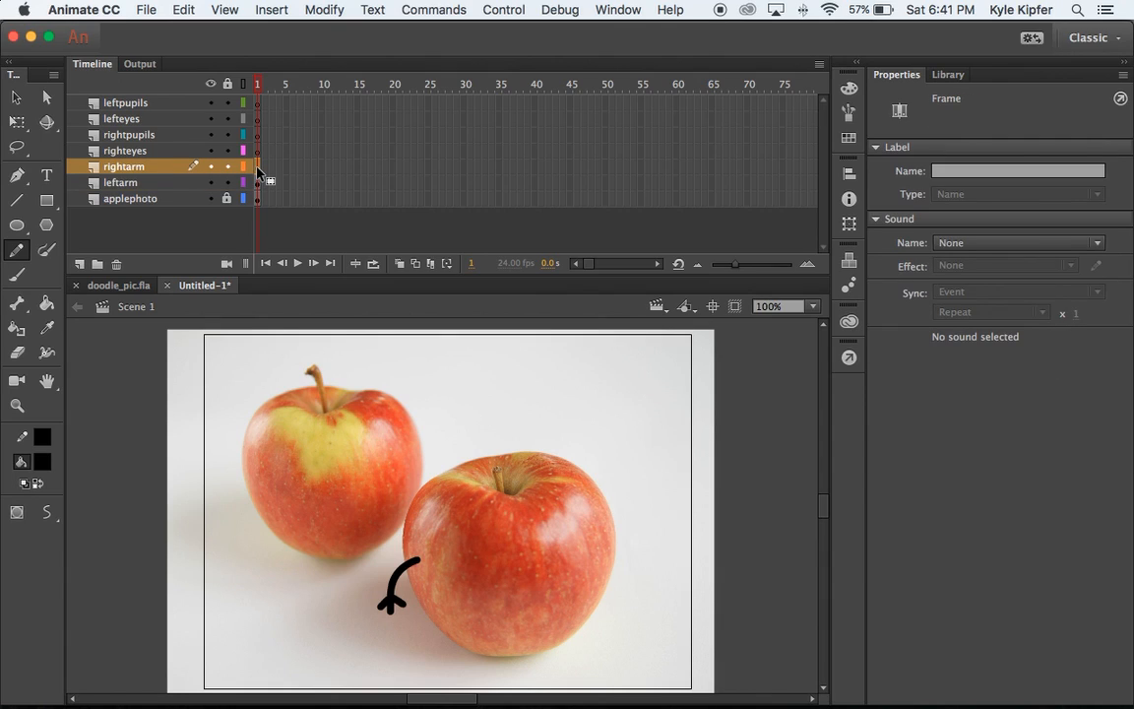
pyautogui.moveTo(601, 545)
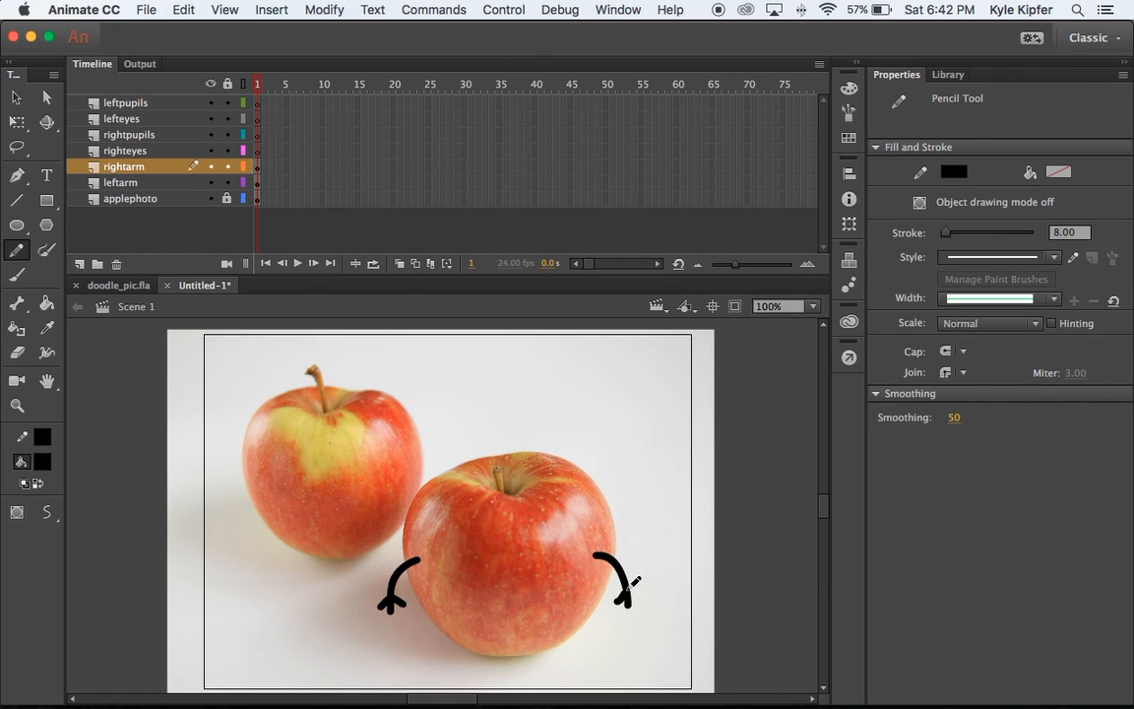
pyautogui.moveTo(687, 606)
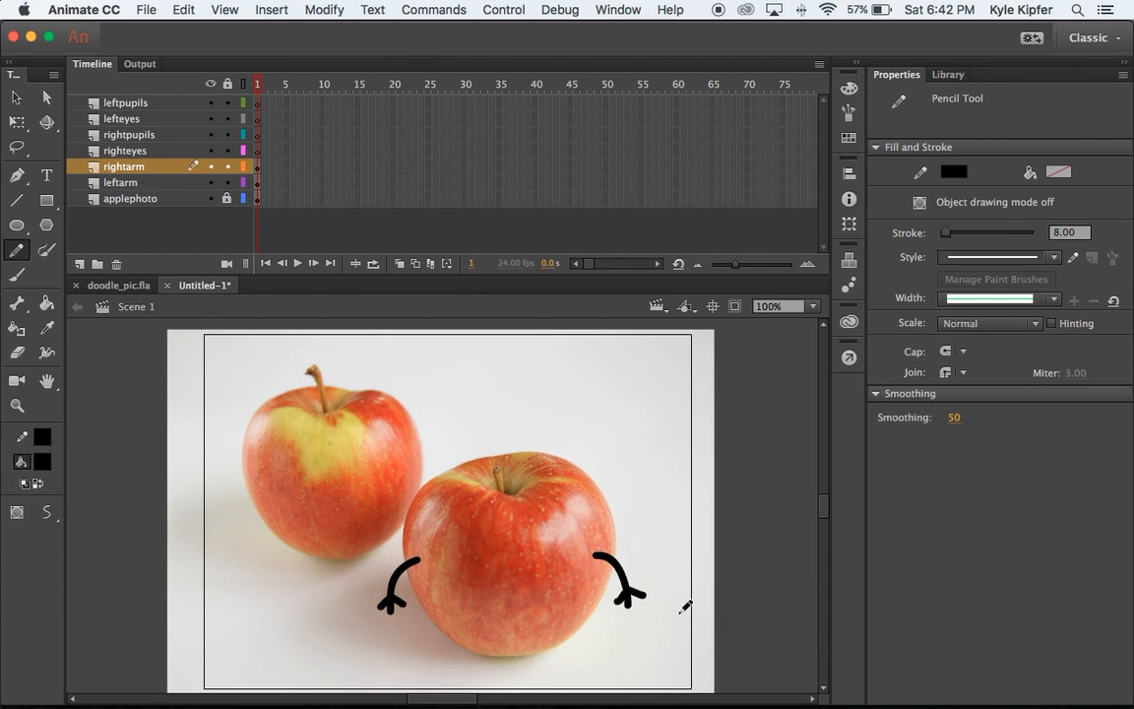
pyautogui.moveTo(164, 145)
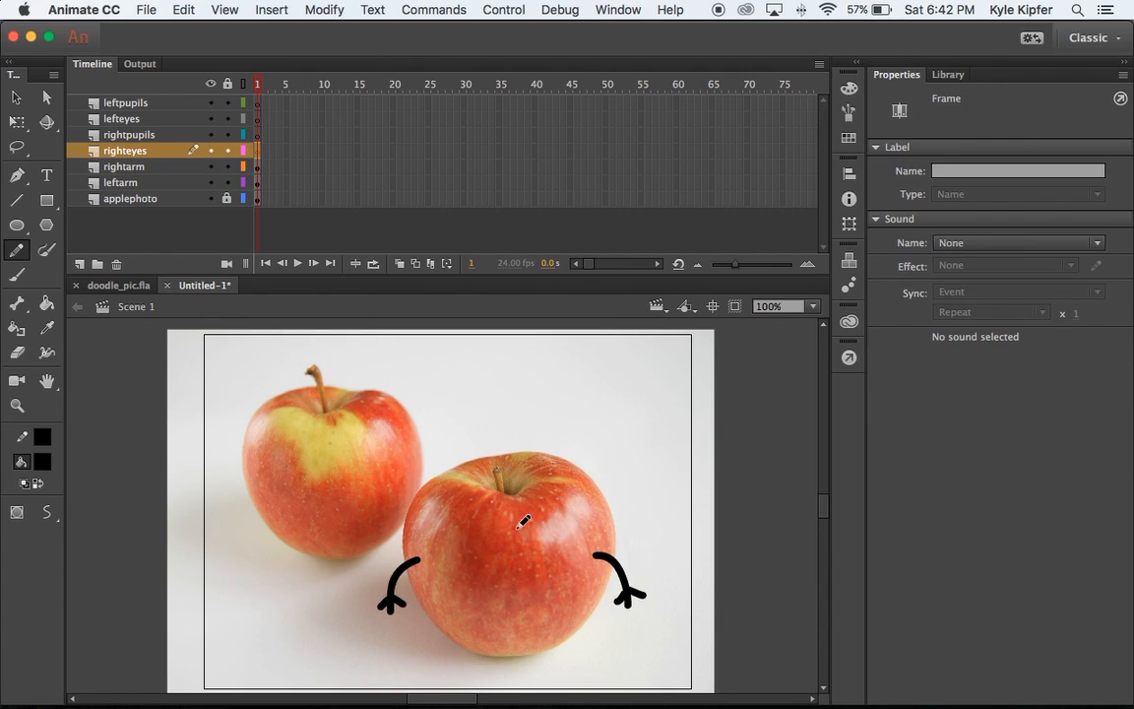
# Draw black oval pupils in the right apple's white eyes on the rightpupils layer.
pyautogui.click(17, 224)
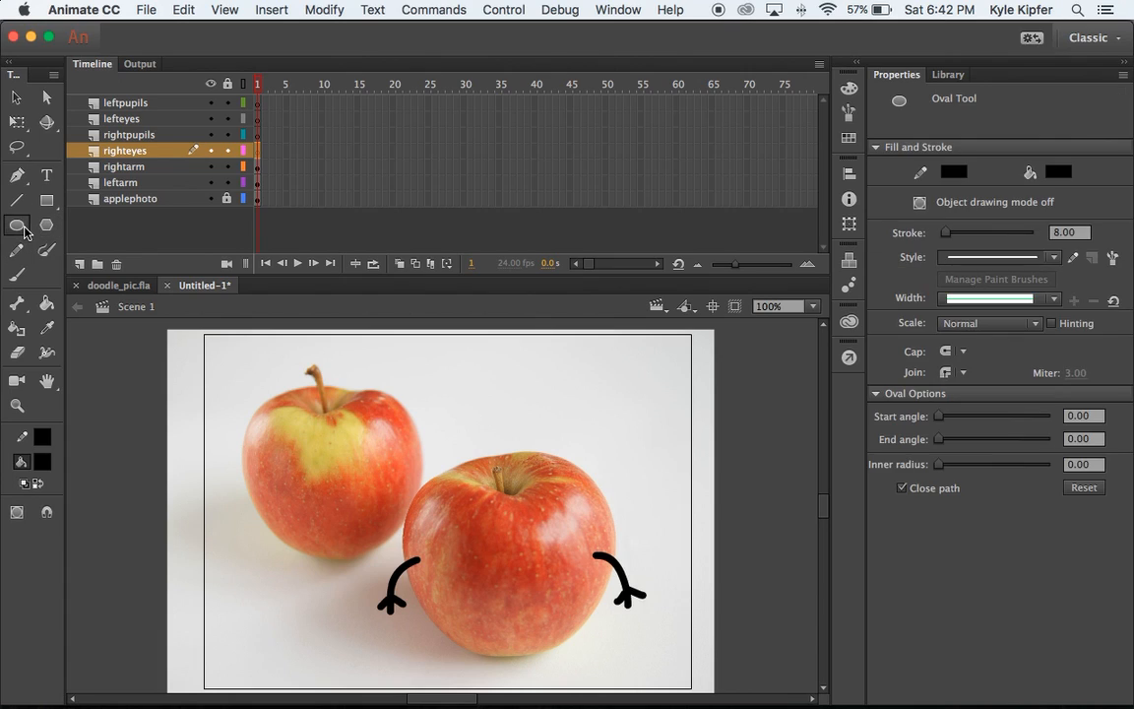
pyautogui.click(21, 463)
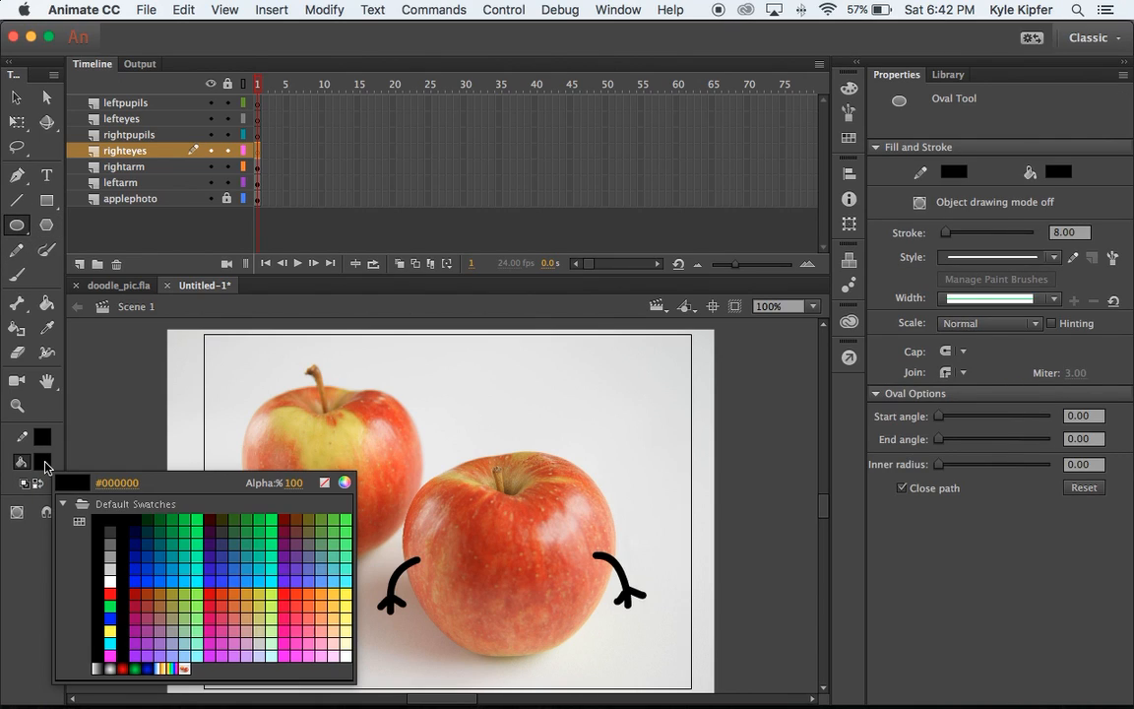
pyautogui.click(109, 553)
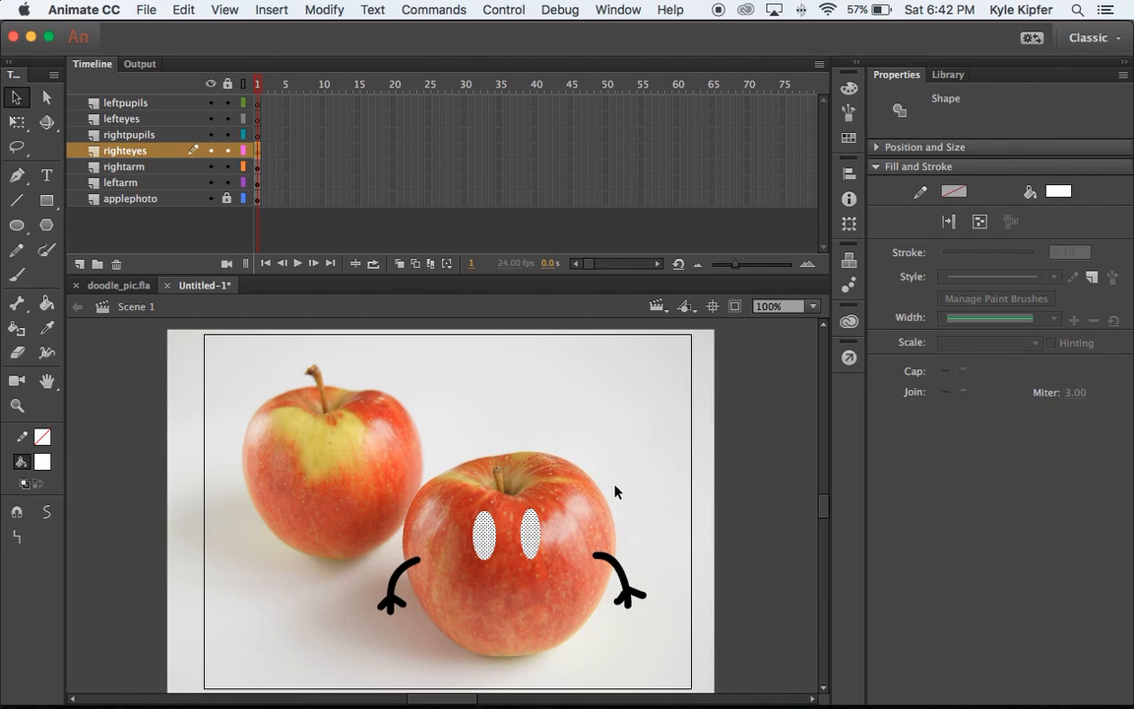
pyautogui.click(128, 134)
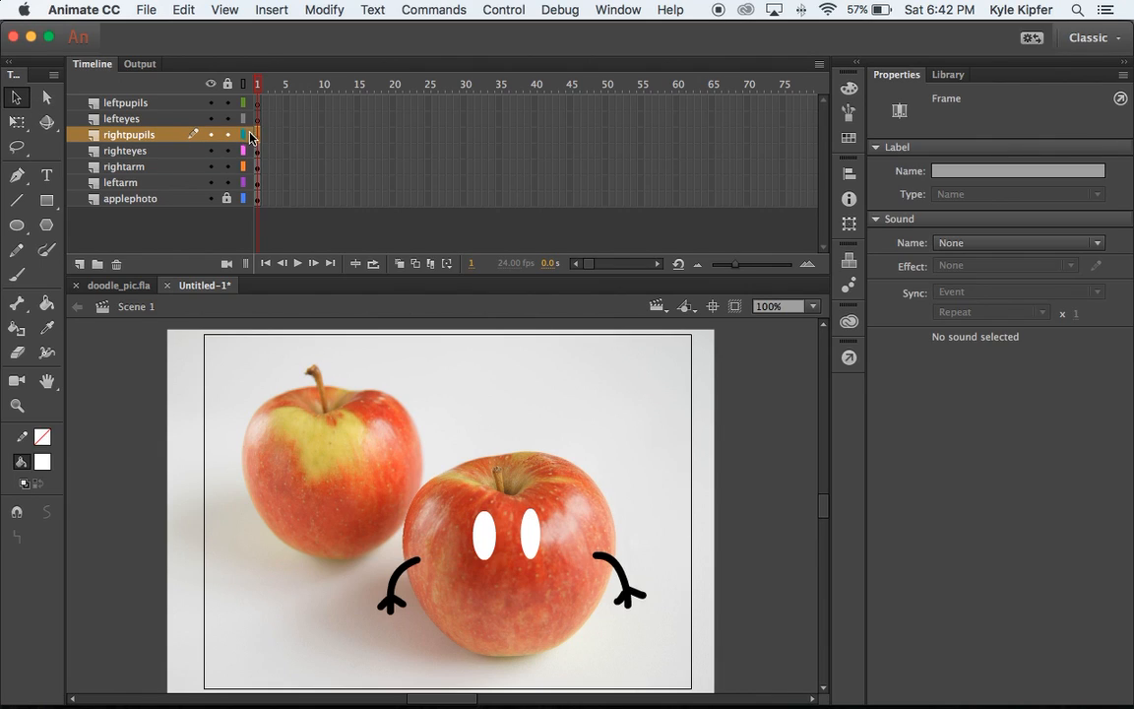
pyautogui.click(17, 224)
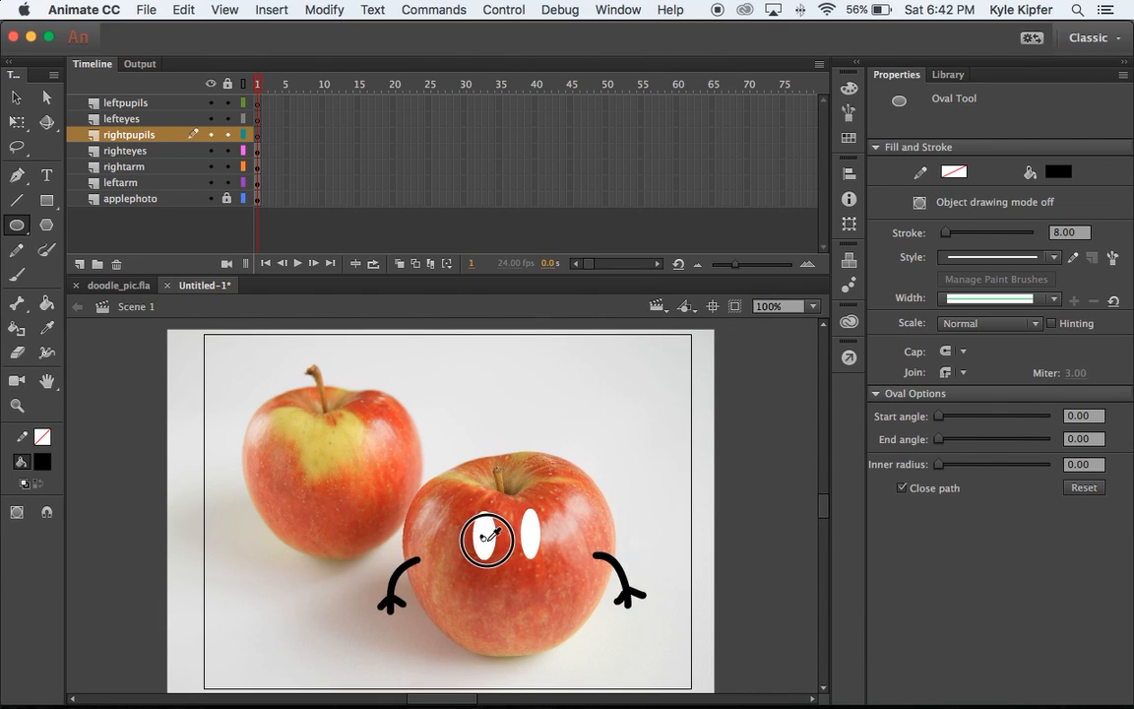
pyautogui.click(487, 541)
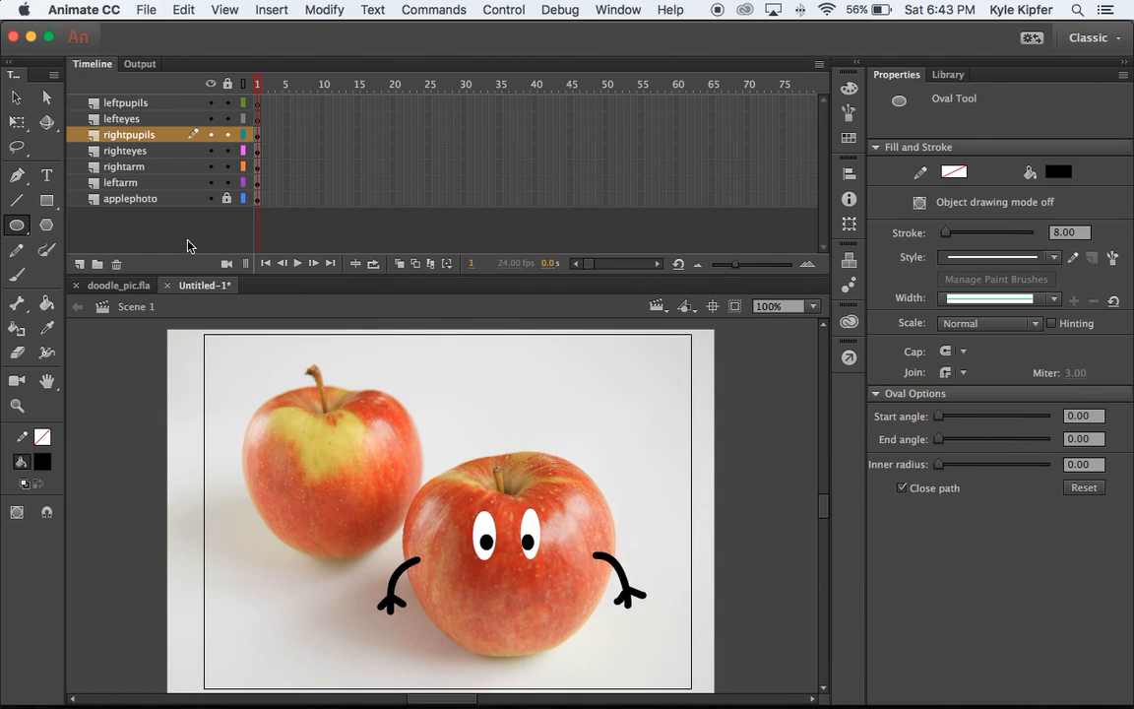
pyautogui.moveTo(183, 136)
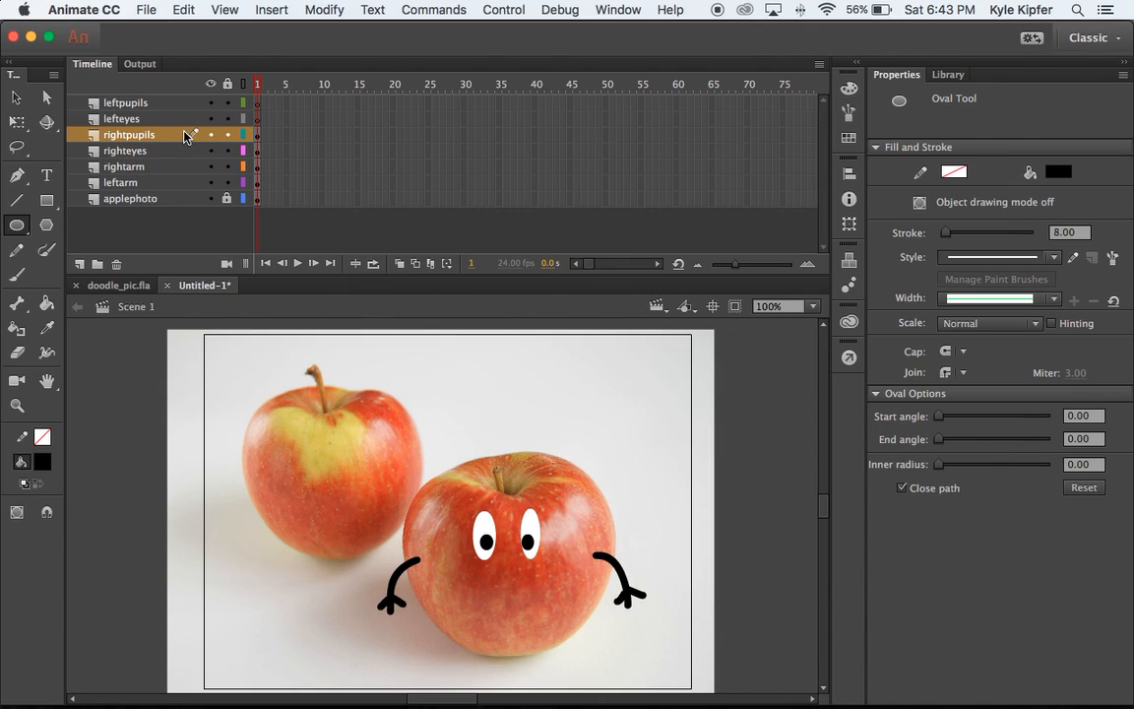
# Add a layer named 'mouth' and pencil a curved smile below the right apple's eyes.
pyautogui.click(79, 263)
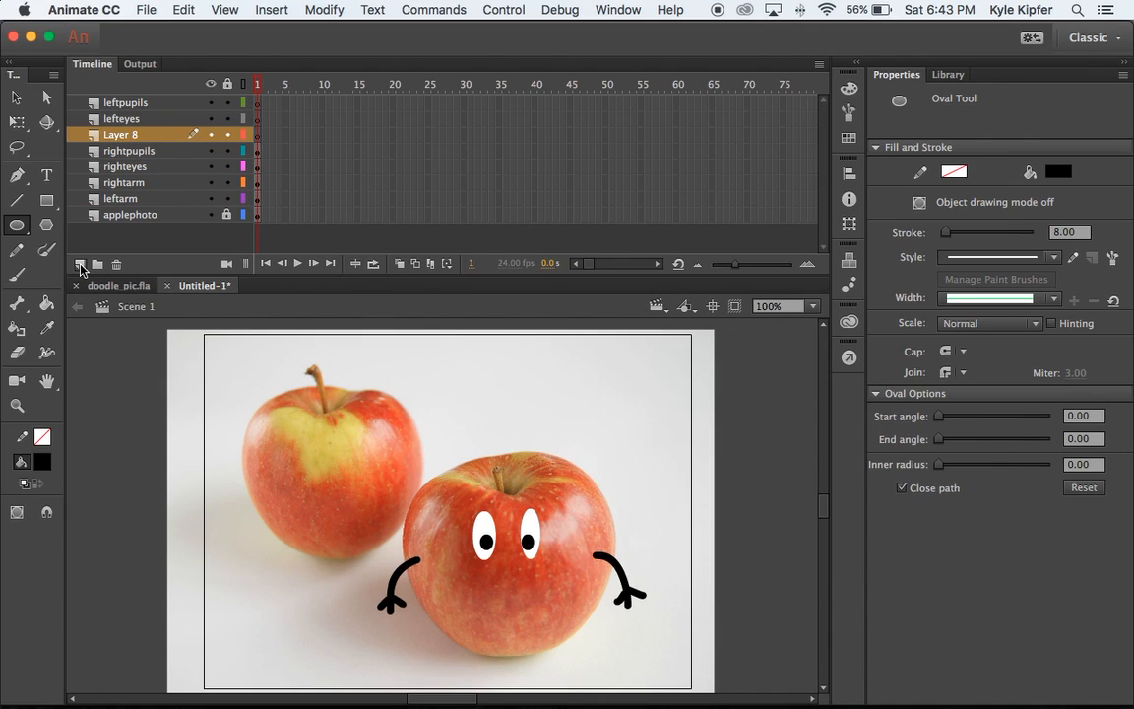
pyautogui.doubleClick(124, 133)
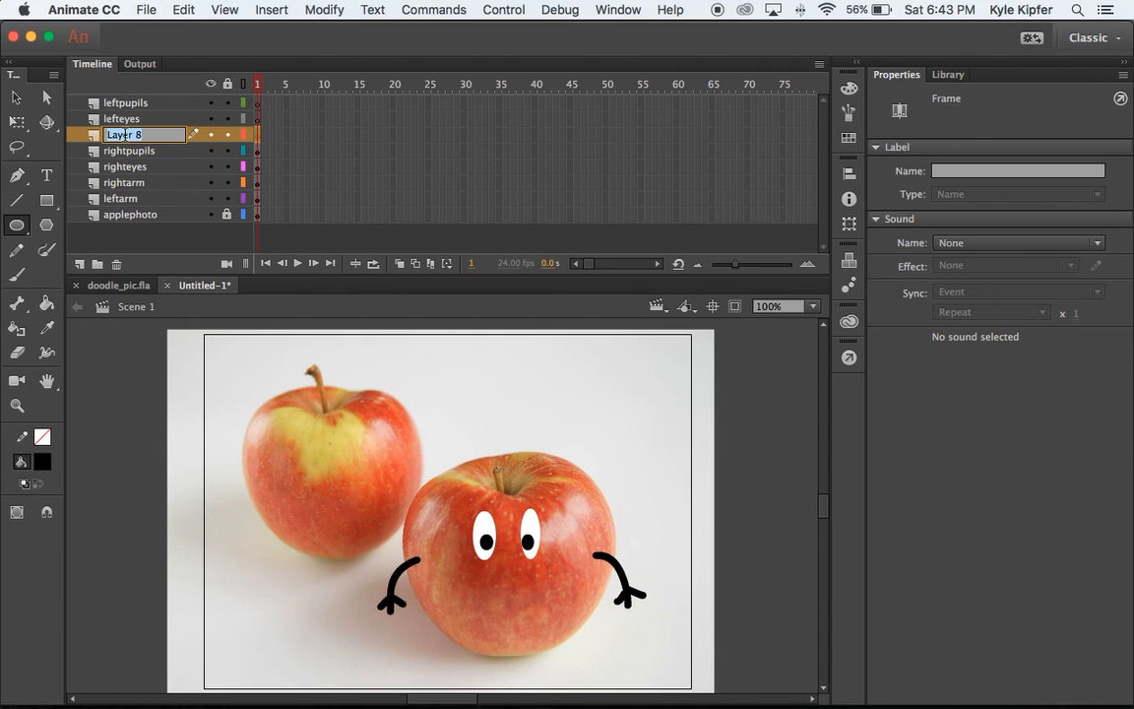
pyautogui.write('mouth')
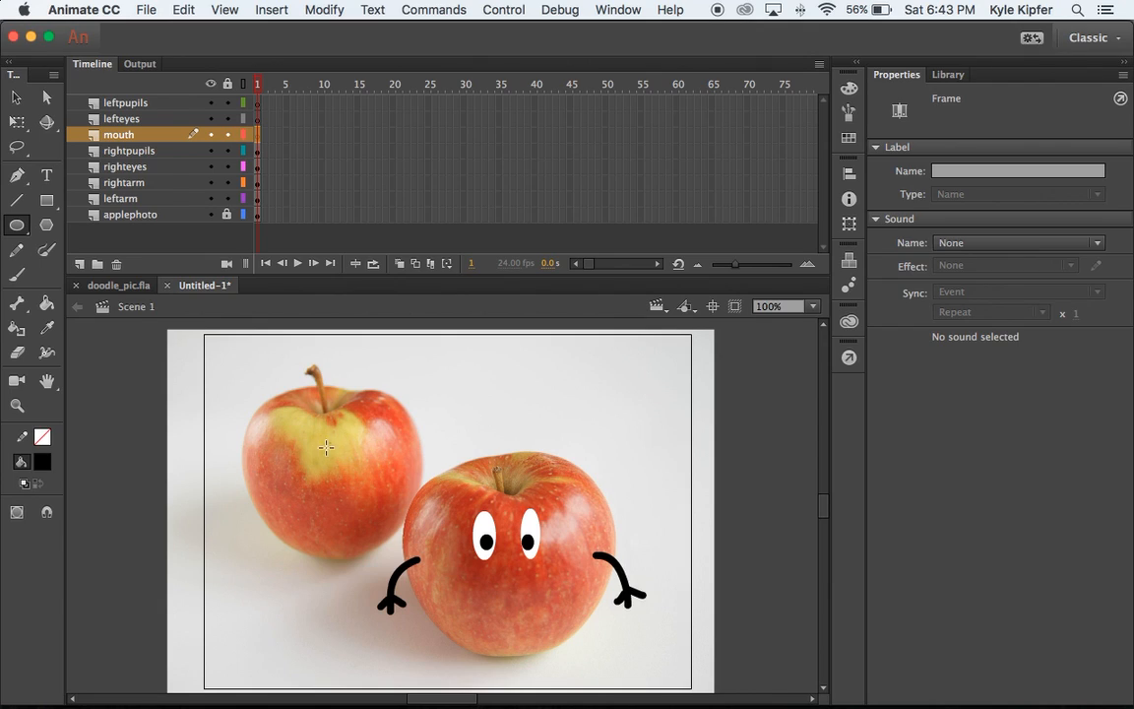
pyautogui.moveTo(44, 275)
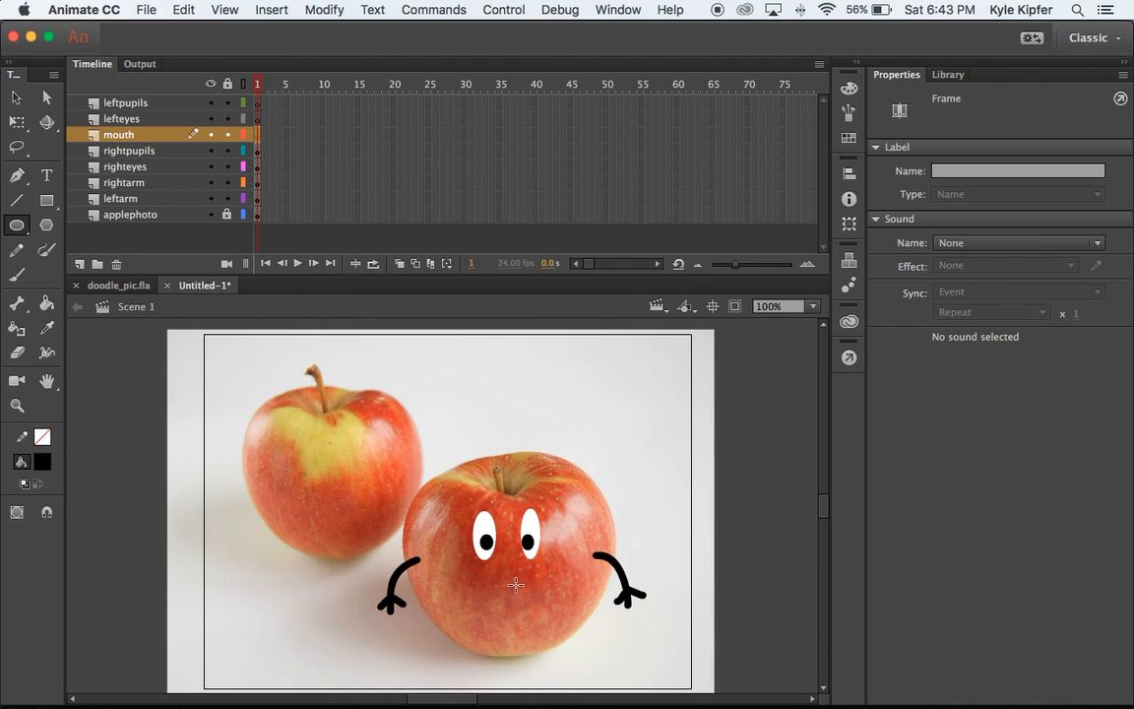
pyautogui.moveTo(223, 426)
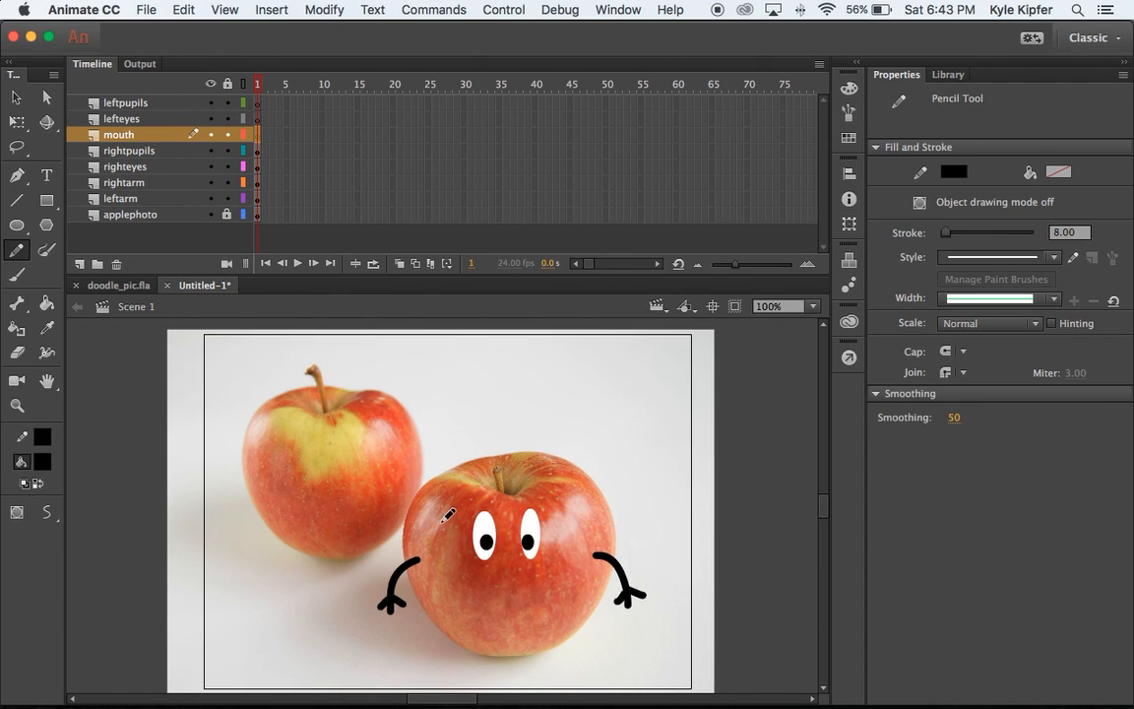
pyautogui.moveTo(492, 581); pyautogui.dragTo(512, 597)
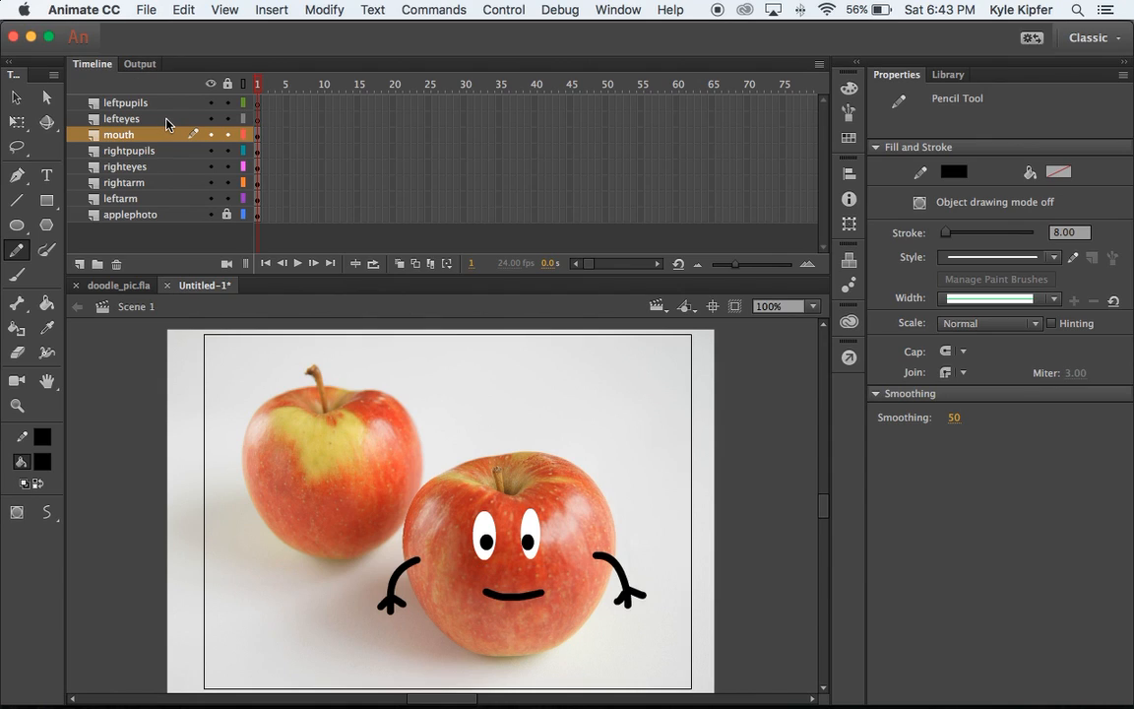
# Copy the right apple's eyes onto lefteyes and move the first eye onto the left apple.
pyautogui.click(120, 118)
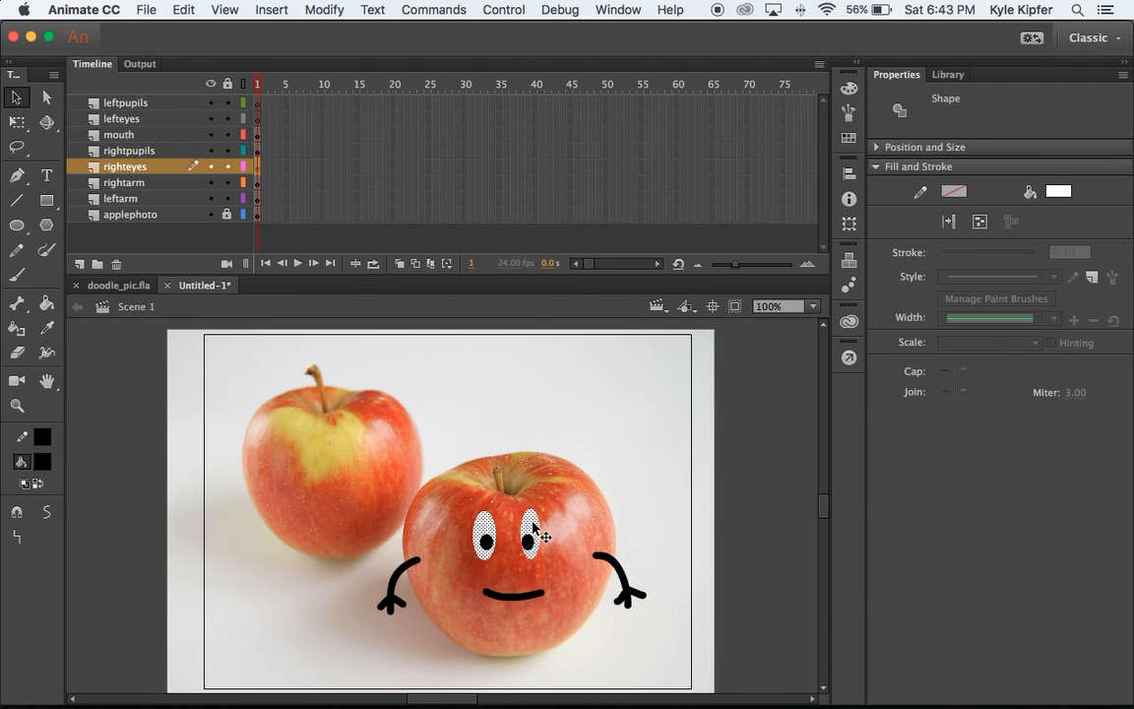
pyautogui.moveTo(293, 392)
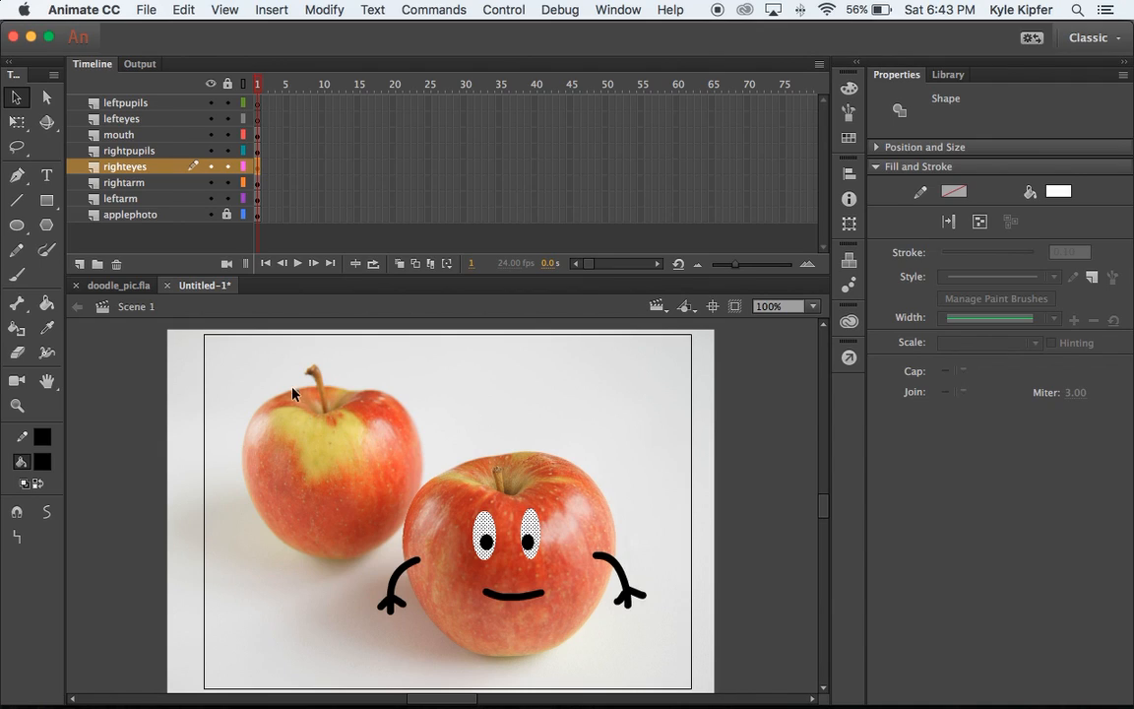
pyautogui.click(121, 118)
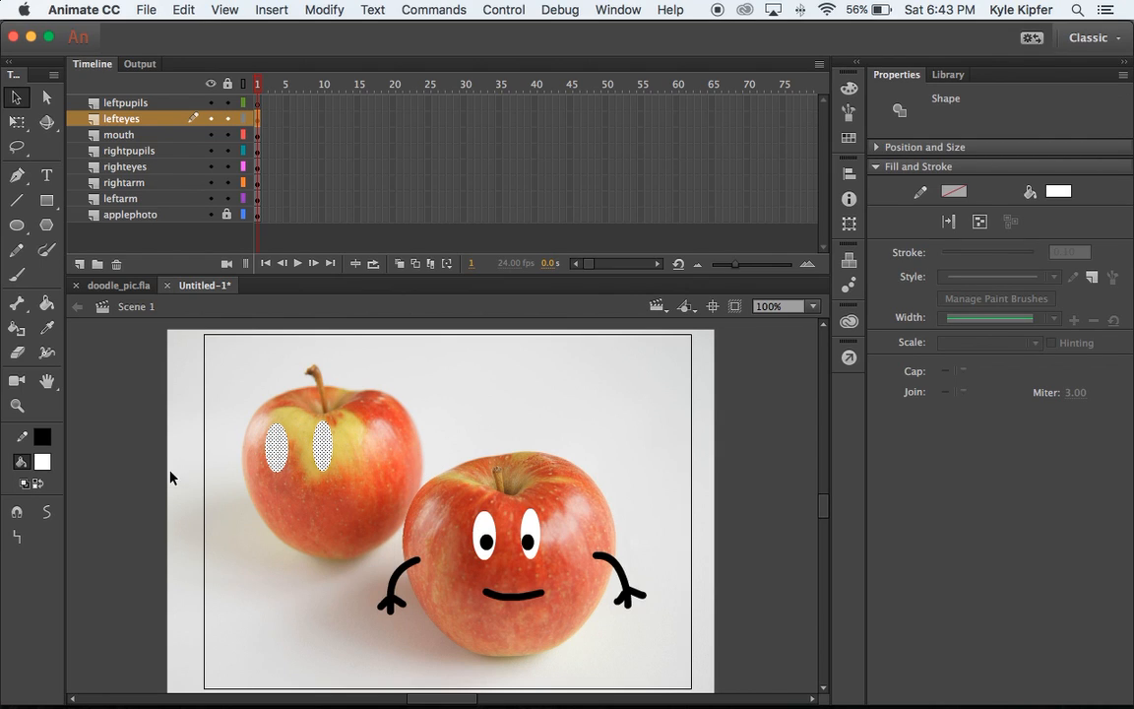
pyautogui.click(334, 463)
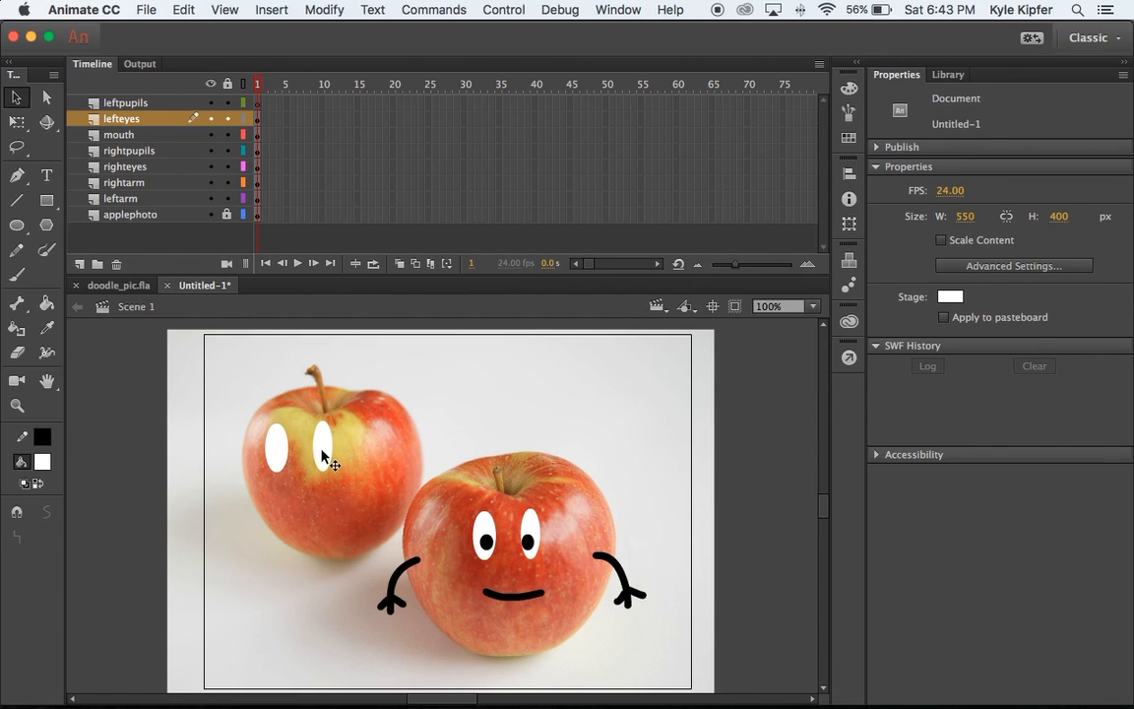
pyautogui.click(317, 454)
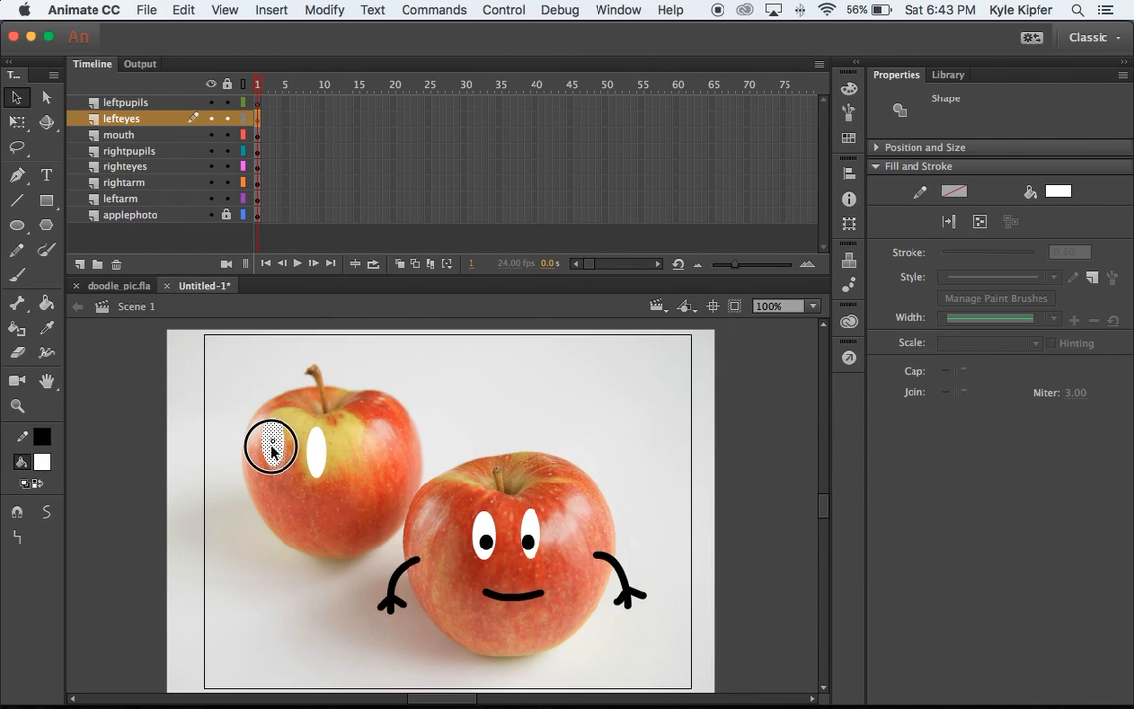
pyautogui.moveTo(271, 448); pyautogui.dragTo(315, 463)
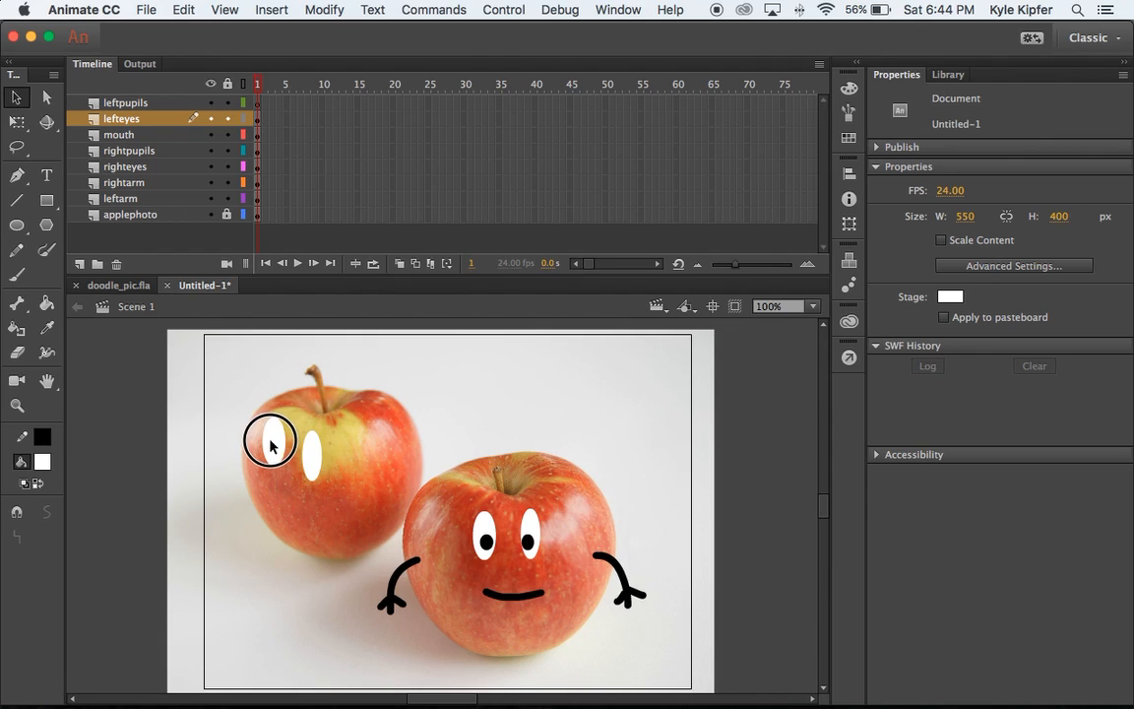
# Free-transform the second eye into place on the left apple.
pyautogui.click(271, 440)
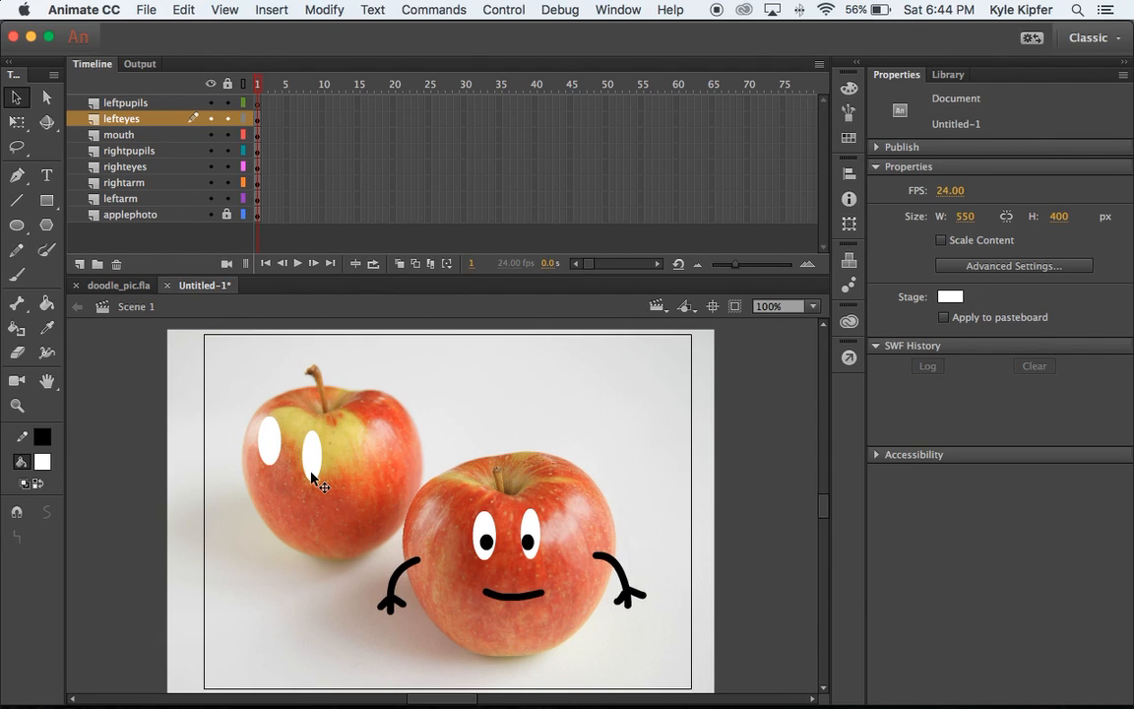
pyautogui.click(313, 458)
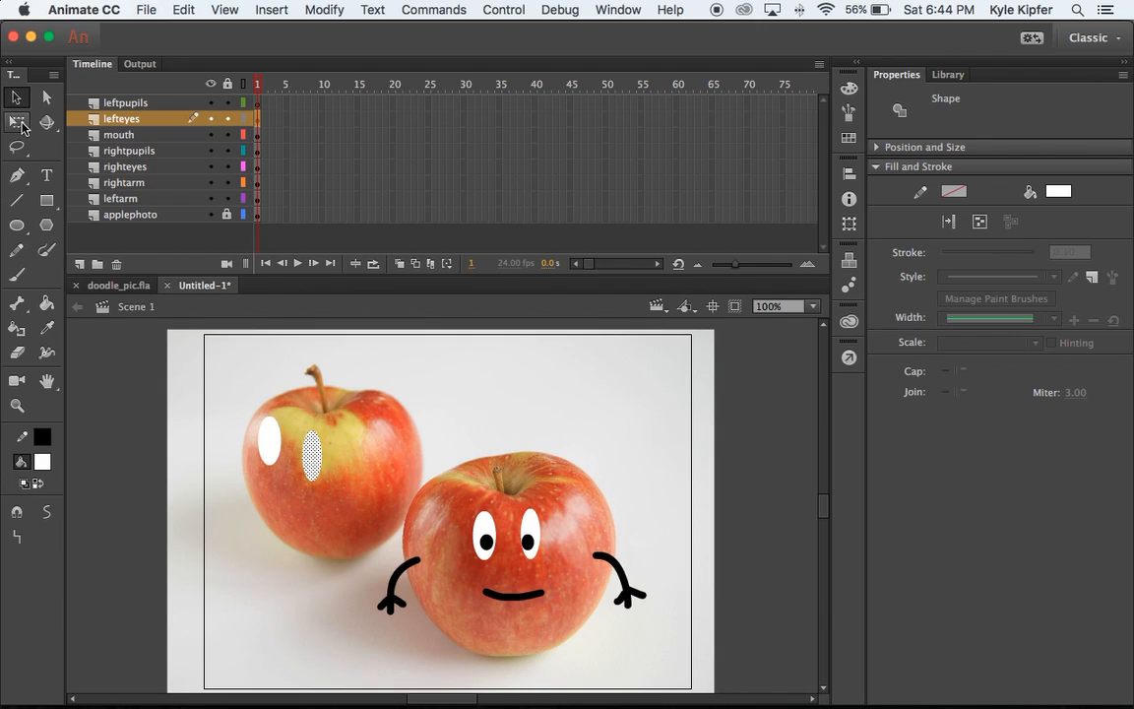
pyautogui.click(17, 121)
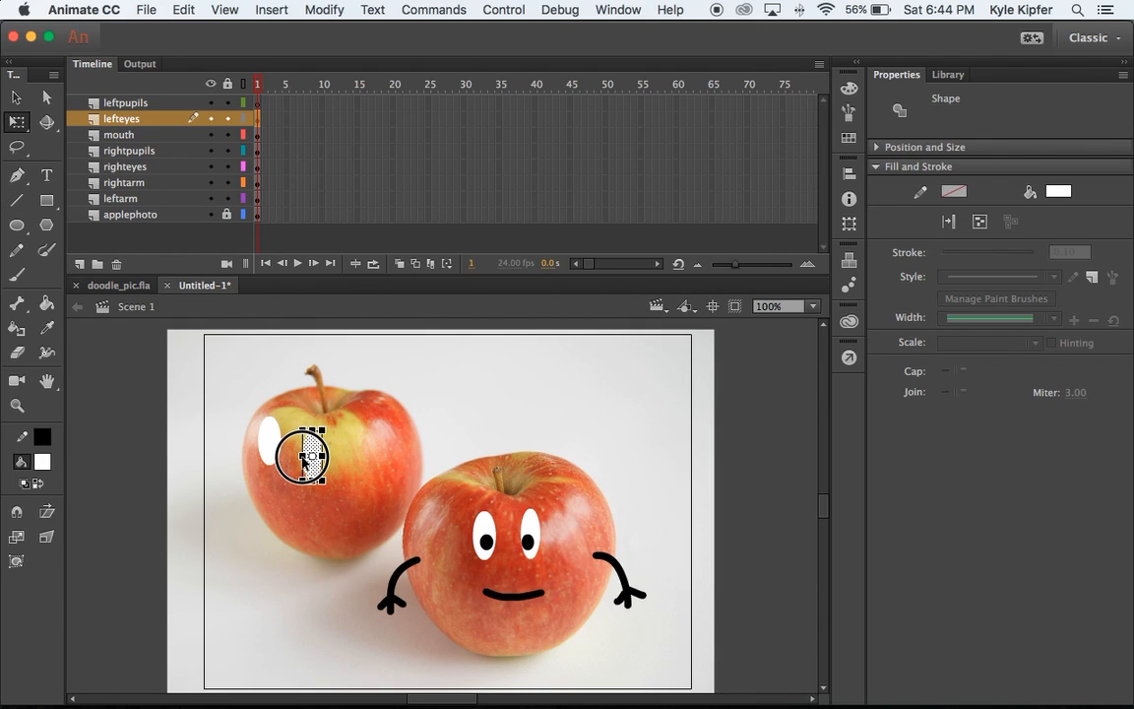
pyautogui.click(308, 458)
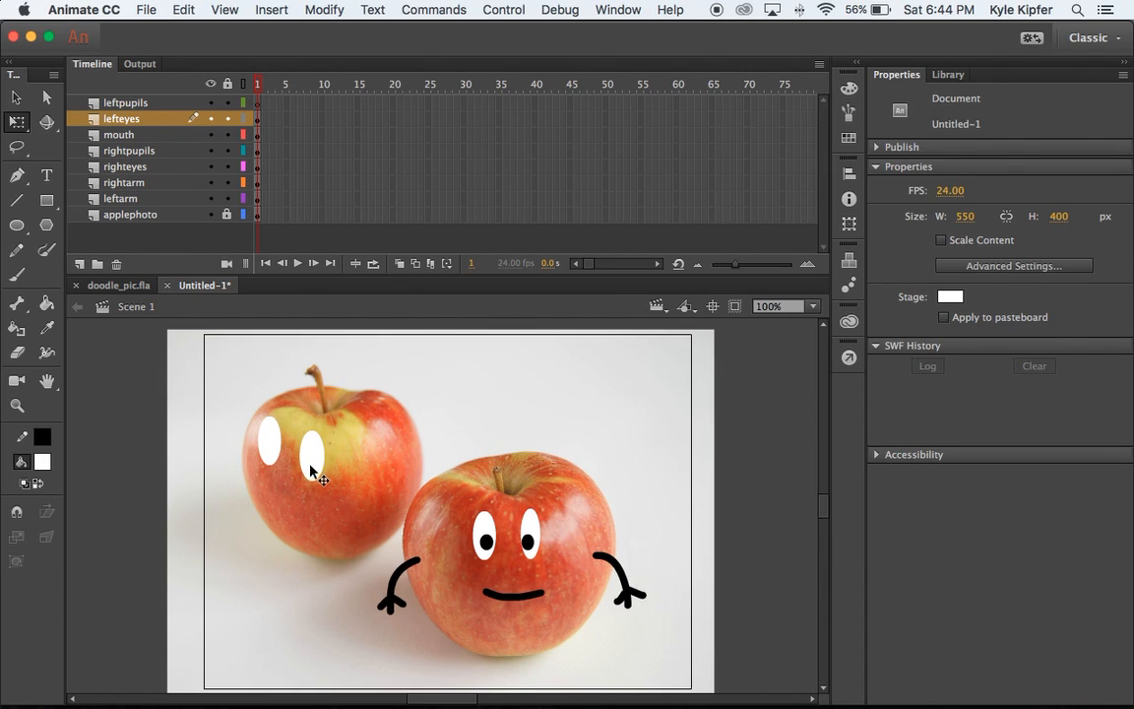
pyautogui.click(125, 102)
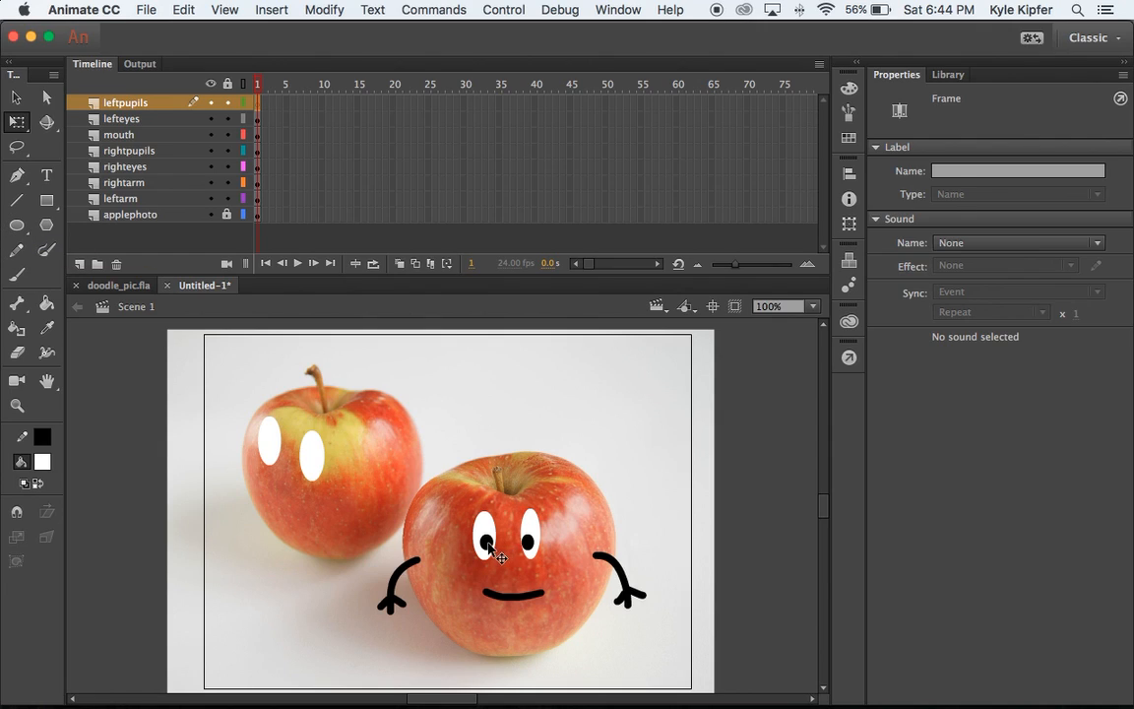
# Paste the right apple's pupils in place on leftpupils and position them in the left apple's eyes.
pyautogui.click(129, 149)
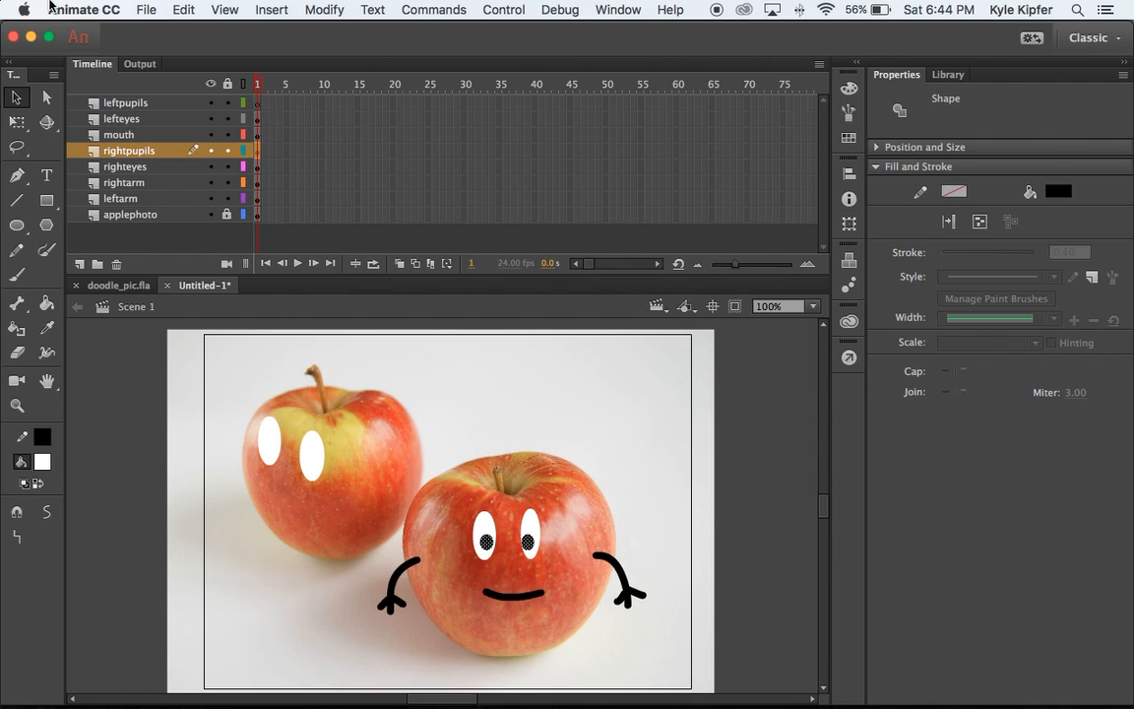
pyautogui.click(183, 9)
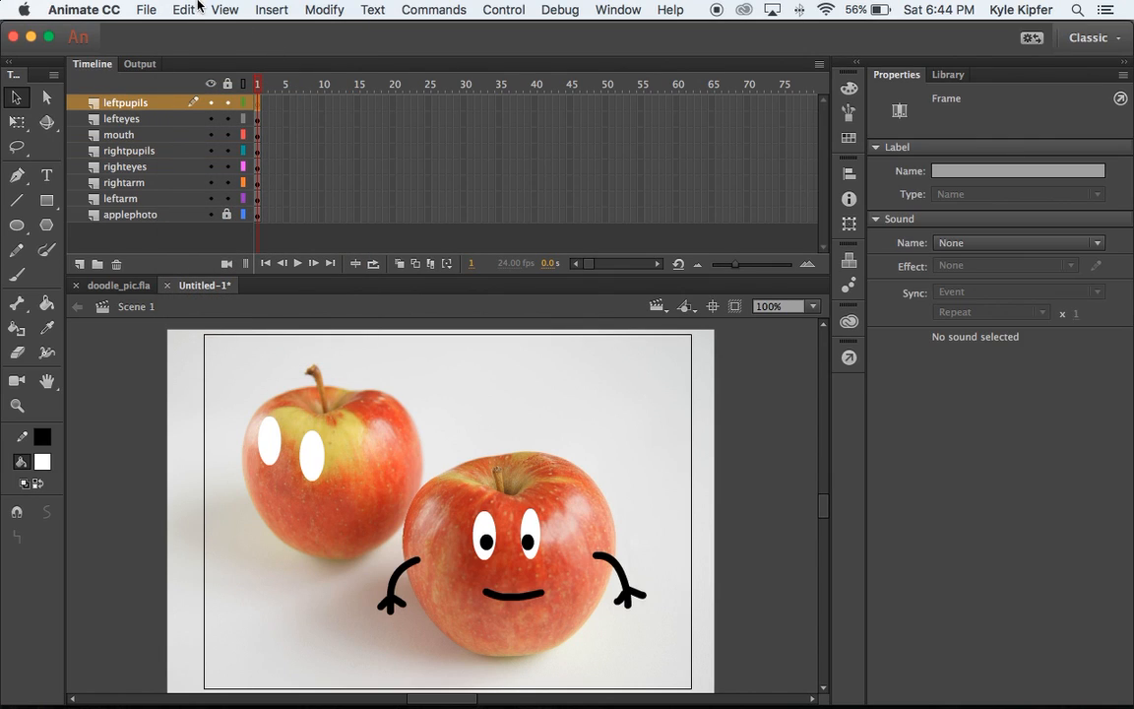
pyautogui.click(183, 9)
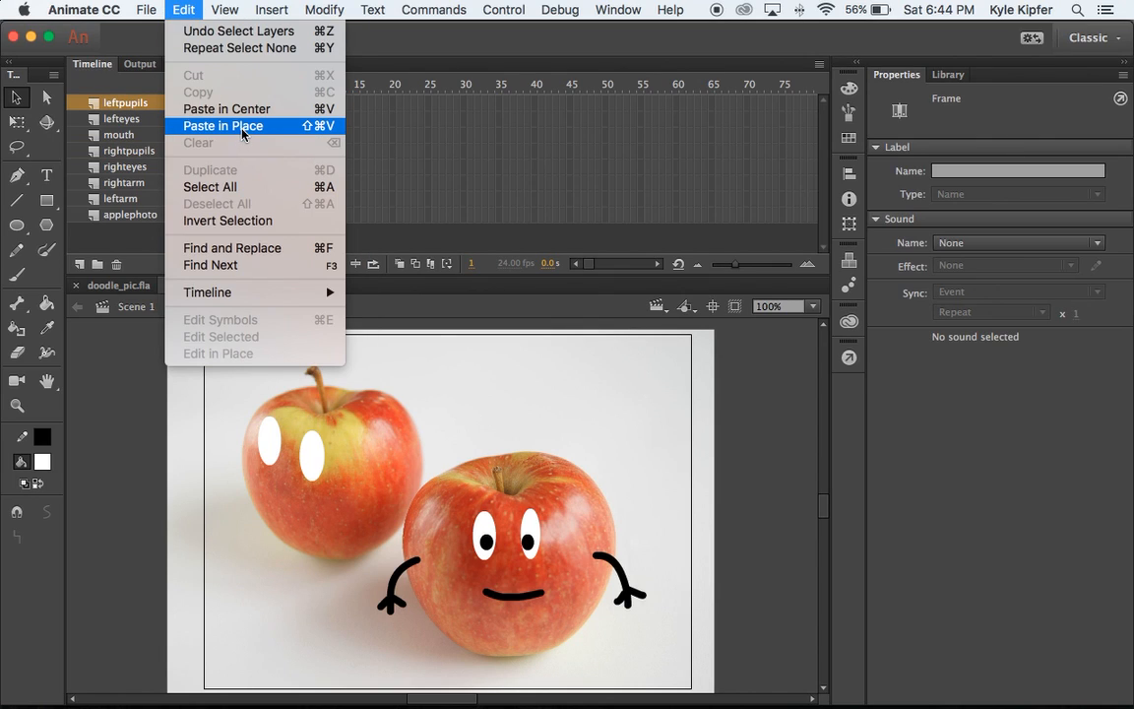
pyautogui.click(222, 125)
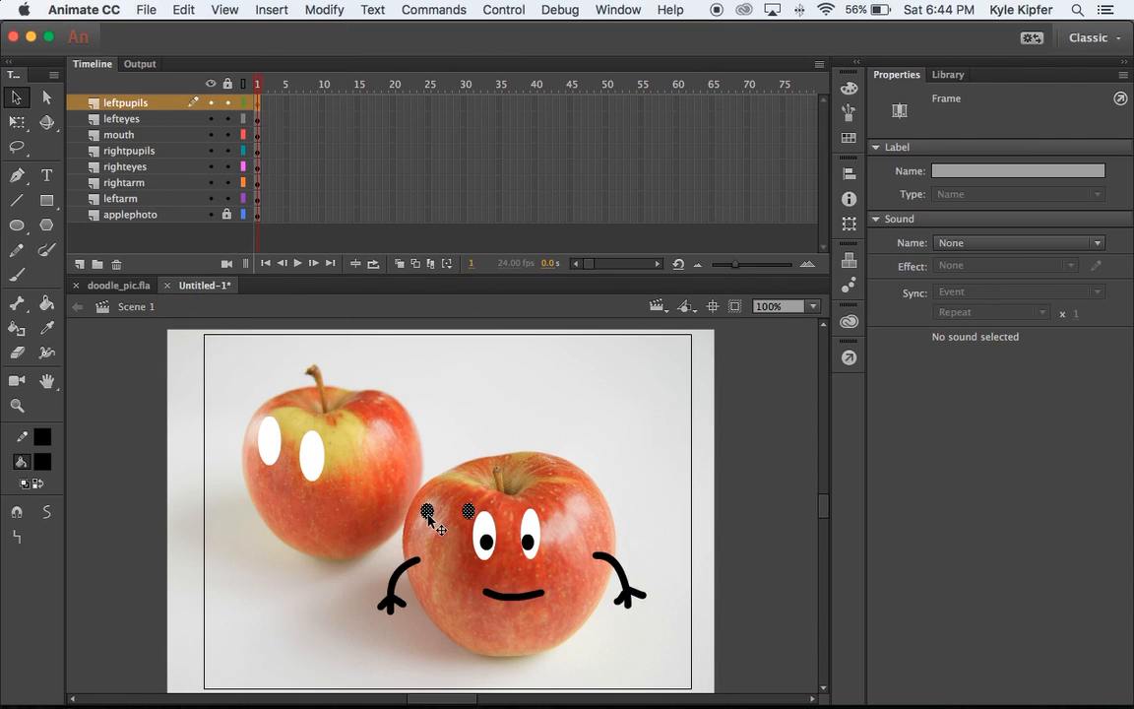
pyautogui.click(270, 453)
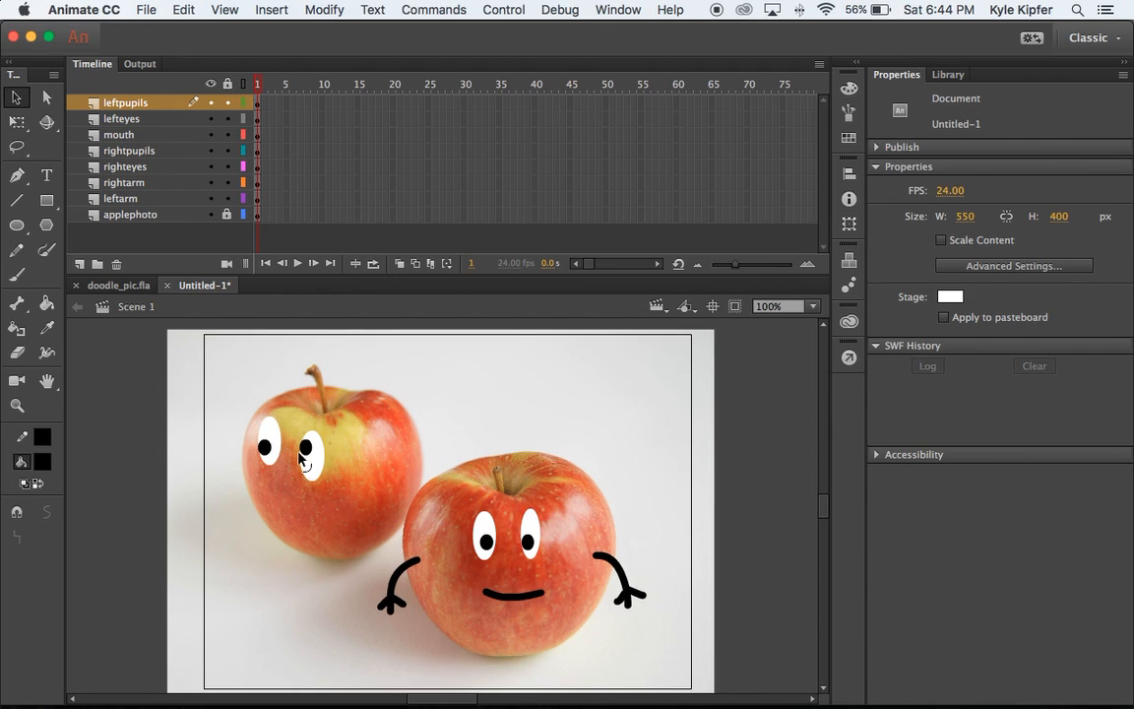
pyautogui.click(306, 460)
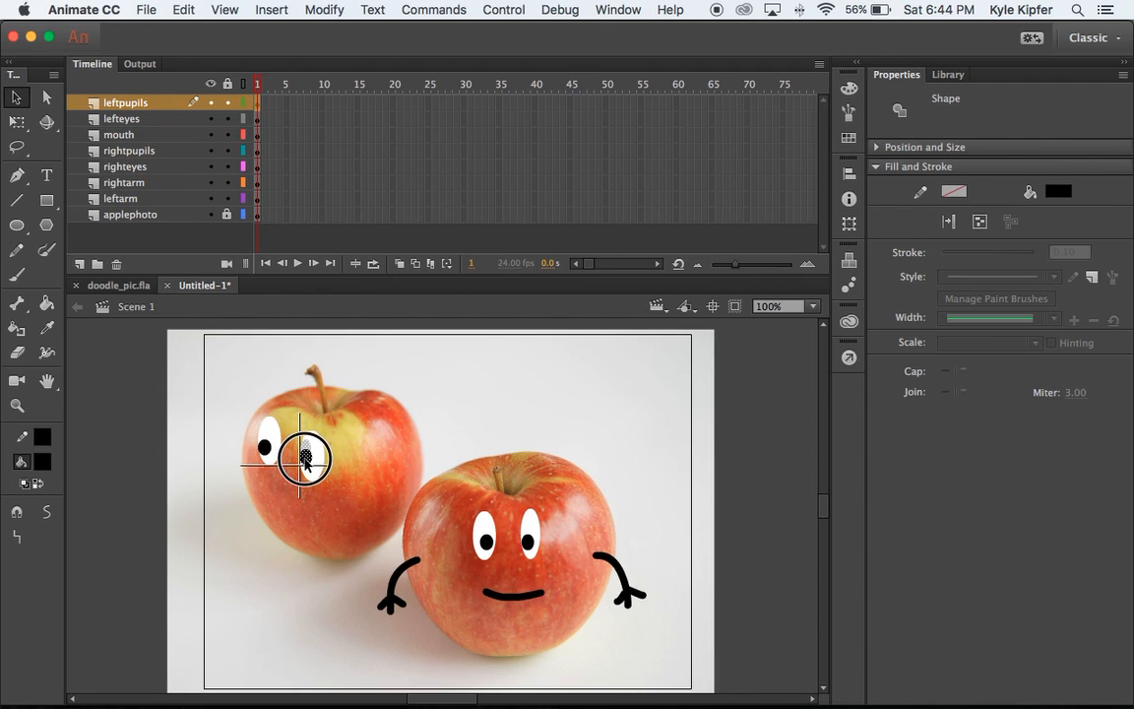
pyautogui.click(152, 424)
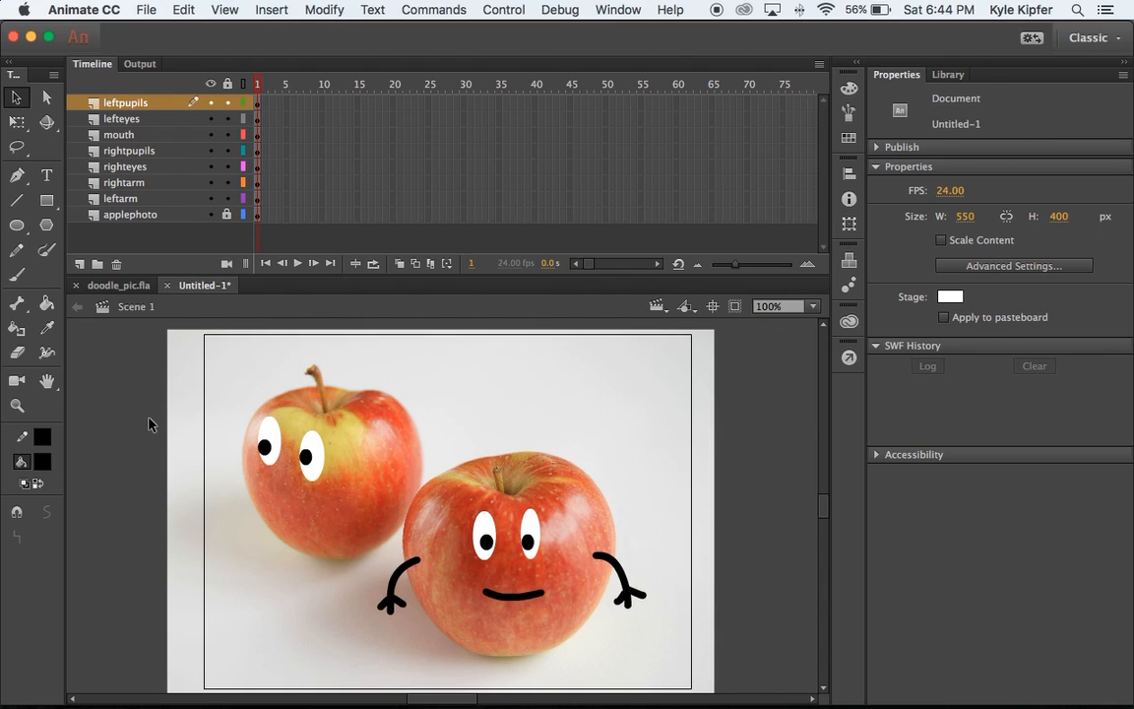
pyautogui.moveTo(496, 506)
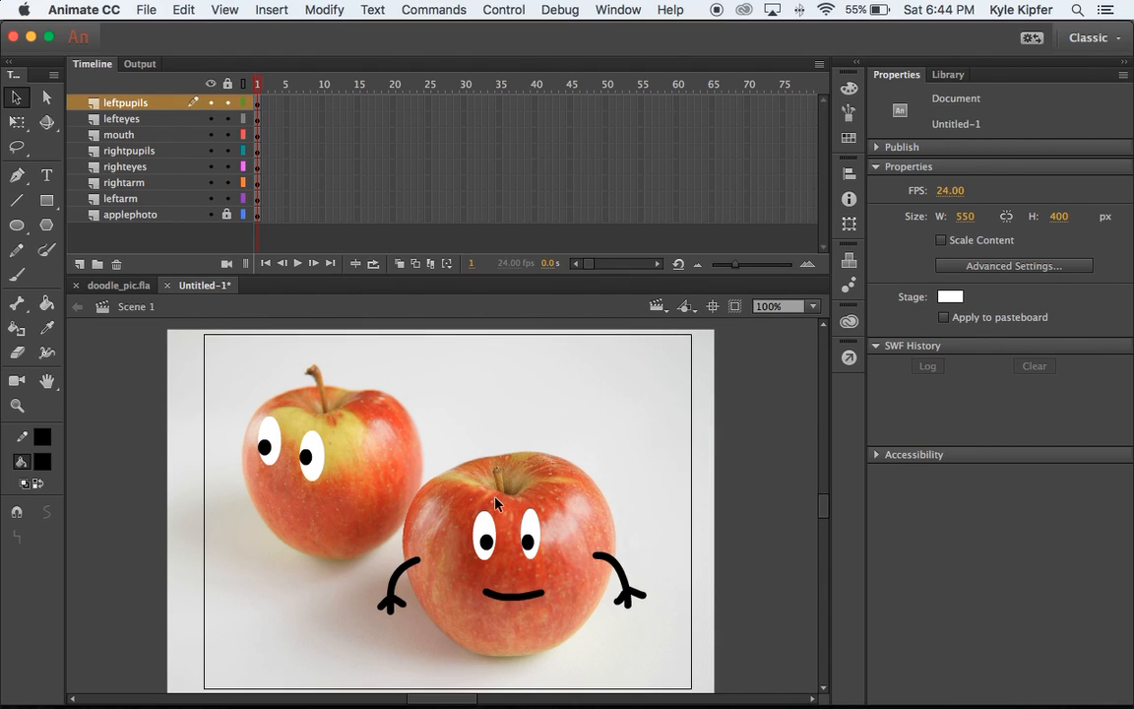
pyautogui.moveTo(719, 351)
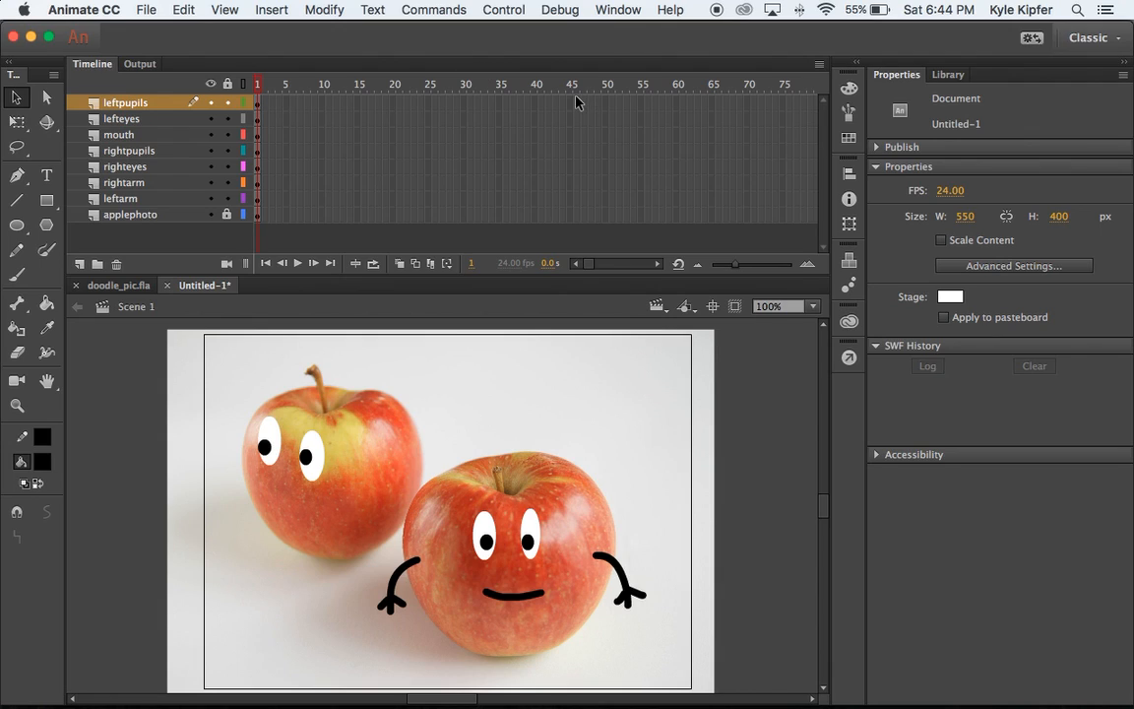
pyautogui.moveTo(537, 108)
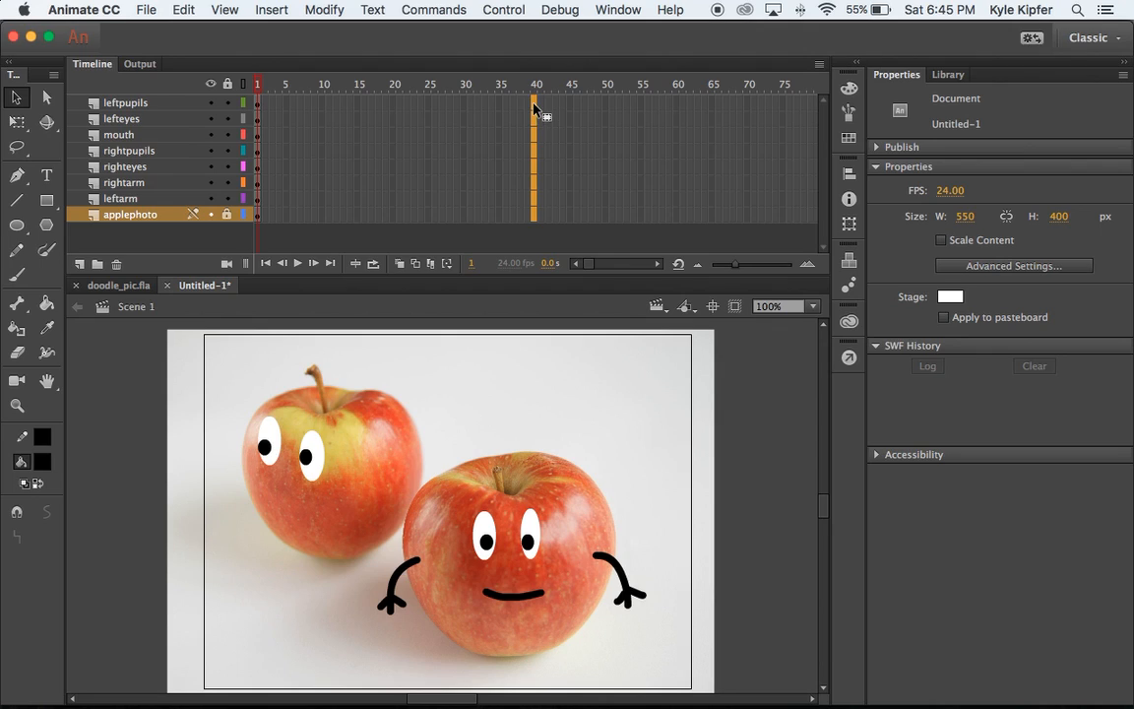
pyautogui.moveTo(251, 44)
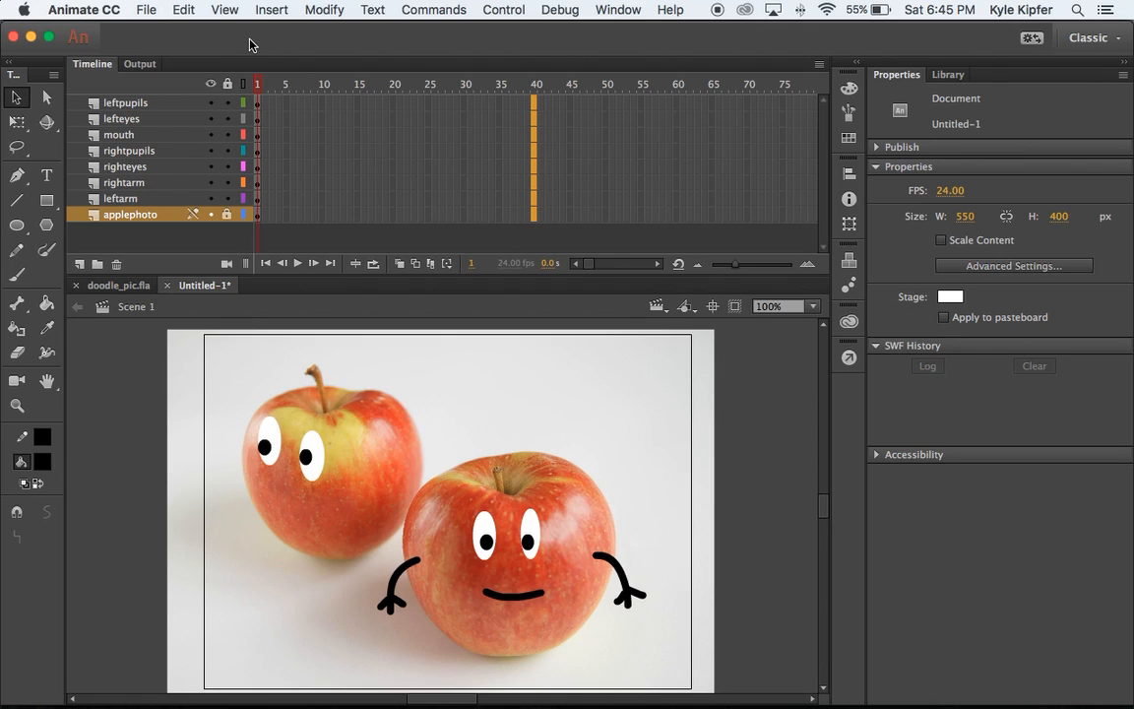
# Extend every layer to frame 40, then return the playhead to frame 1.
pyautogui.click(536, 83)
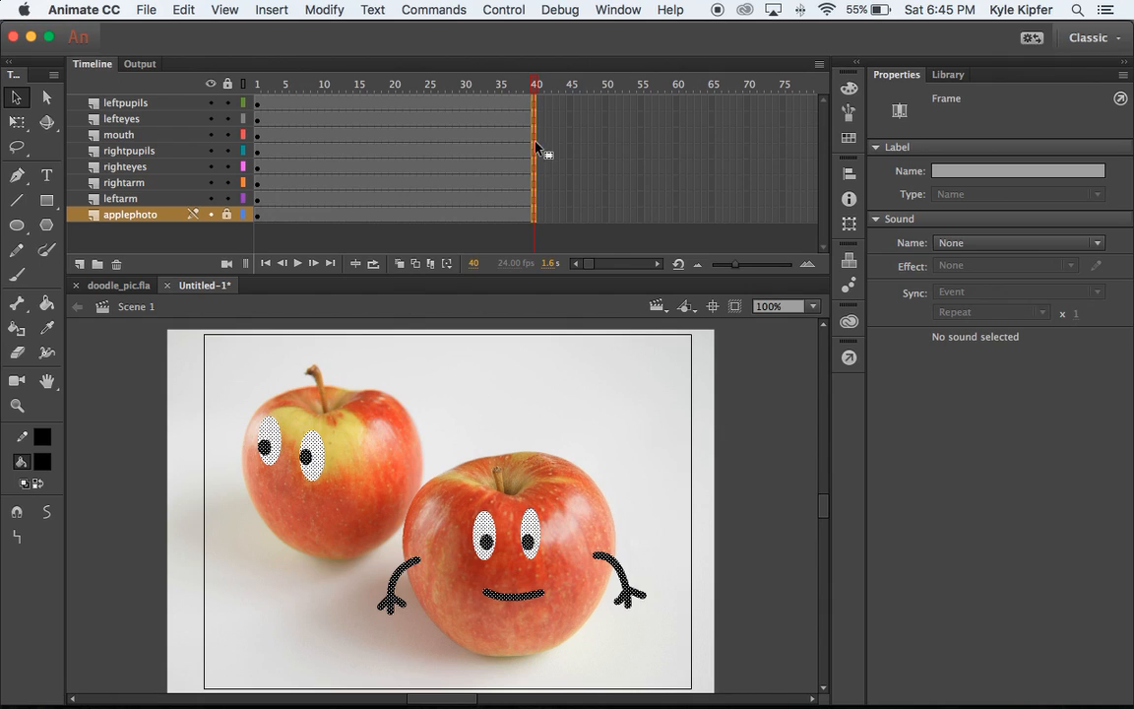
pyautogui.moveTo(282, 142)
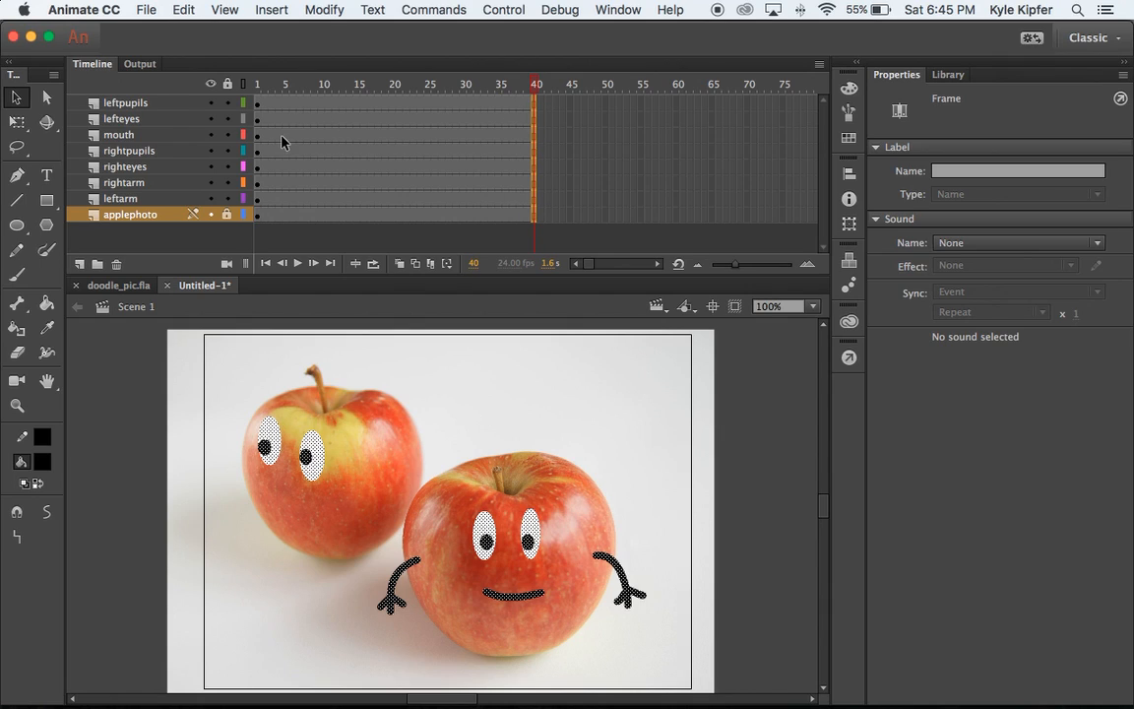
pyautogui.click(246, 83)
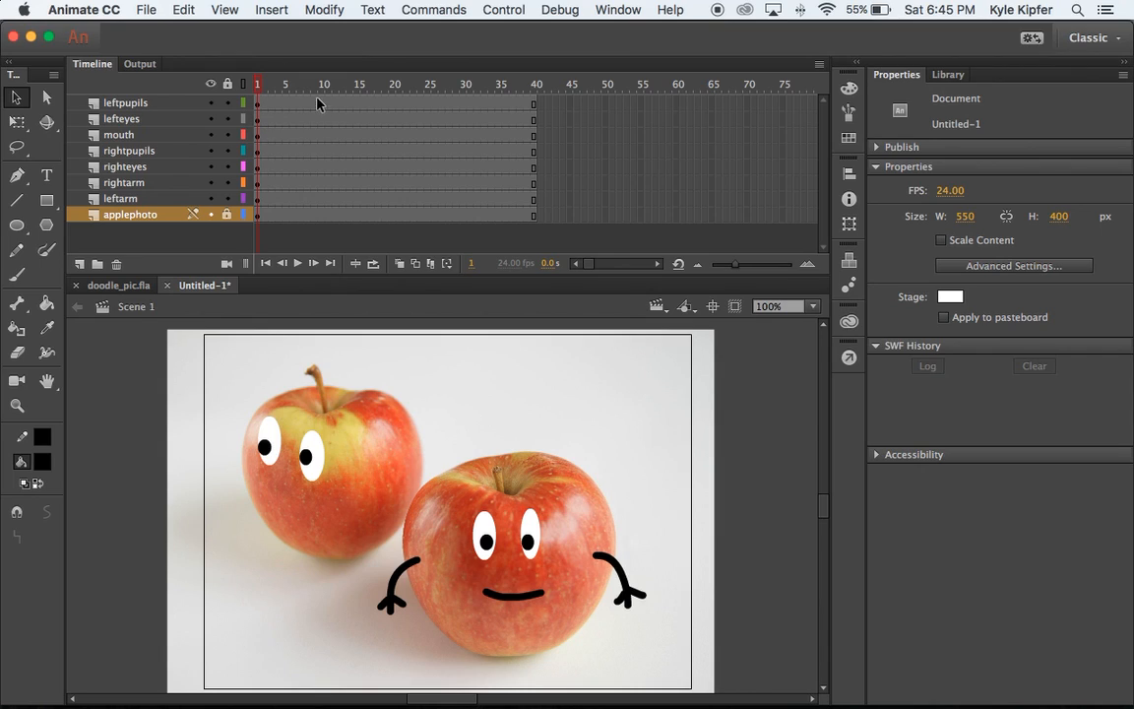
pyautogui.moveTo(307, 193)
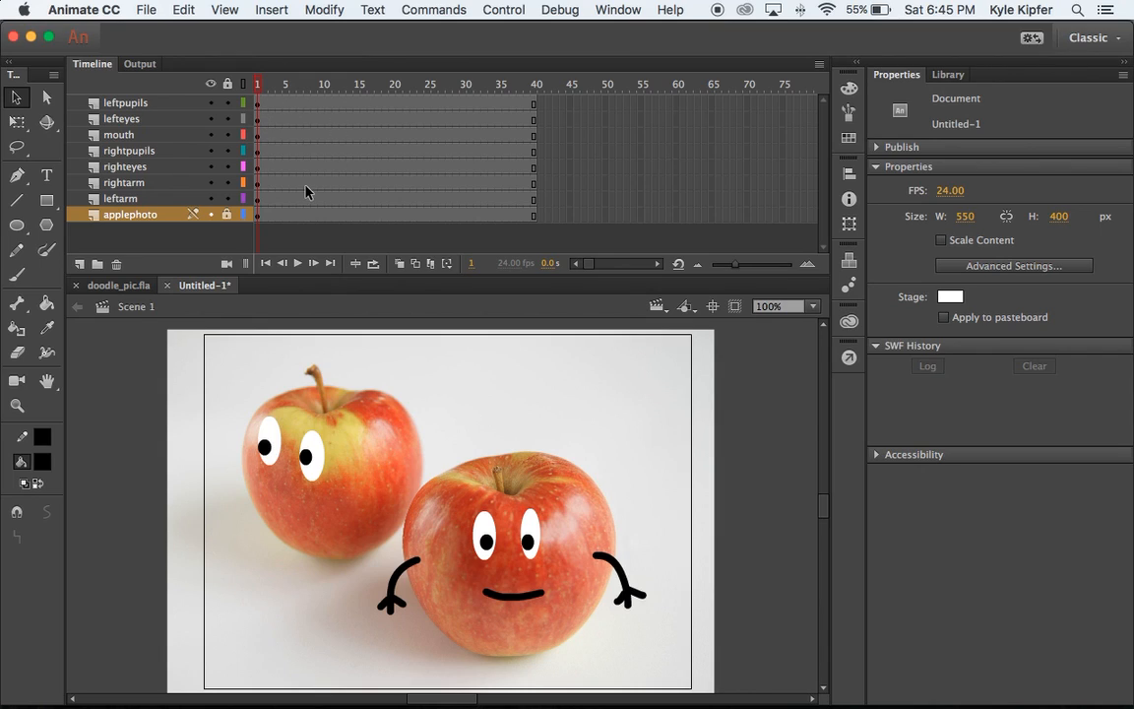
pyautogui.moveTo(354, 120)
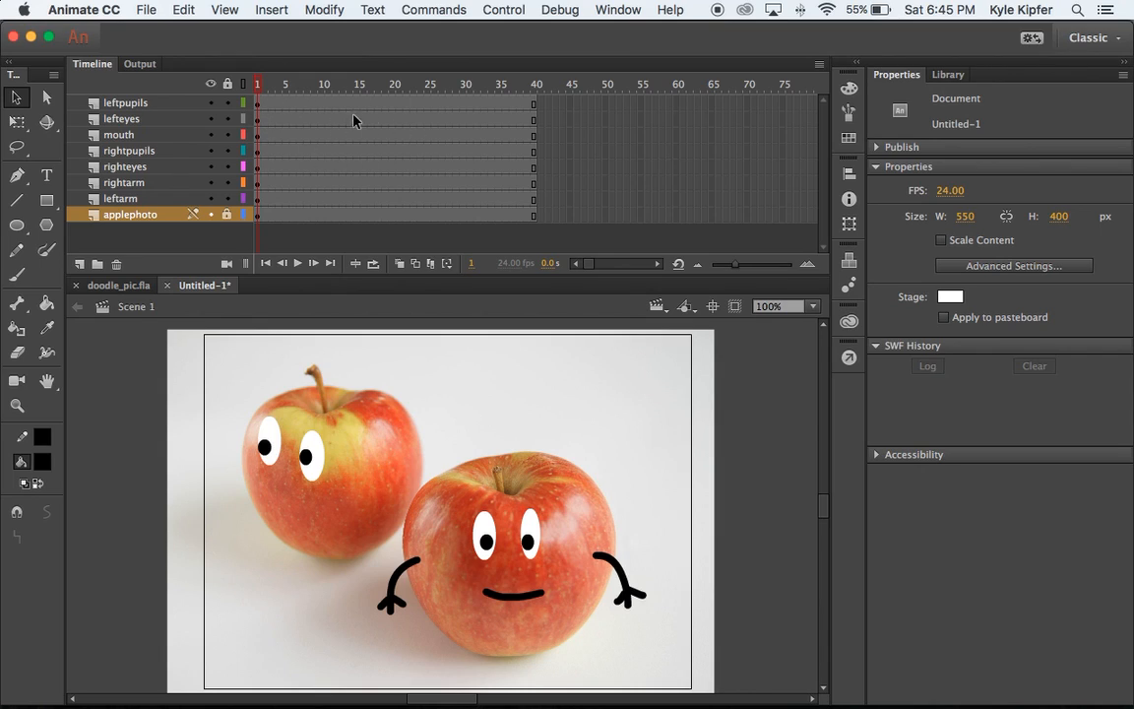
pyautogui.moveTo(383, 135)
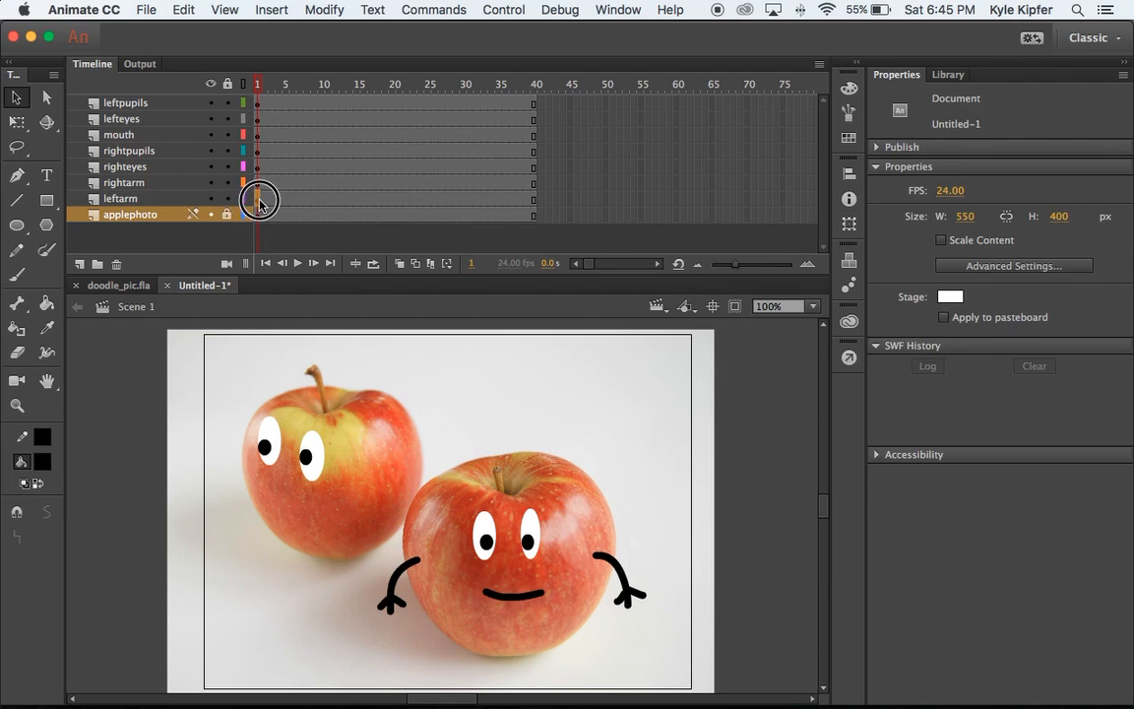
# Select the leftarm layer's frames and switch to Free Transform to rotate the arm.
pyautogui.click(257, 198)
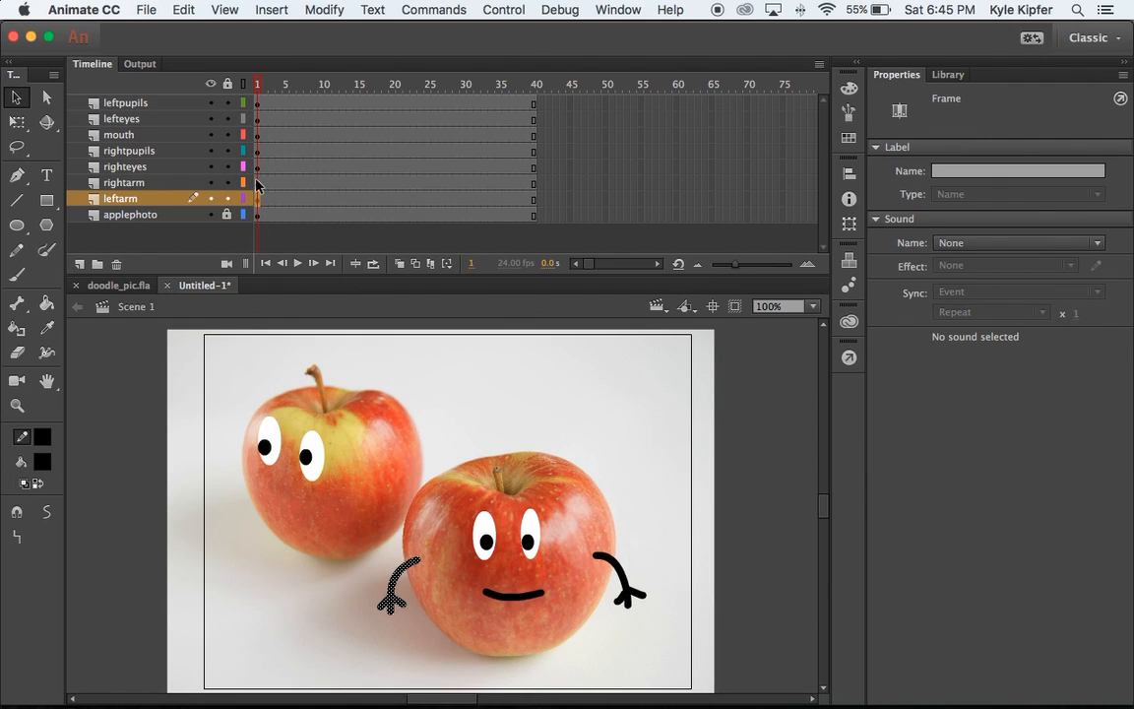
pyautogui.click(124, 182)
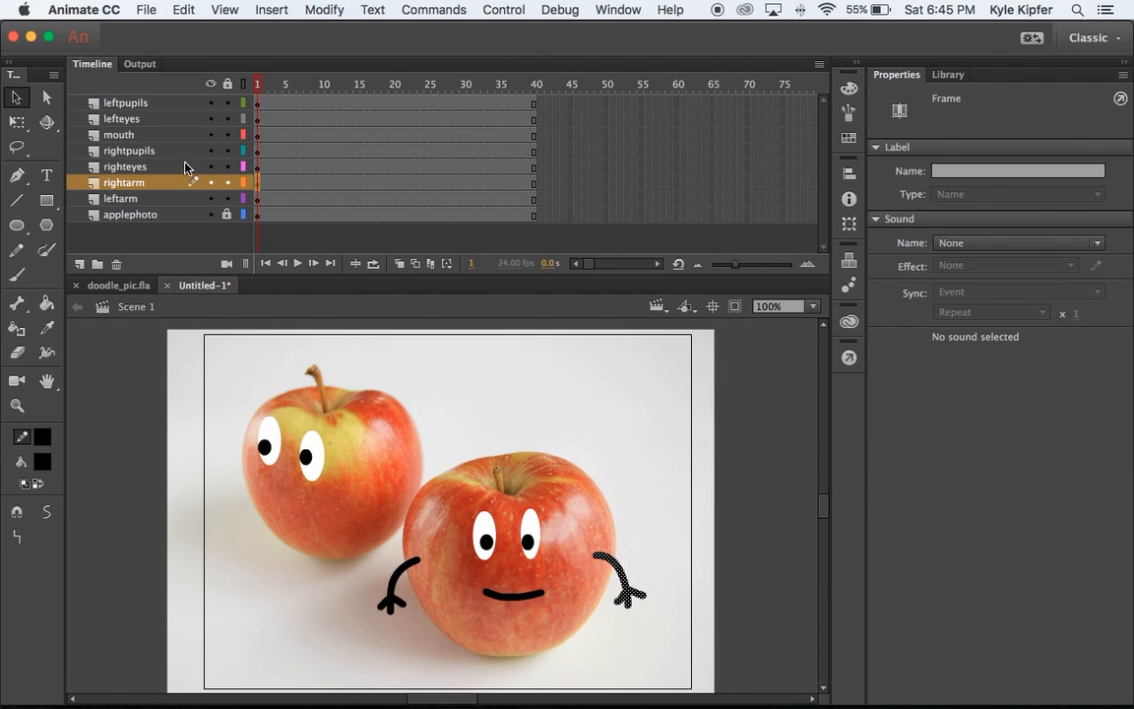
pyautogui.moveTo(519, 571)
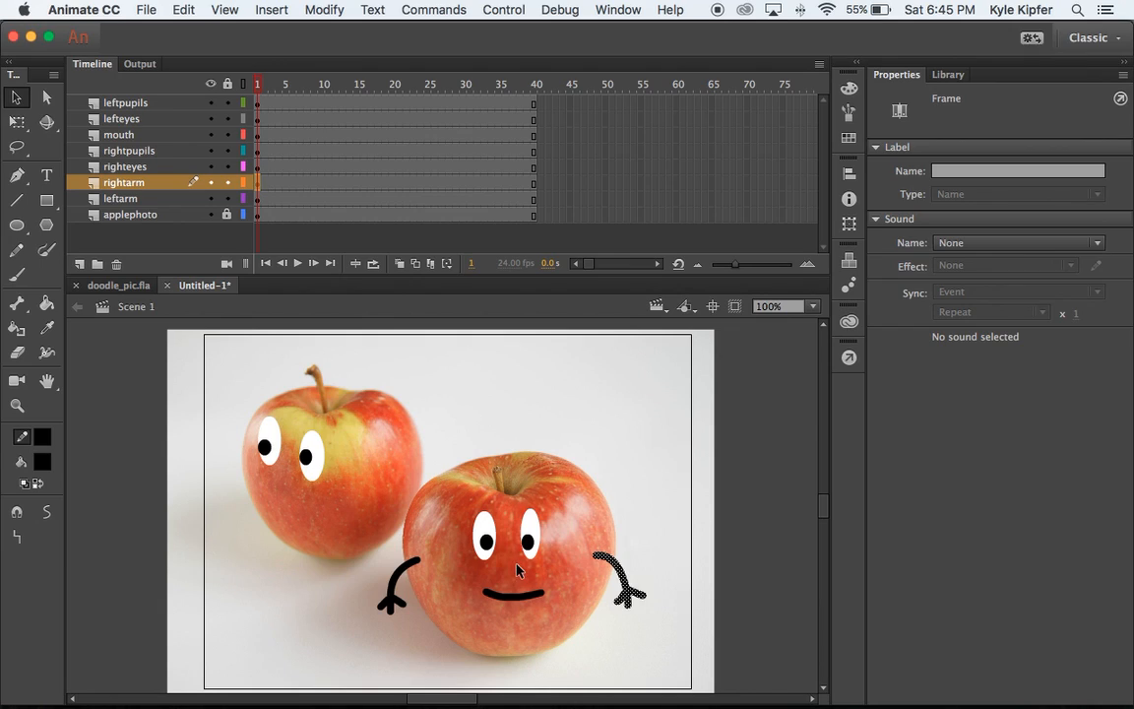
pyautogui.click(120, 197)
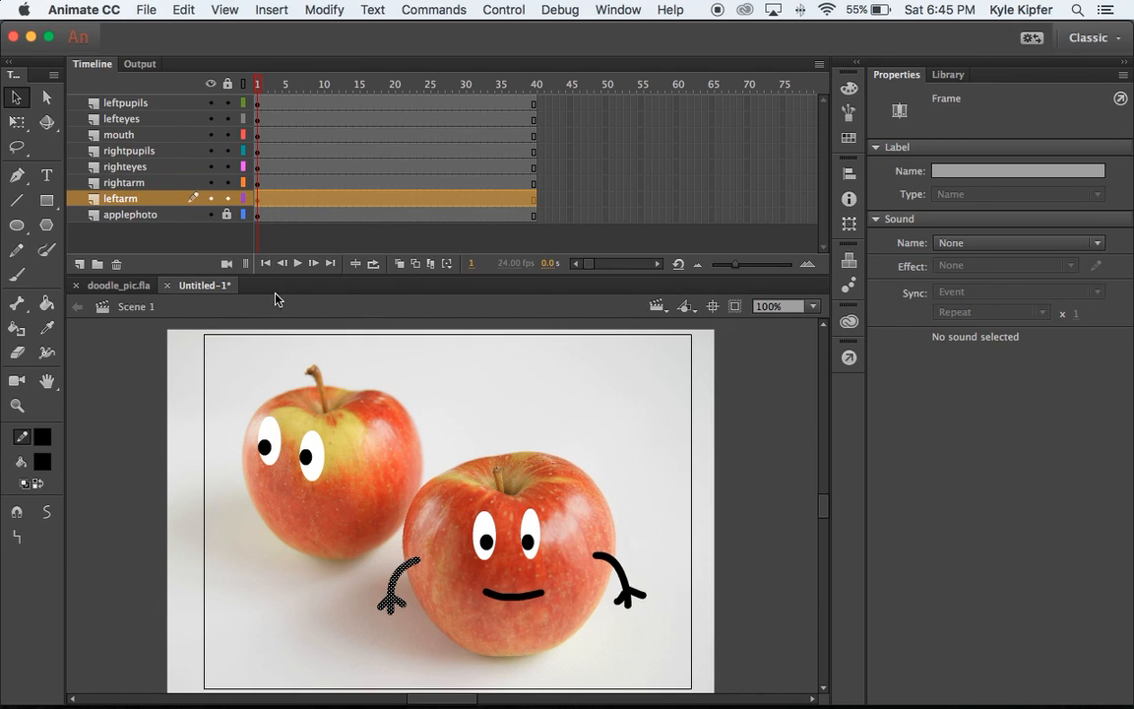
pyautogui.moveTo(177, 207)
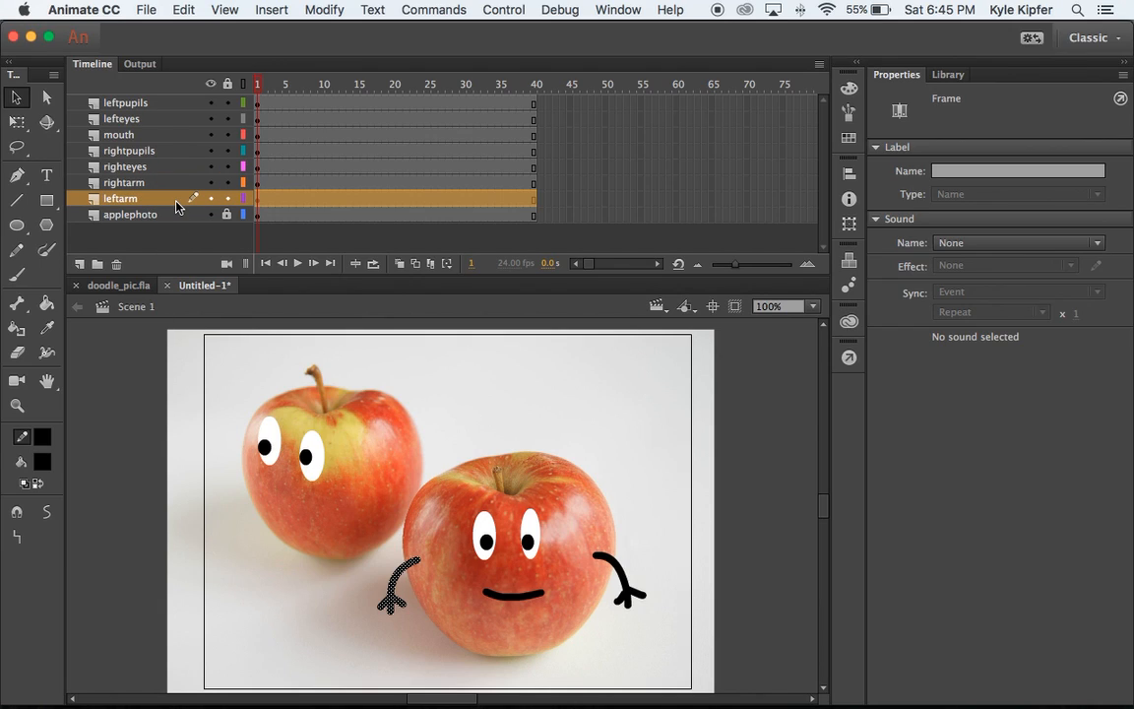
pyautogui.moveTo(279, 204)
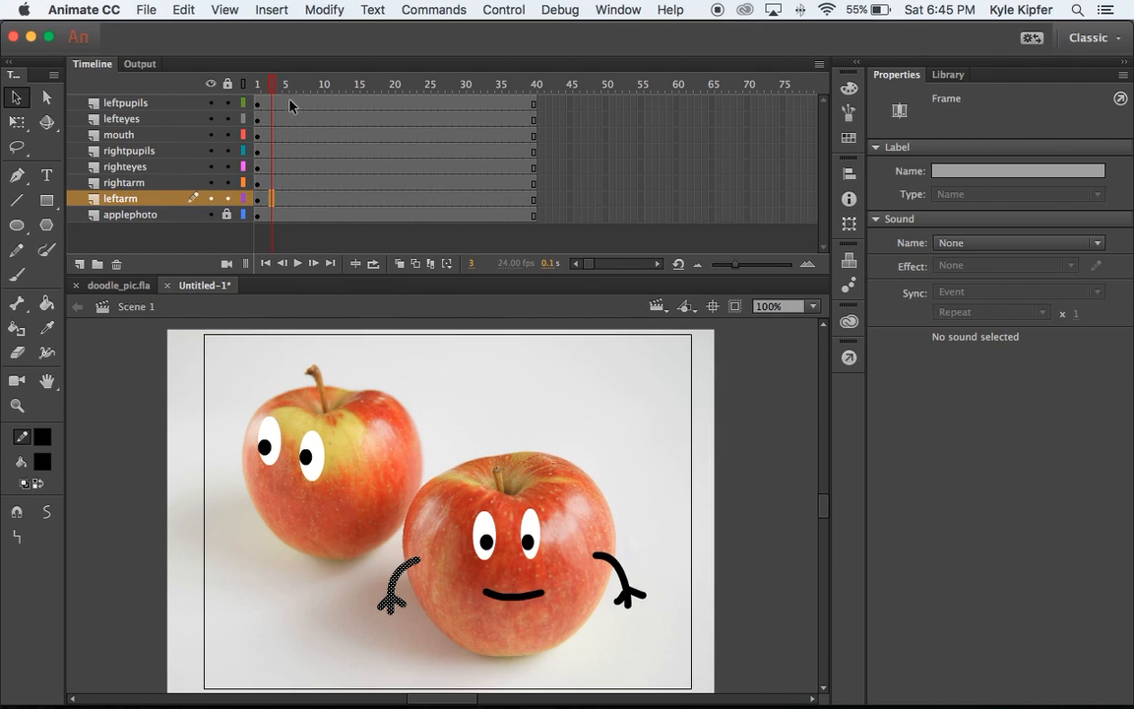
pyautogui.moveTo(283, 204)
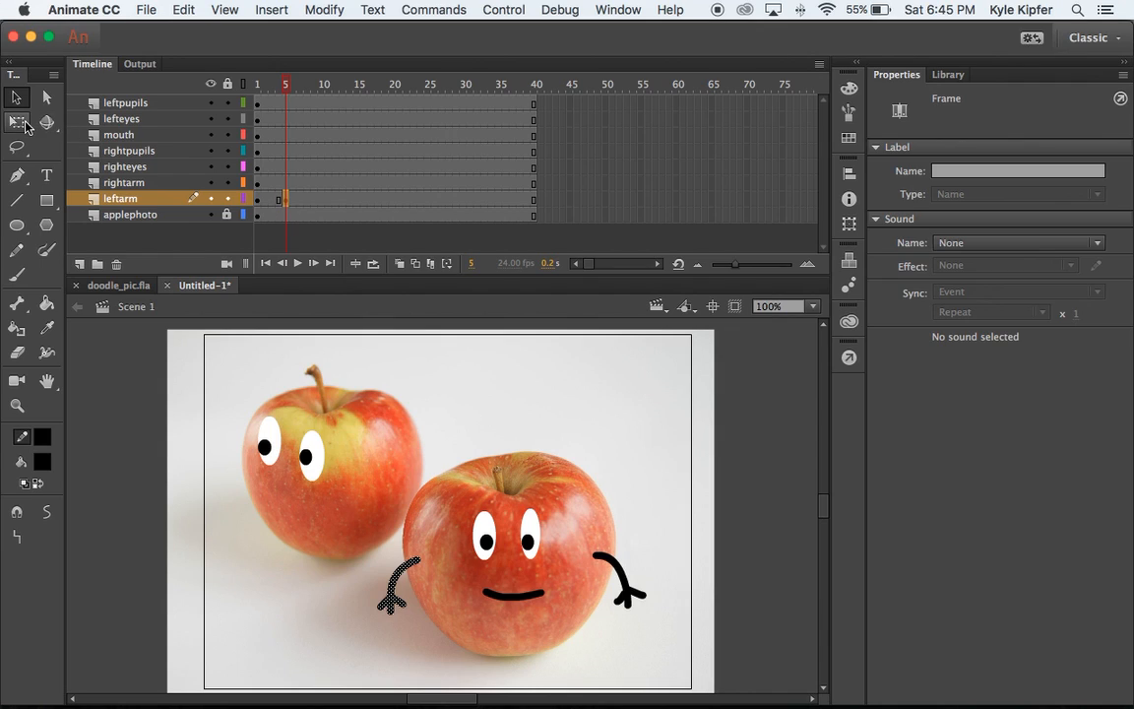
pyautogui.click(396, 586)
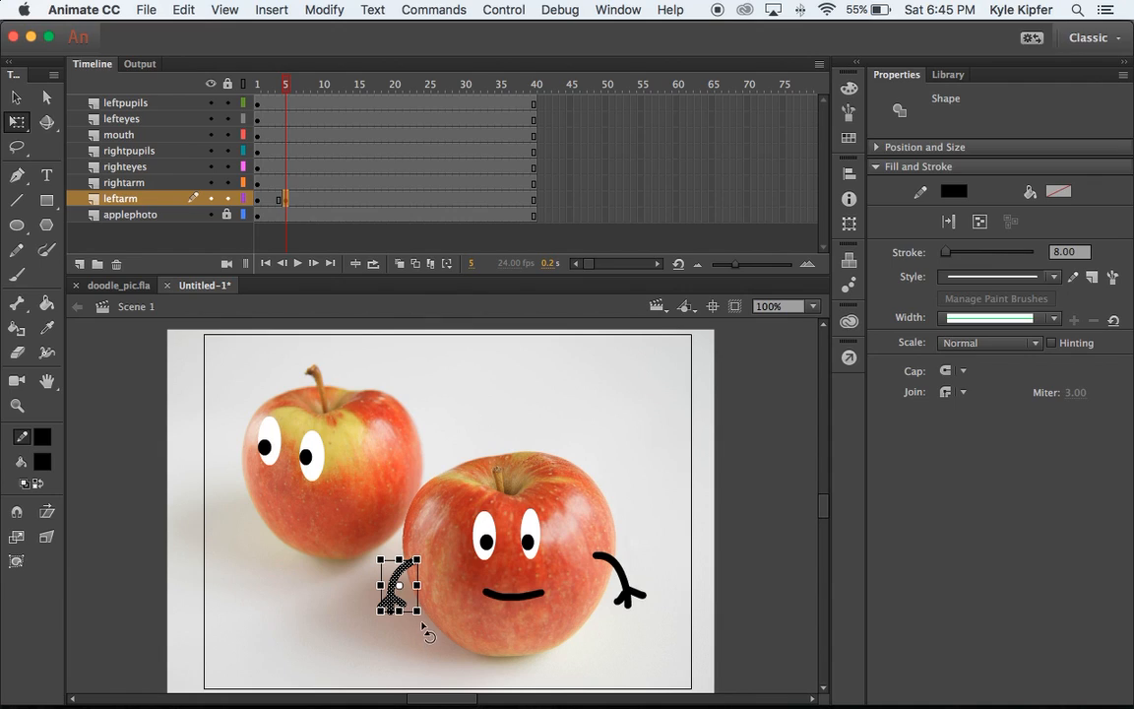
pyautogui.moveTo(398, 591)
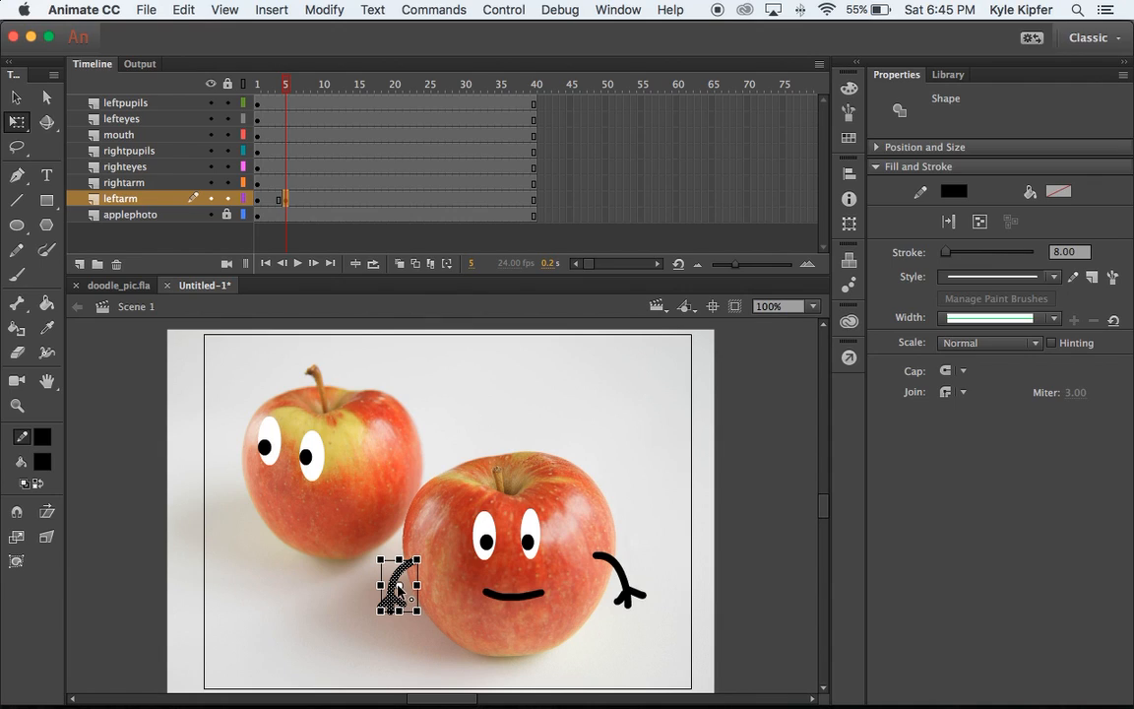
pyautogui.moveTo(402, 590)
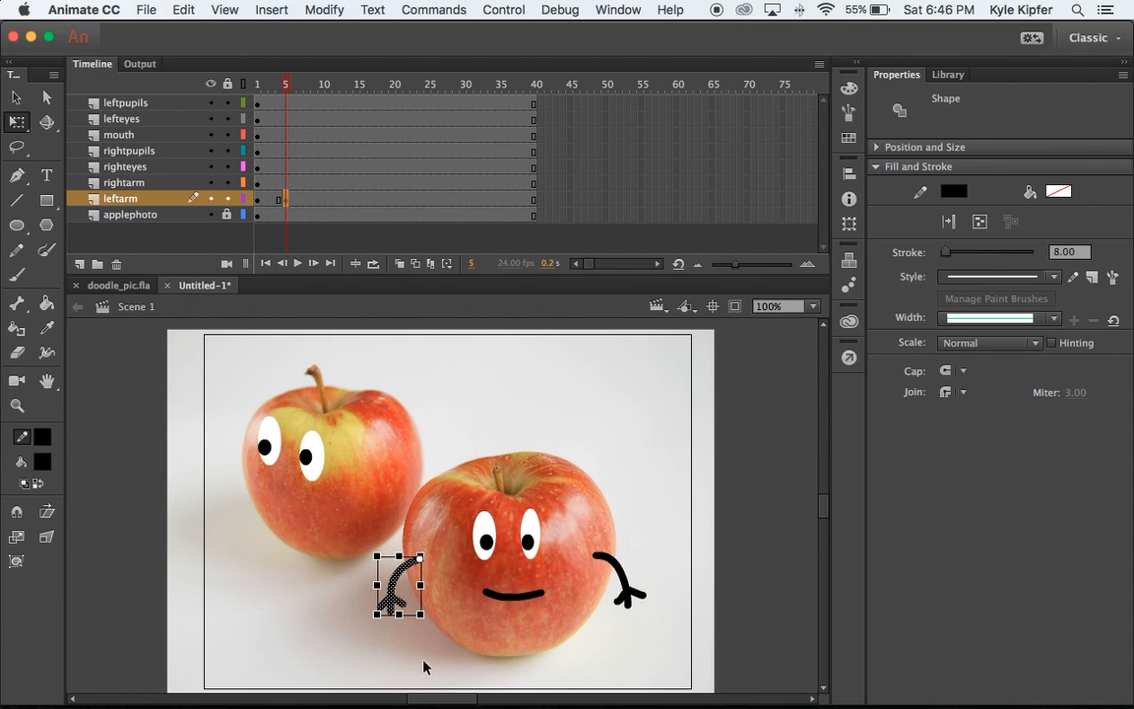
pyautogui.moveTo(359, 633)
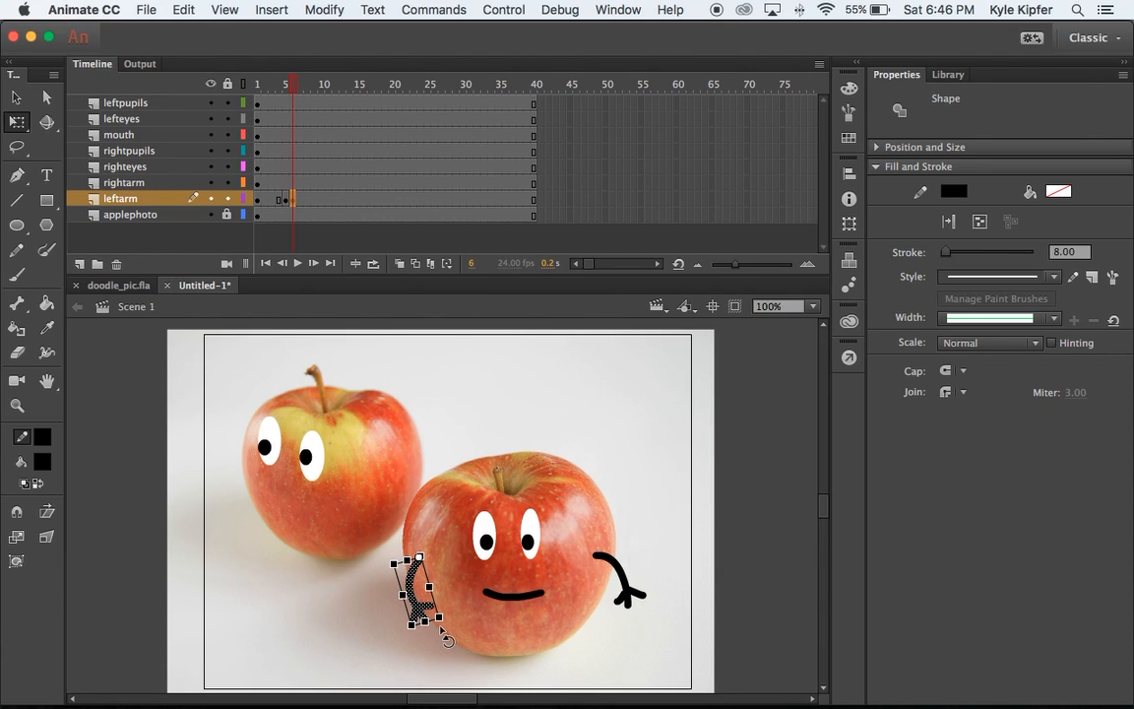
pyautogui.moveTo(458, 589)
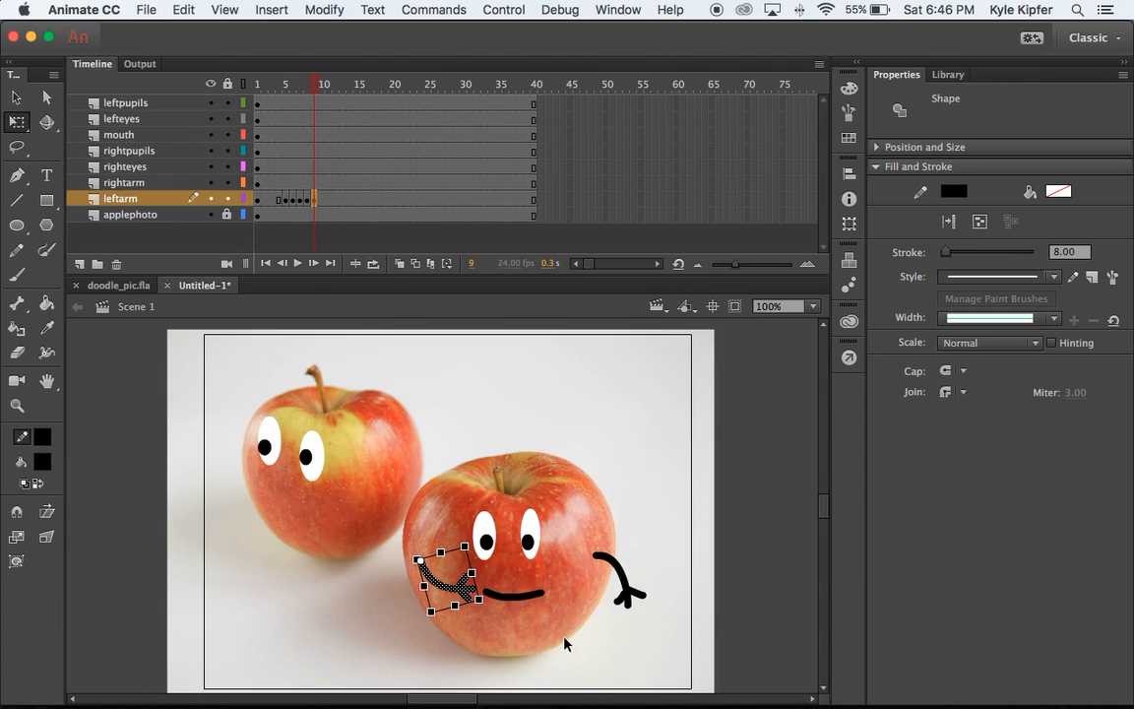
pyautogui.moveTo(316, 131)
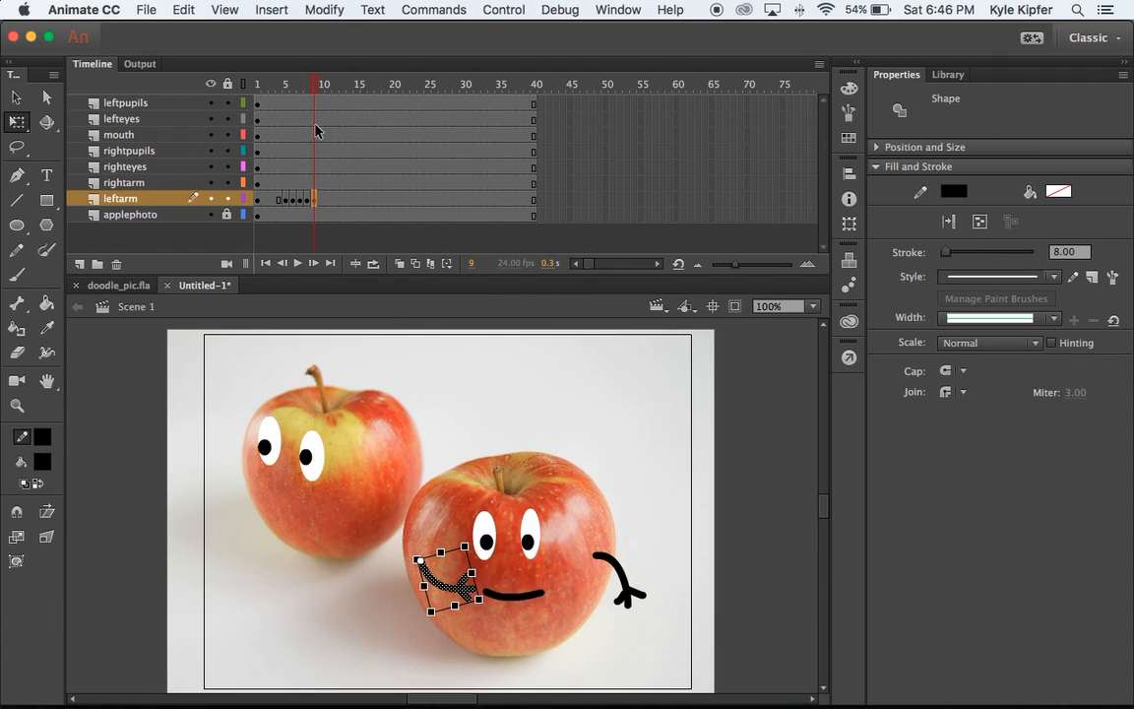
pyautogui.moveTo(281, 195)
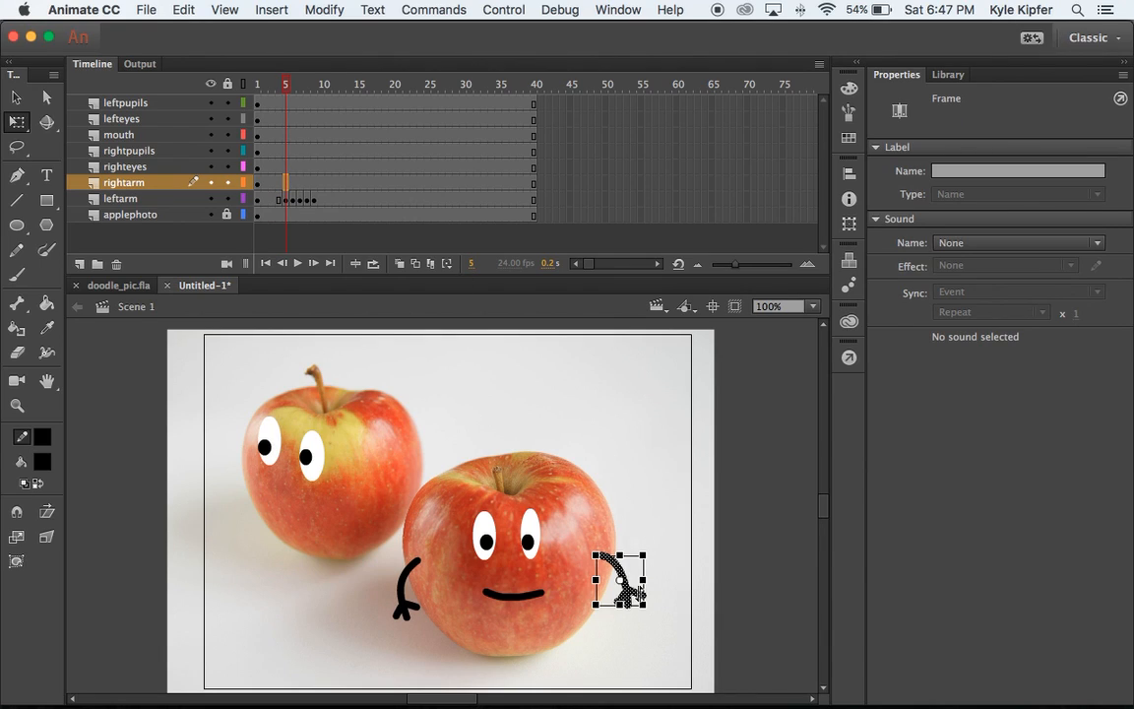
pyautogui.moveTo(458, 383)
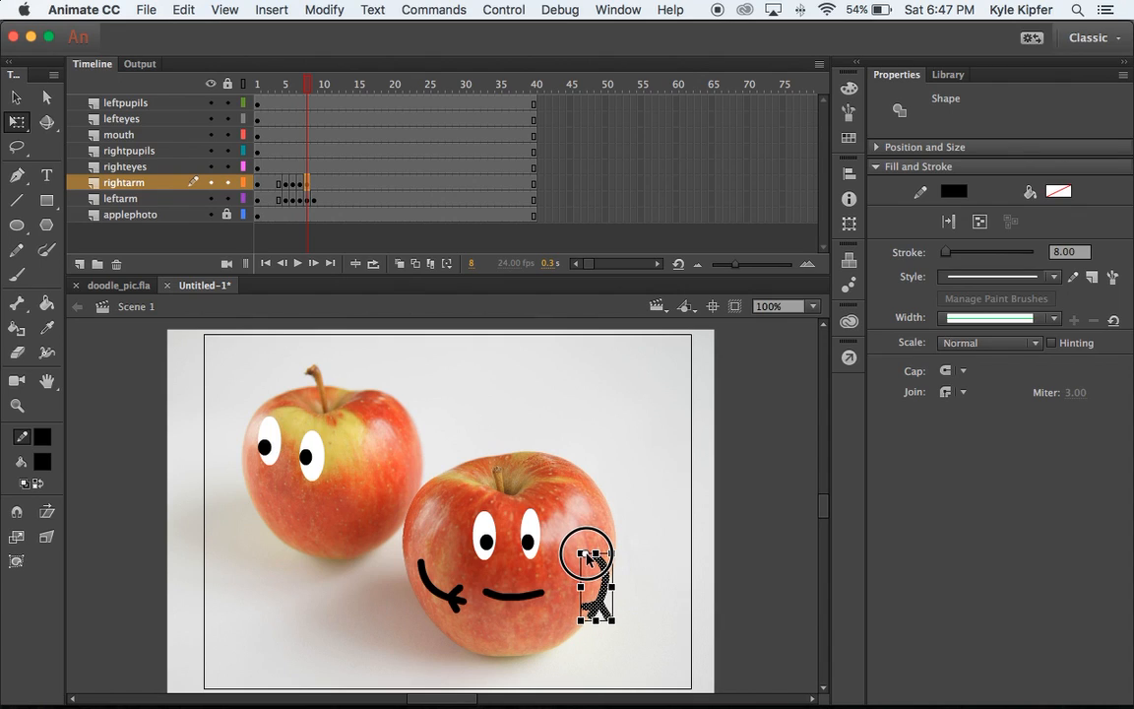
# Rotate the right apple's right arm upward toward its face.
pyautogui.moveTo(586, 576); pyautogui.dragTo(598, 645)
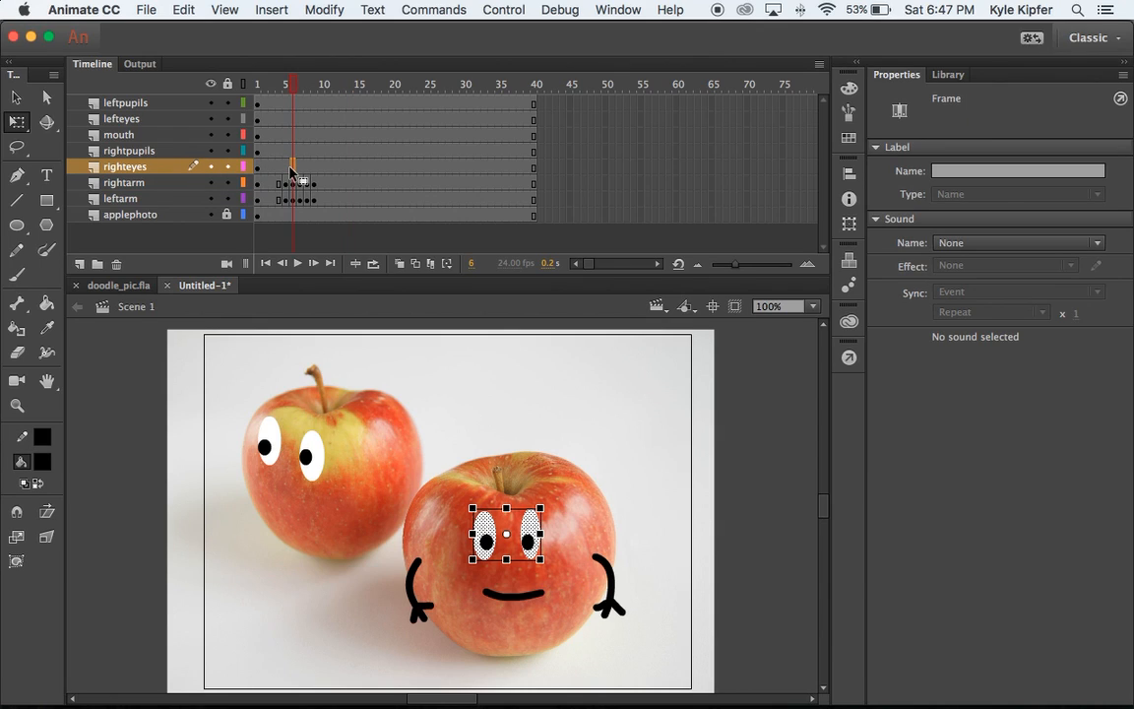
pyautogui.moveTo(299, 121)
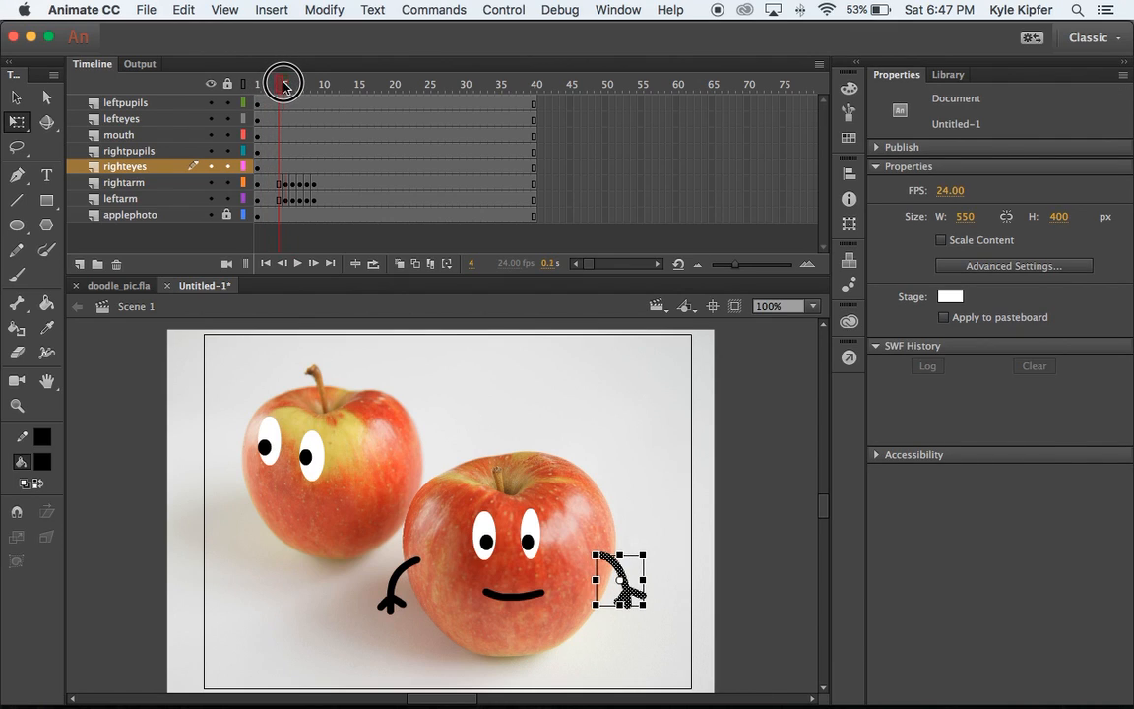
# At frame 5, select the right apple's pupils on the rightpupils layer for reshaping.
pyautogui.click(285, 84)
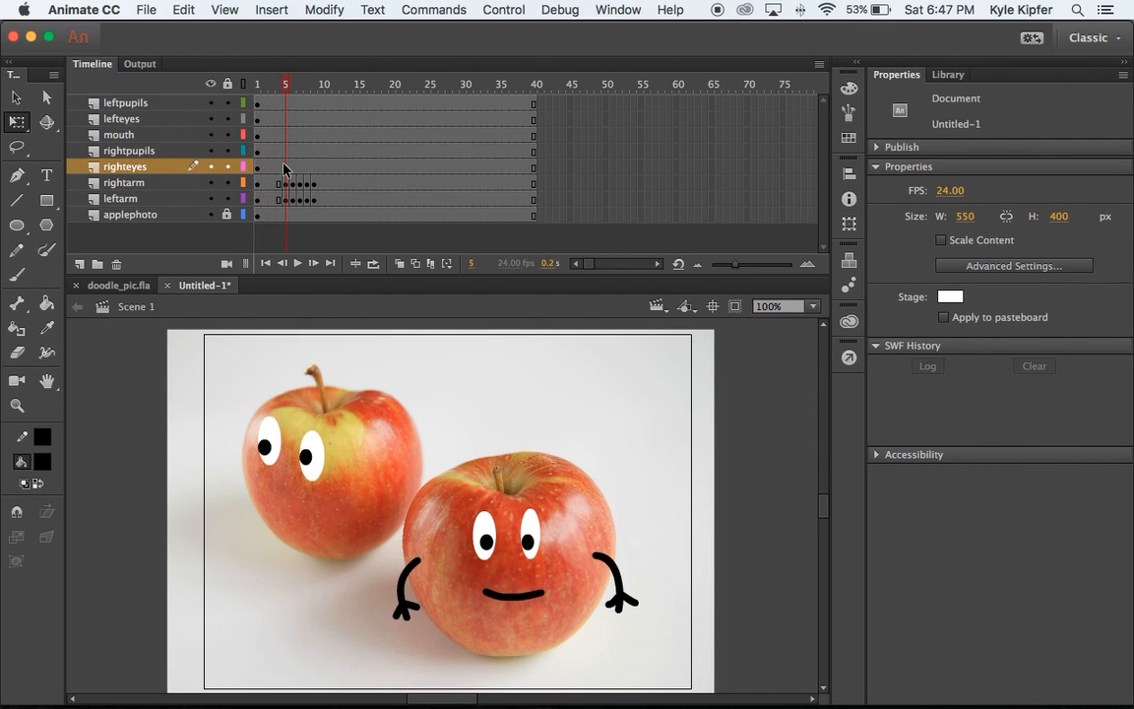
pyautogui.click(285, 166)
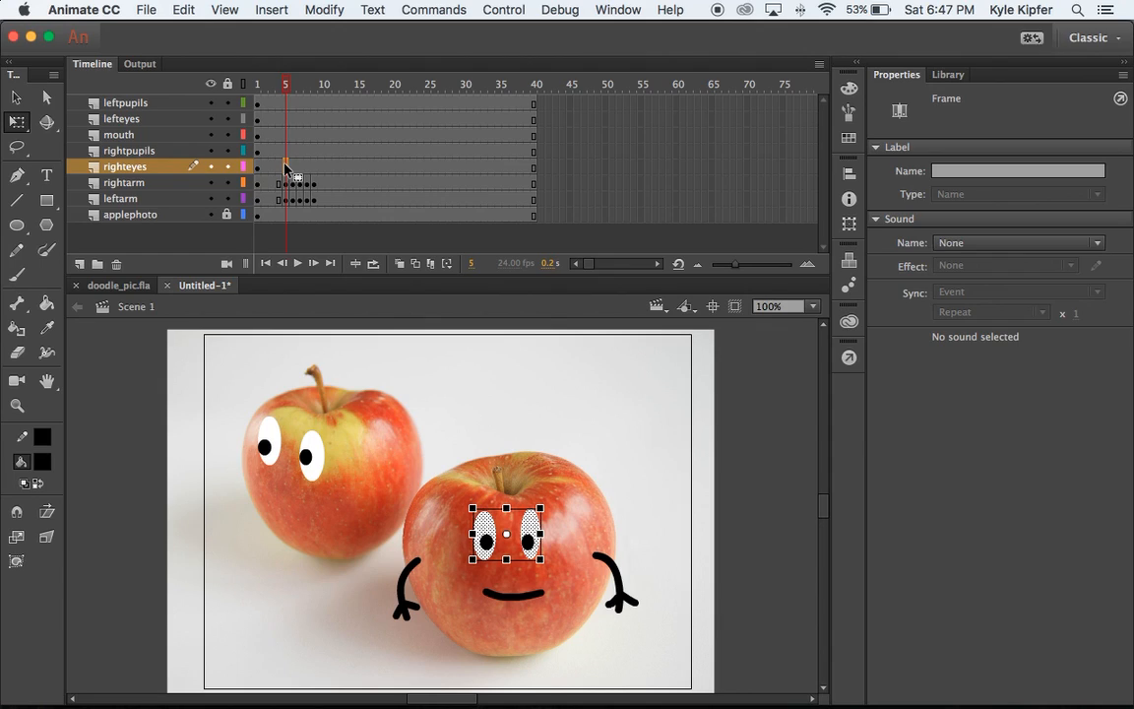
pyautogui.click(129, 150)
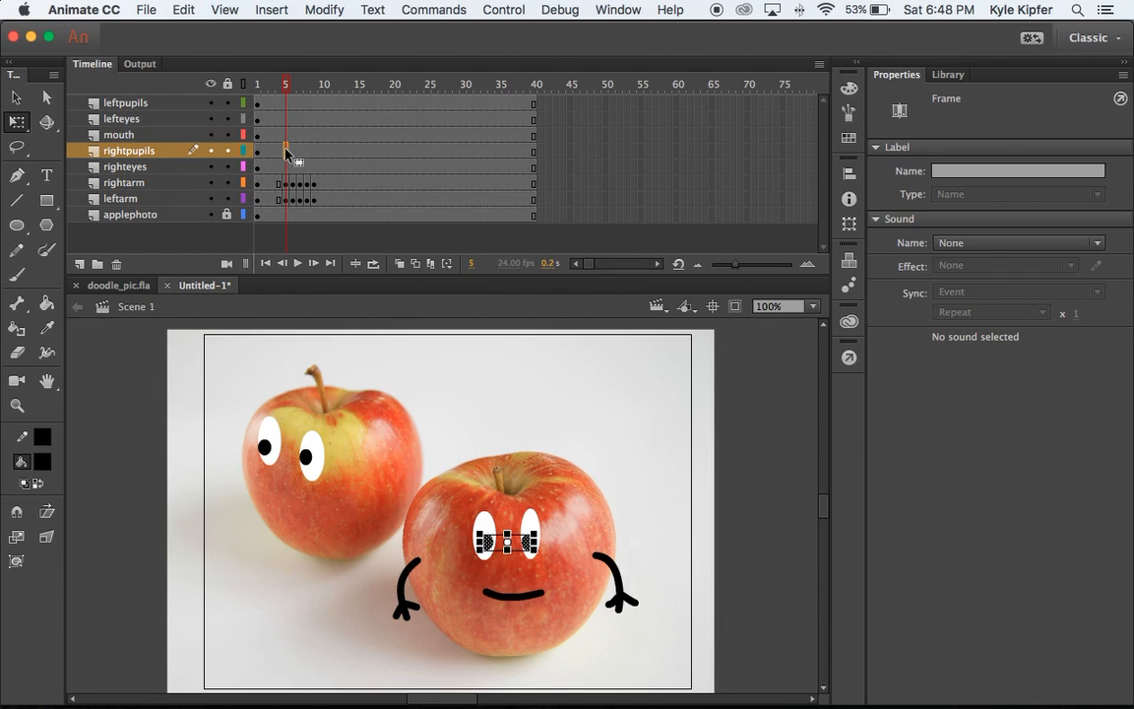
pyautogui.moveTo(323, 176)
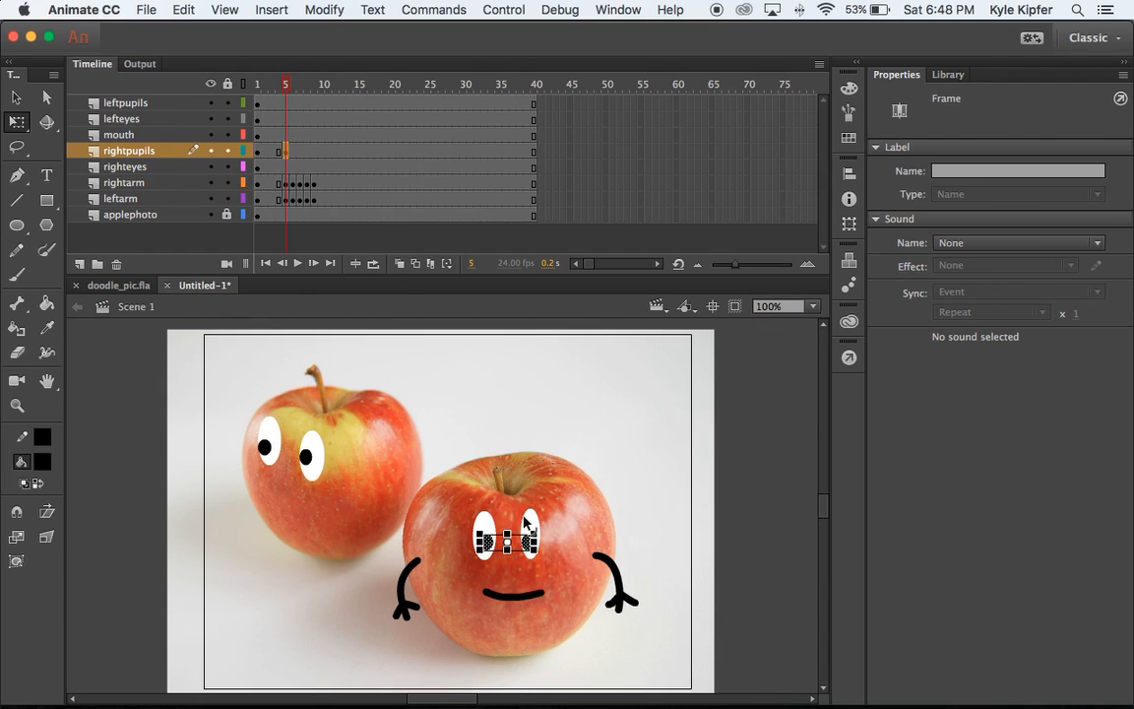
pyautogui.click(507, 532)
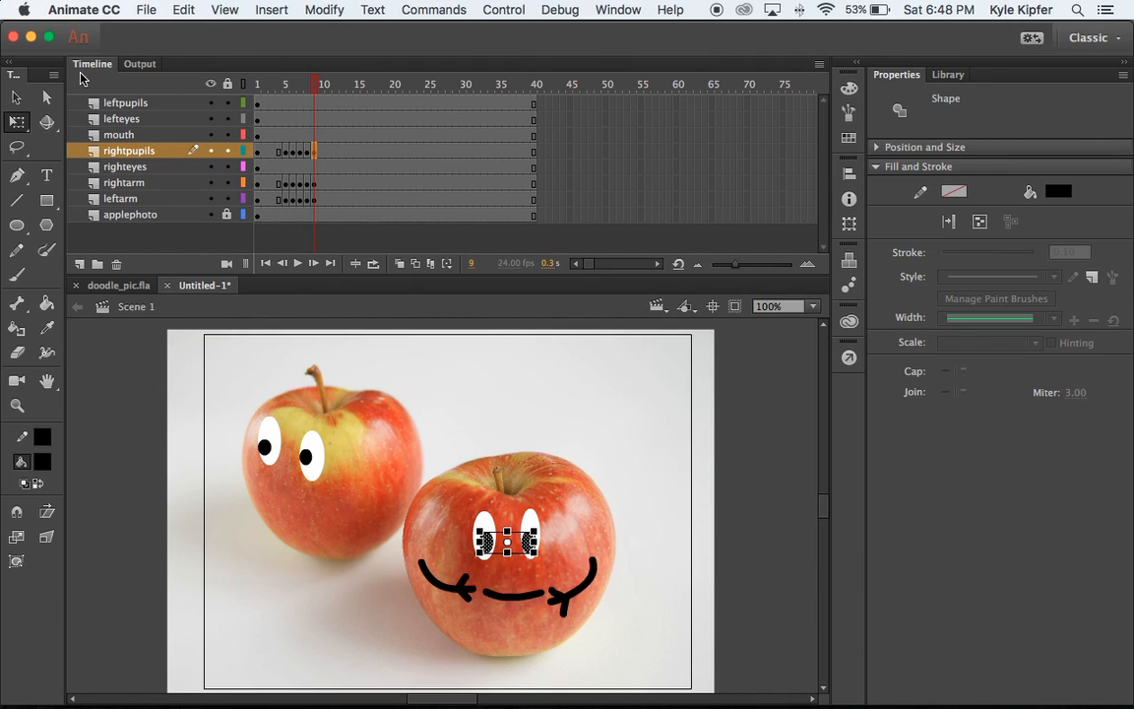
# At frame 5 on the mouth layer, draw a black oval as the shocked open mouth.
pyautogui.click(285, 134)
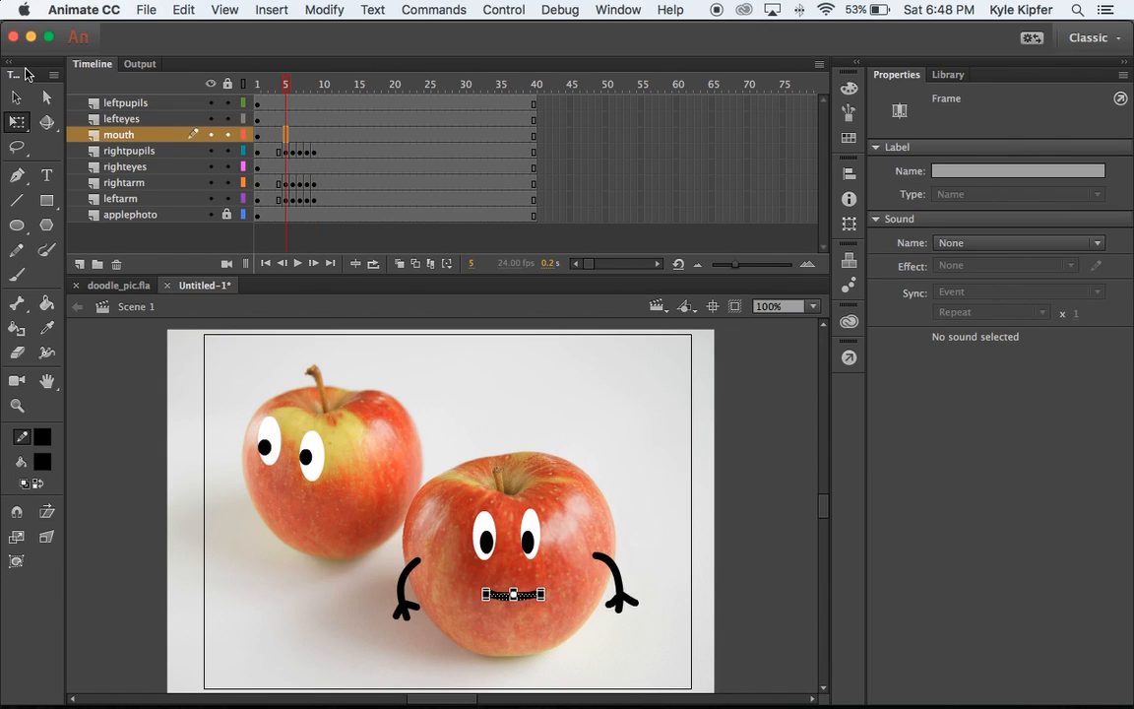
pyautogui.moveTo(326, 146)
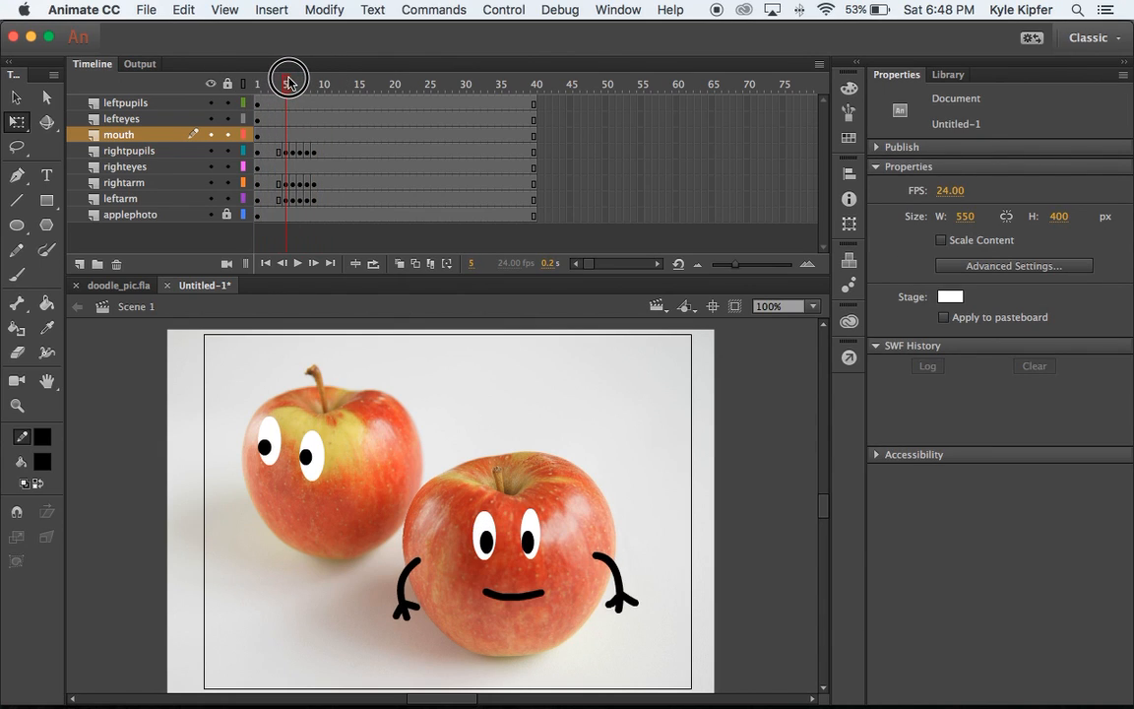
pyautogui.click(286, 134)
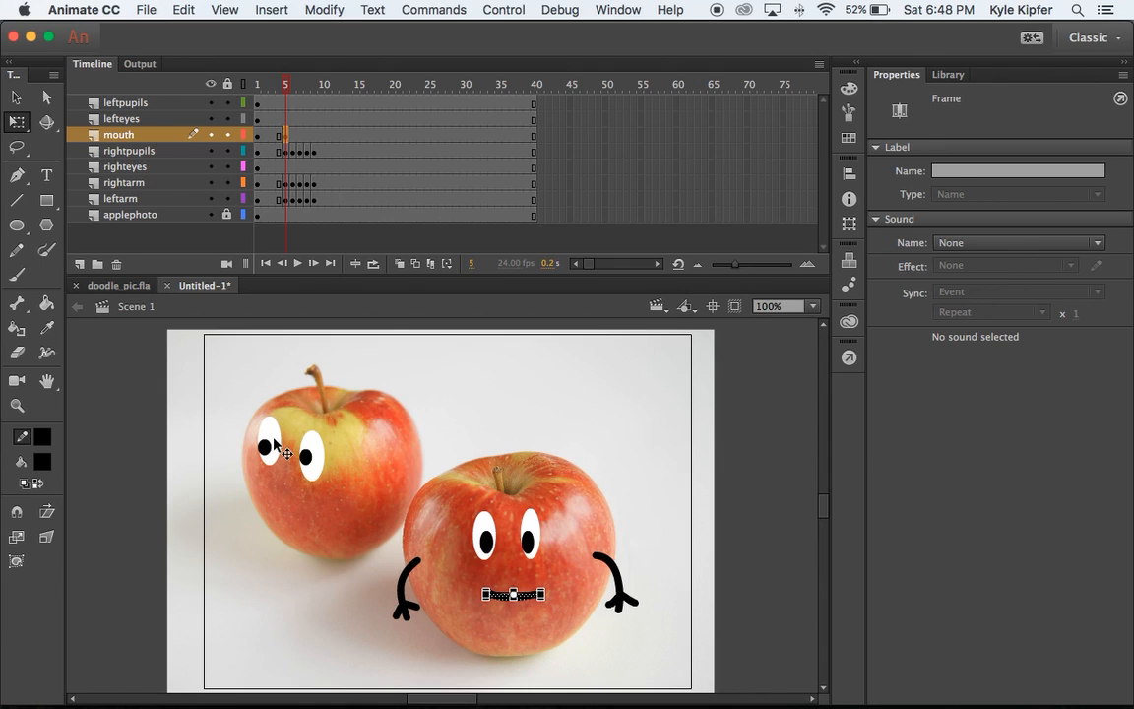
pyautogui.click(17, 226)
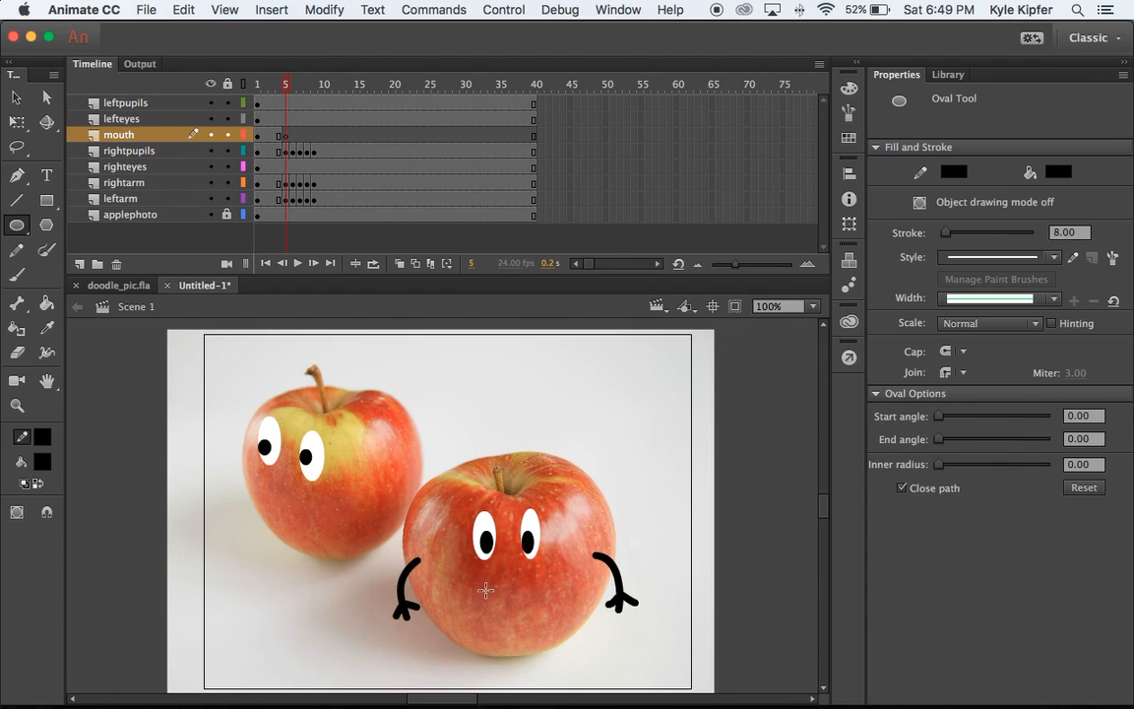
pyautogui.moveTo(482, 590); pyautogui.dragTo(536, 615)
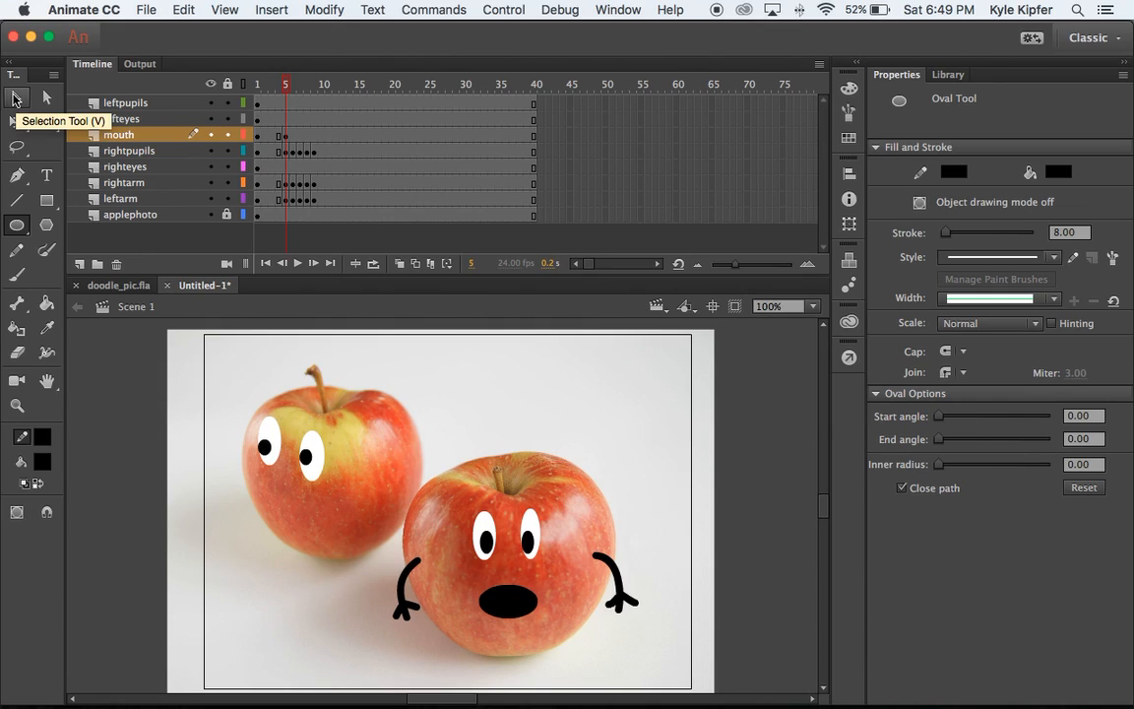
pyautogui.moveTo(408, 488)
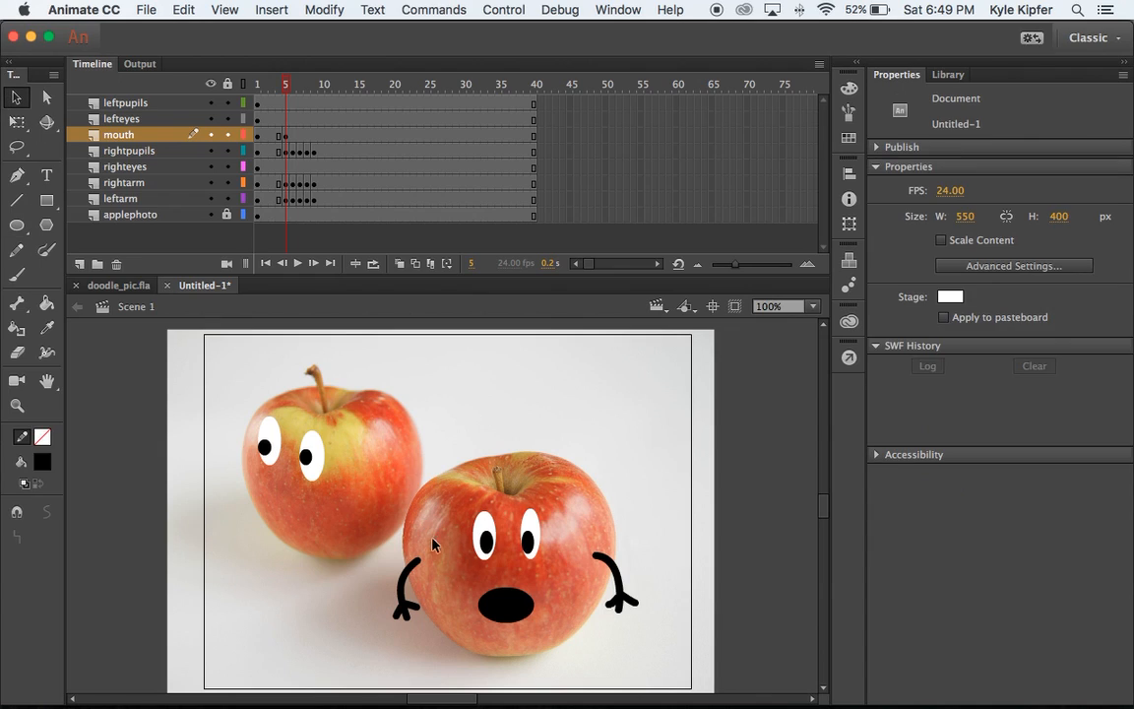
pyautogui.click(512, 596)
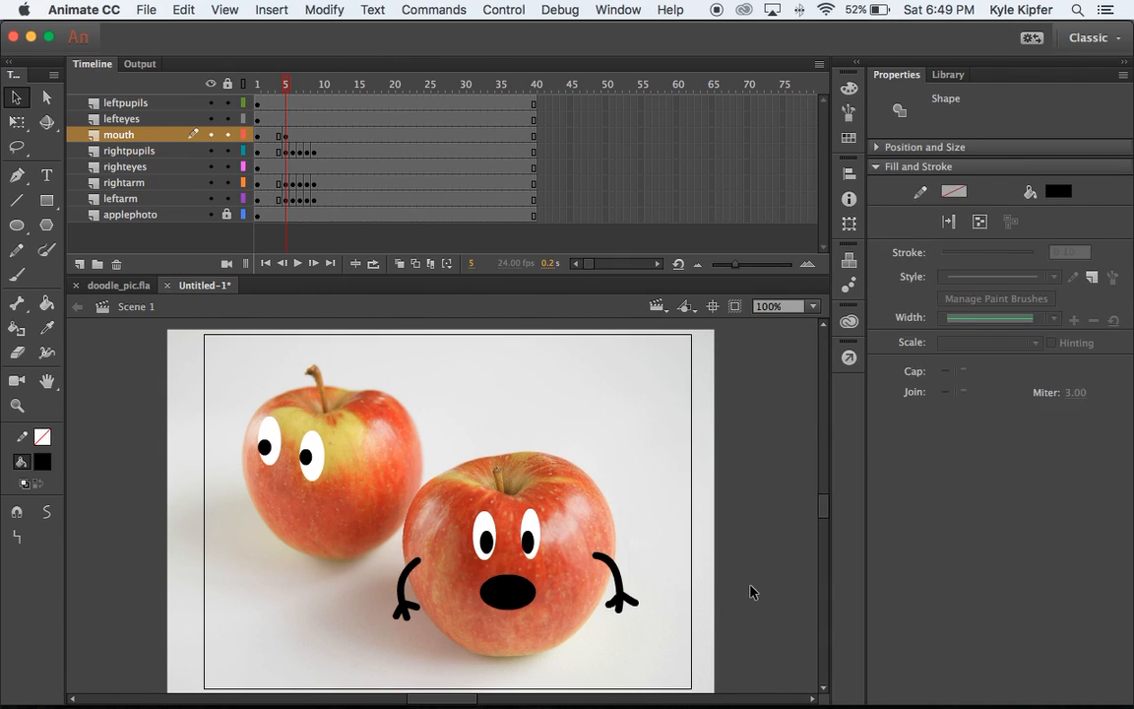
pyautogui.click(510, 607)
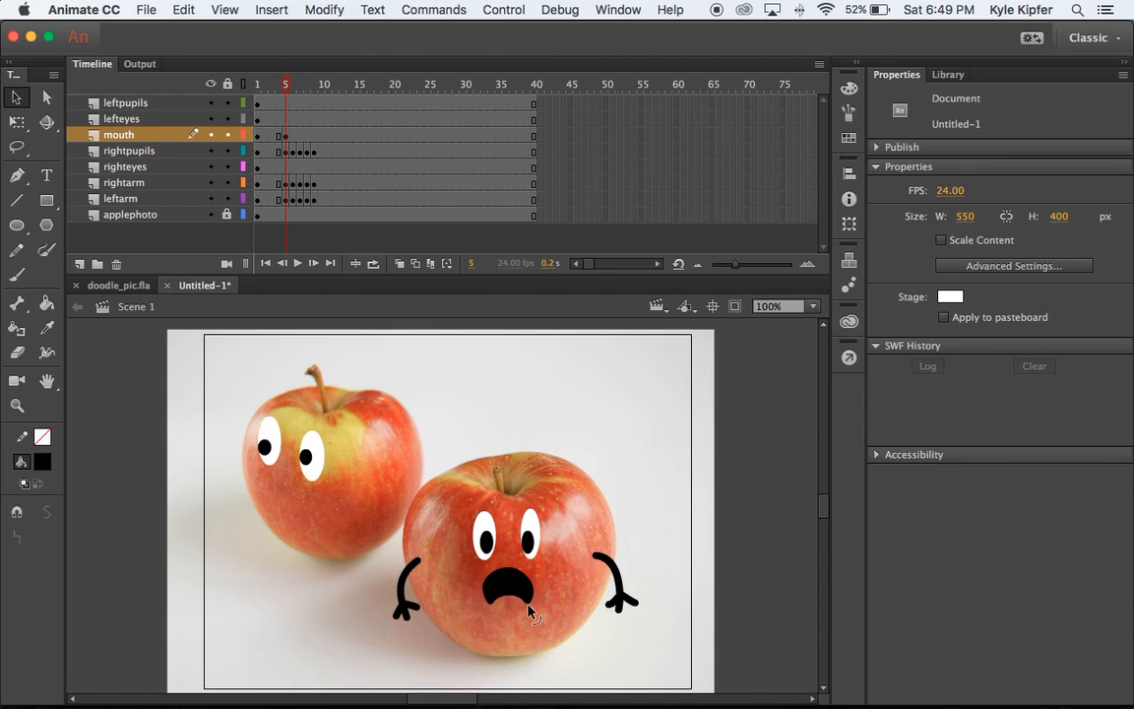
pyautogui.moveTo(521, 605)
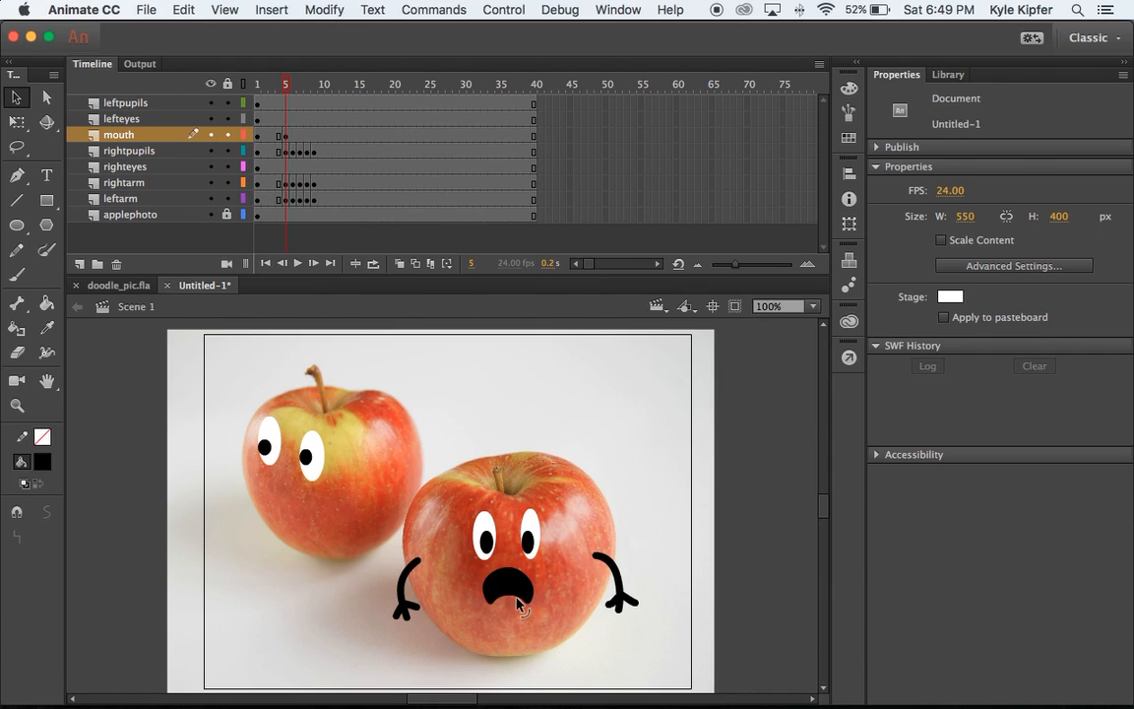
pyautogui.moveTo(508, 610)
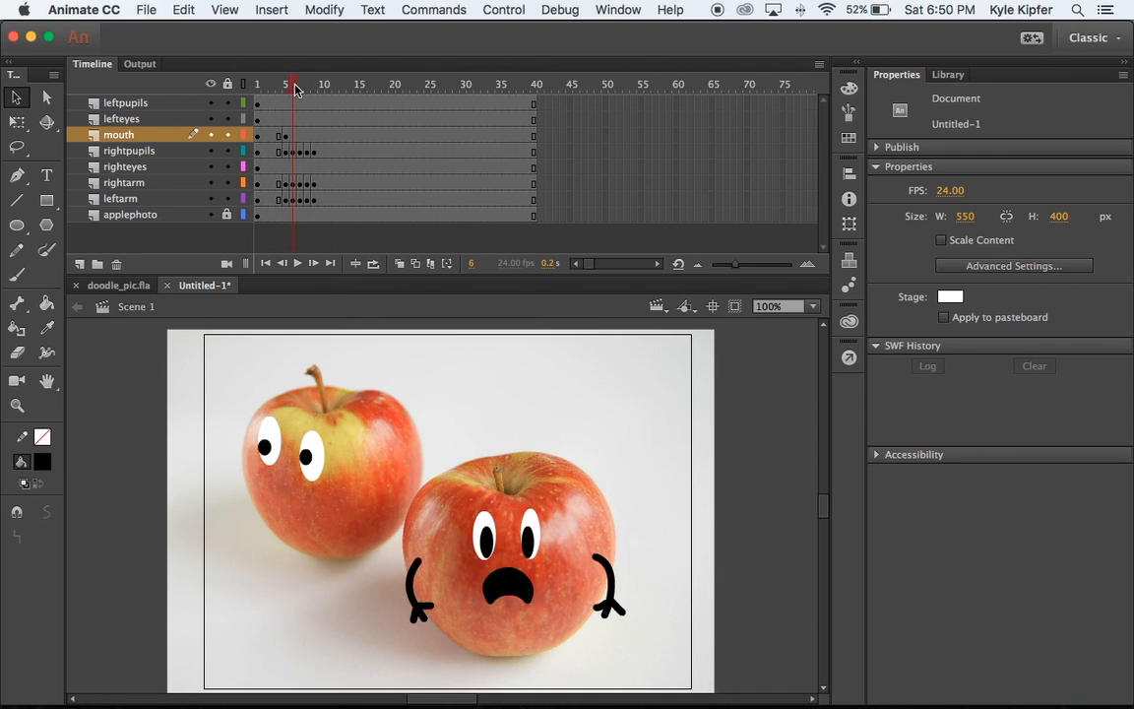
pyautogui.click(503, 8)
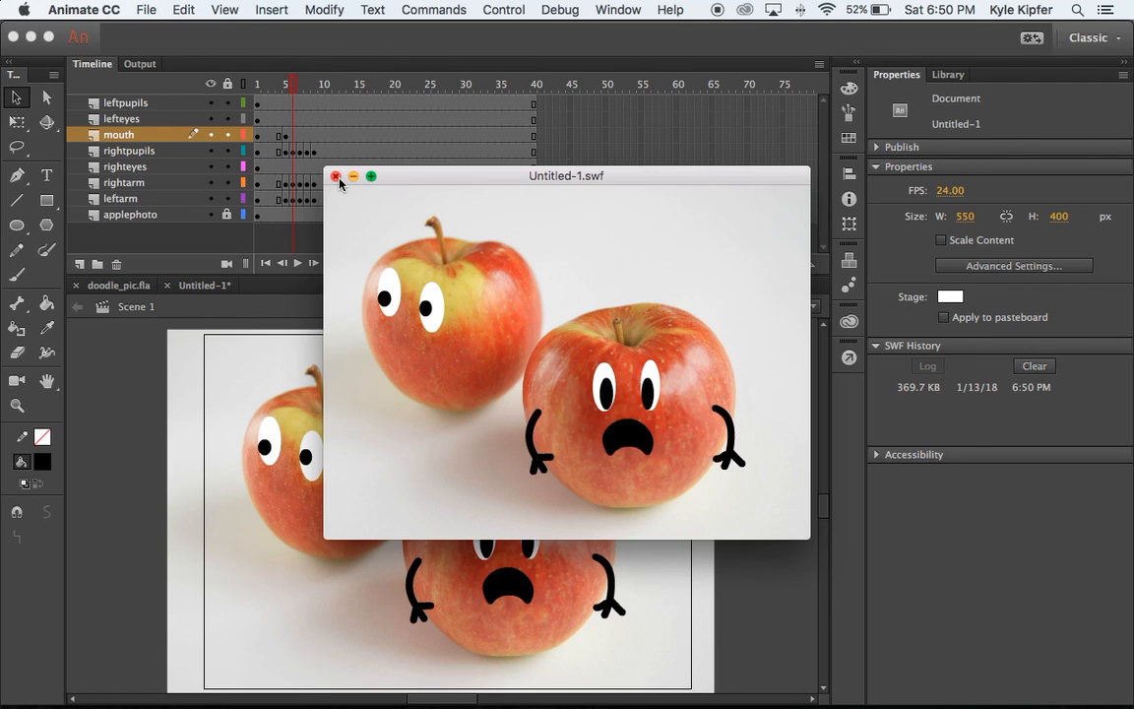
pyautogui.click(336, 175)
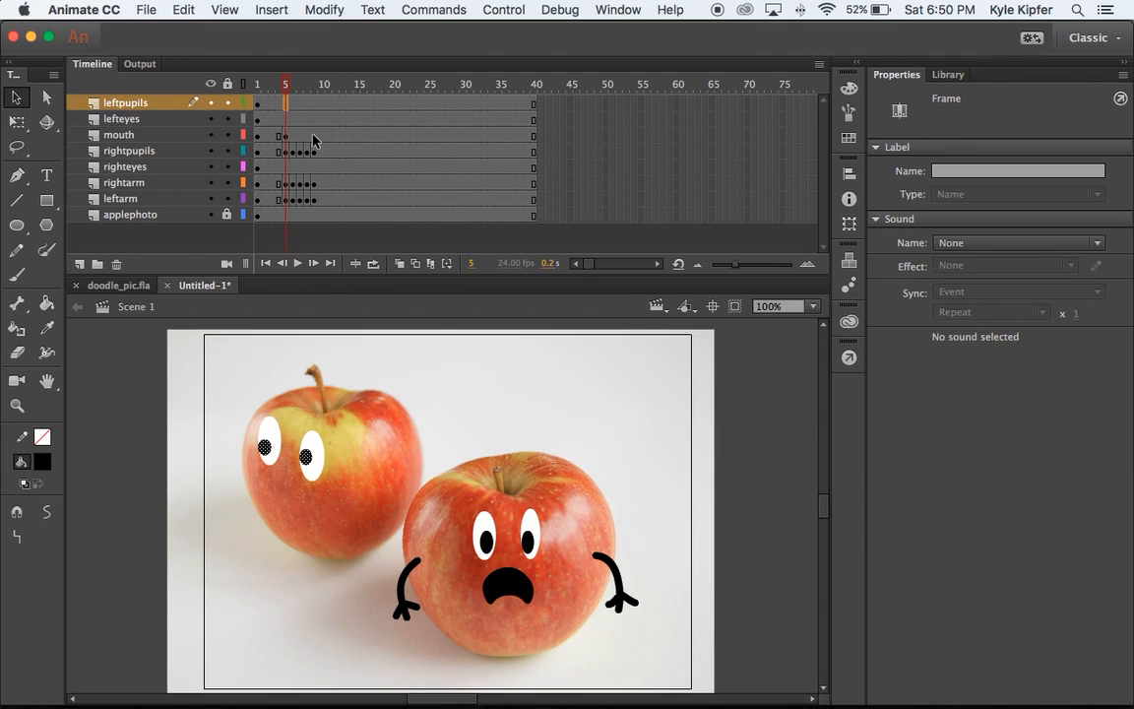
pyautogui.moveTo(288, 120)
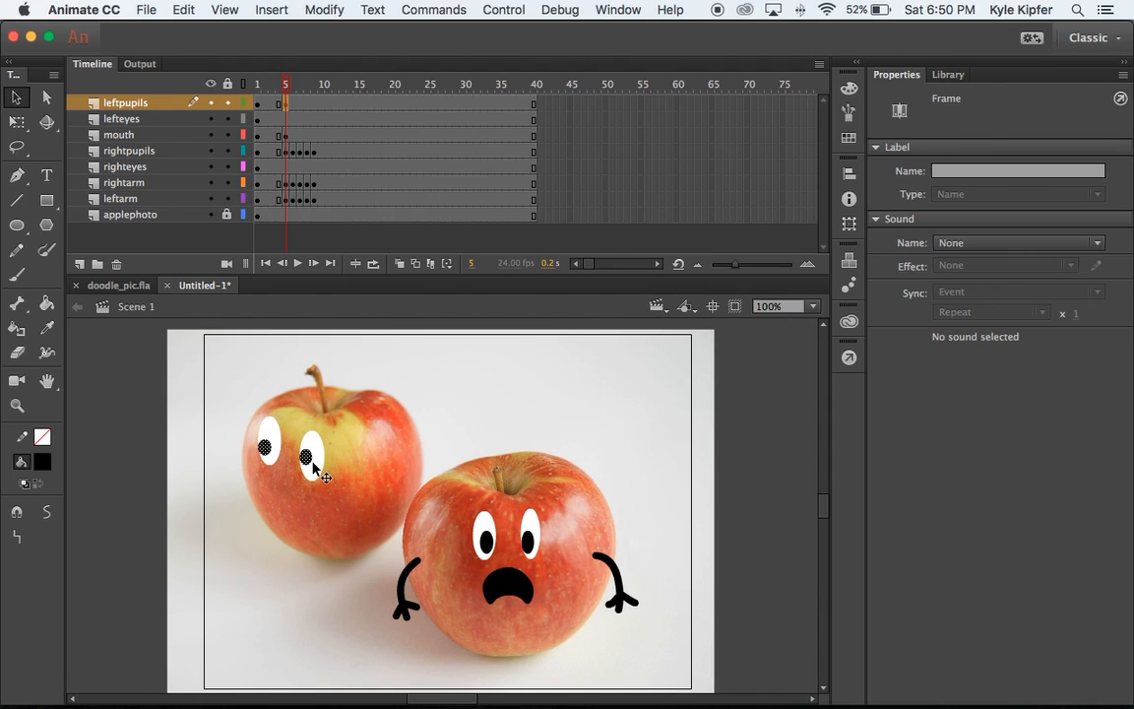
# Nudge the left apple's pupils downward in successive keyframes from frame 5.
pyautogui.click(307, 460)
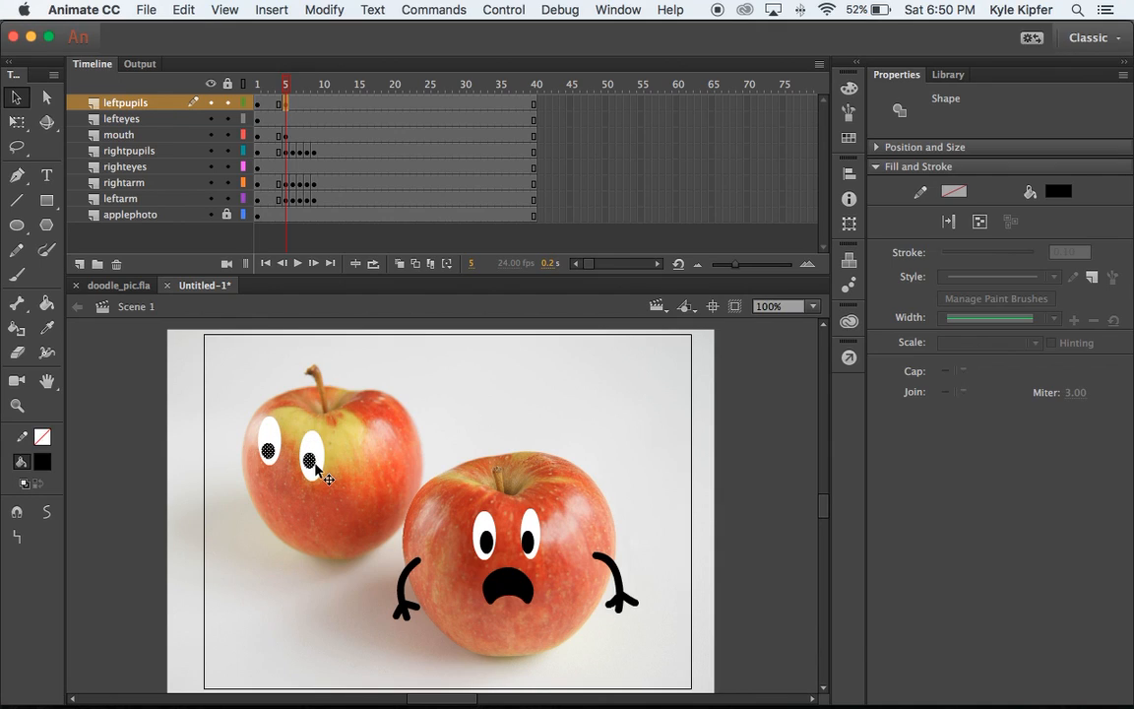
pyautogui.click(313, 263)
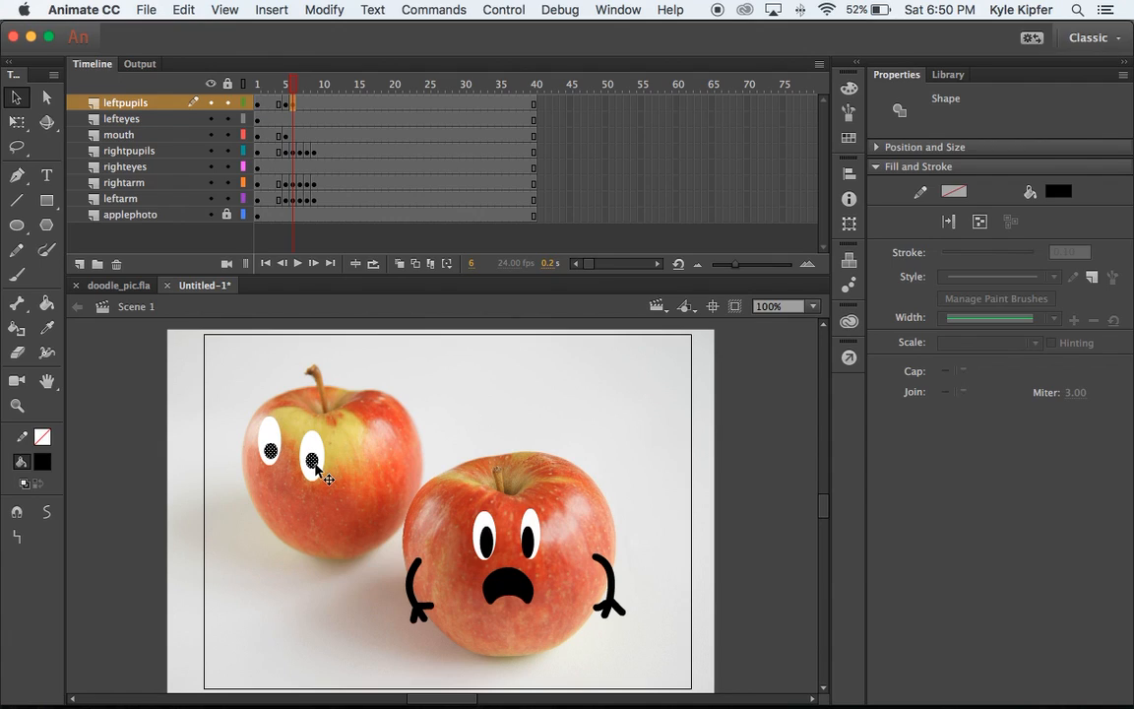
pyautogui.click(313, 262)
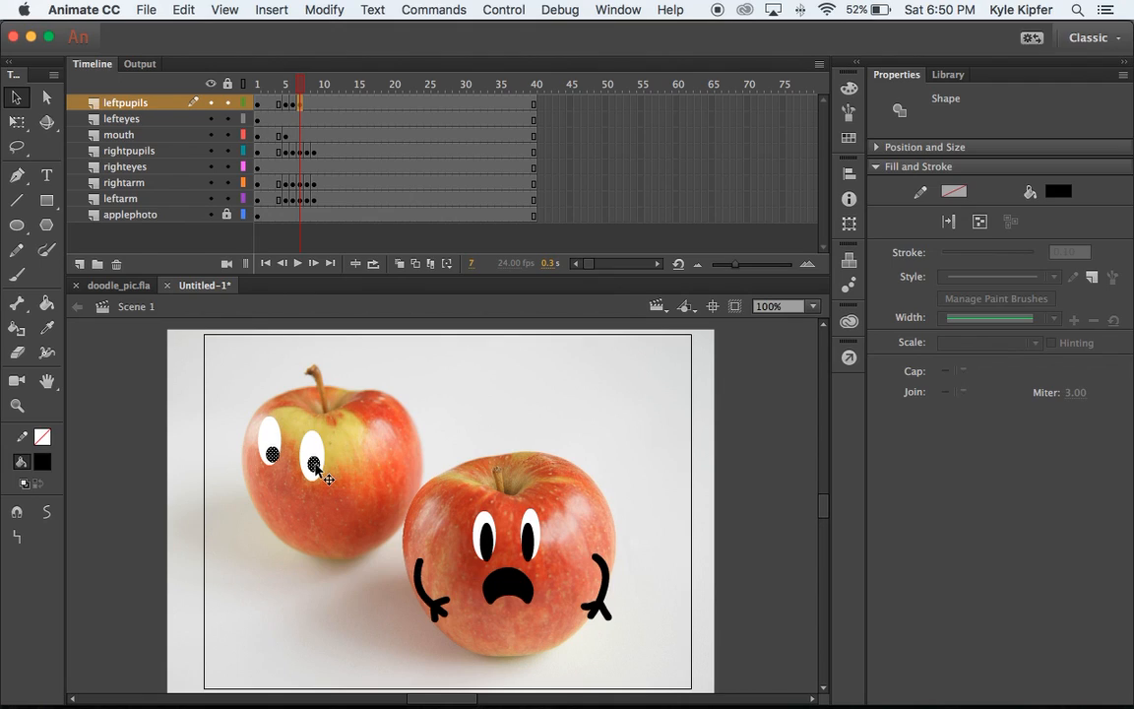
pyautogui.click(308, 83)
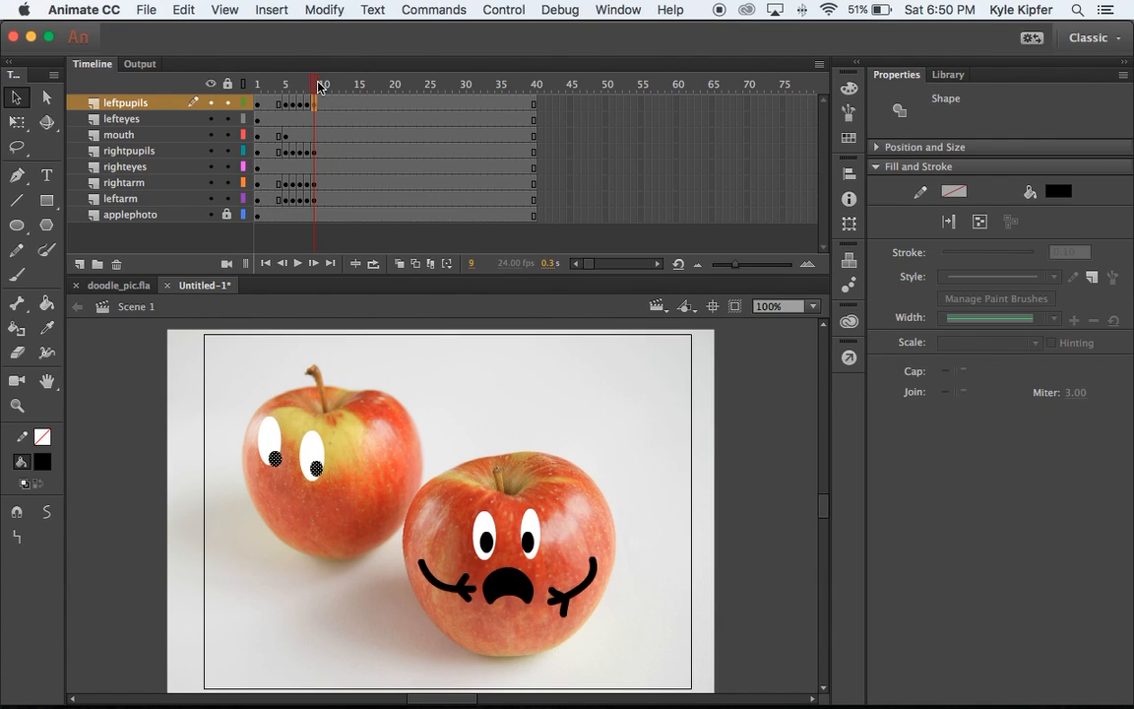
# Scrub frames 8 onward to review the pupil motion and close the test playback.
pyautogui.click(308, 83)
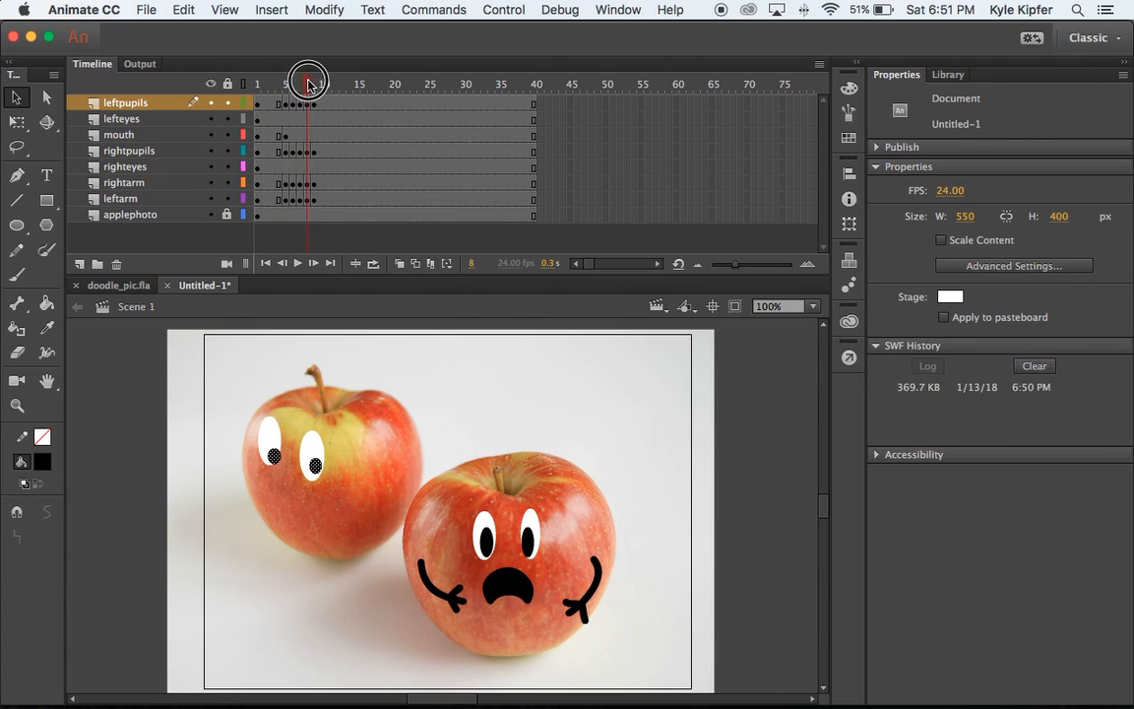
pyautogui.moveTo(309, 82); pyautogui.dragTo(342, 83)
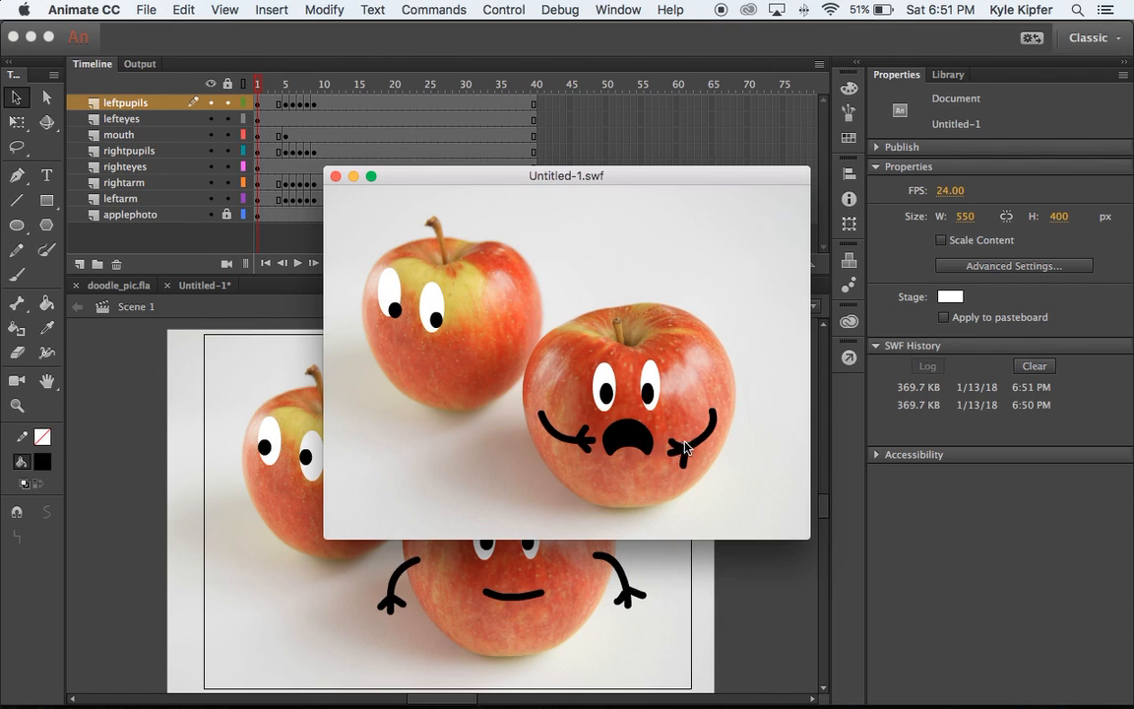
pyautogui.click(336, 176)
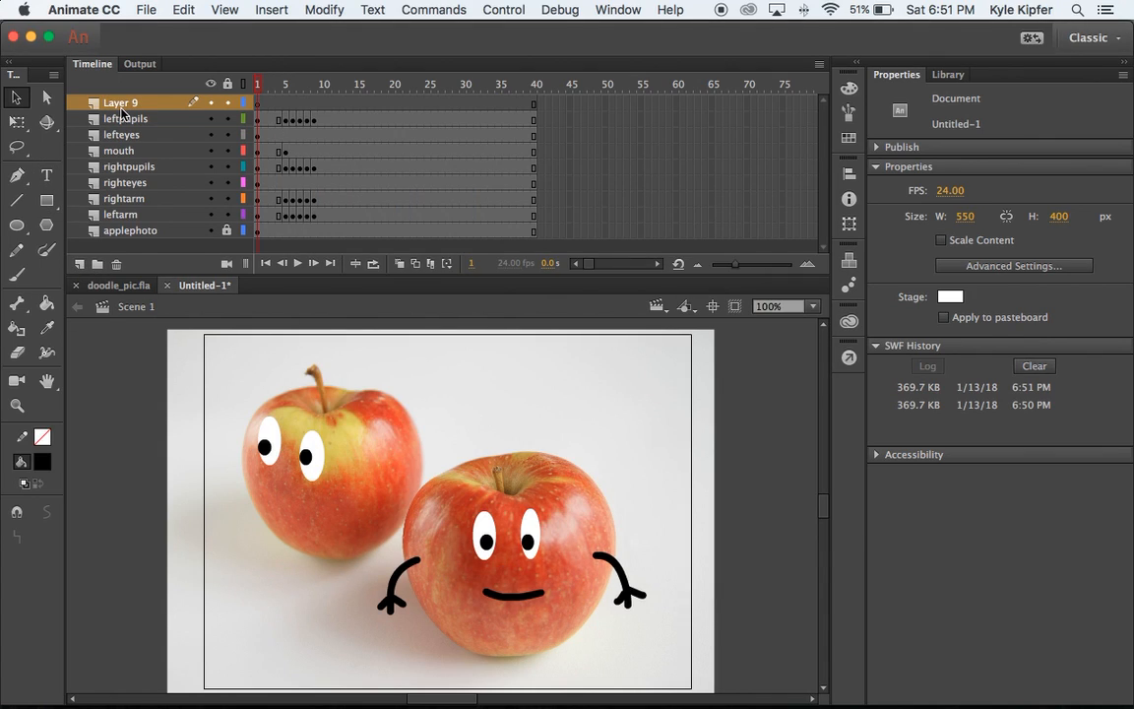
# Rename the new layer 'text' and place a 'WOAH!' caption at frame 5 beside the right apple.
pyautogui.doubleClick(120, 103)
pyautogui.write('text')
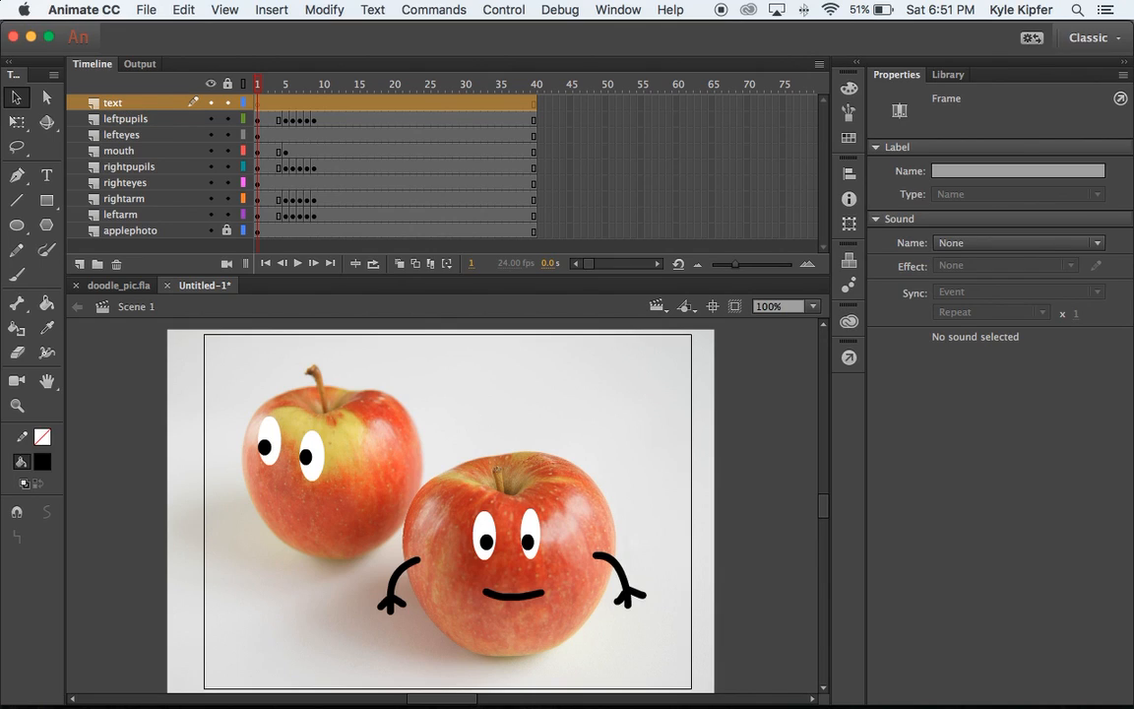
pyautogui.click(46, 175)
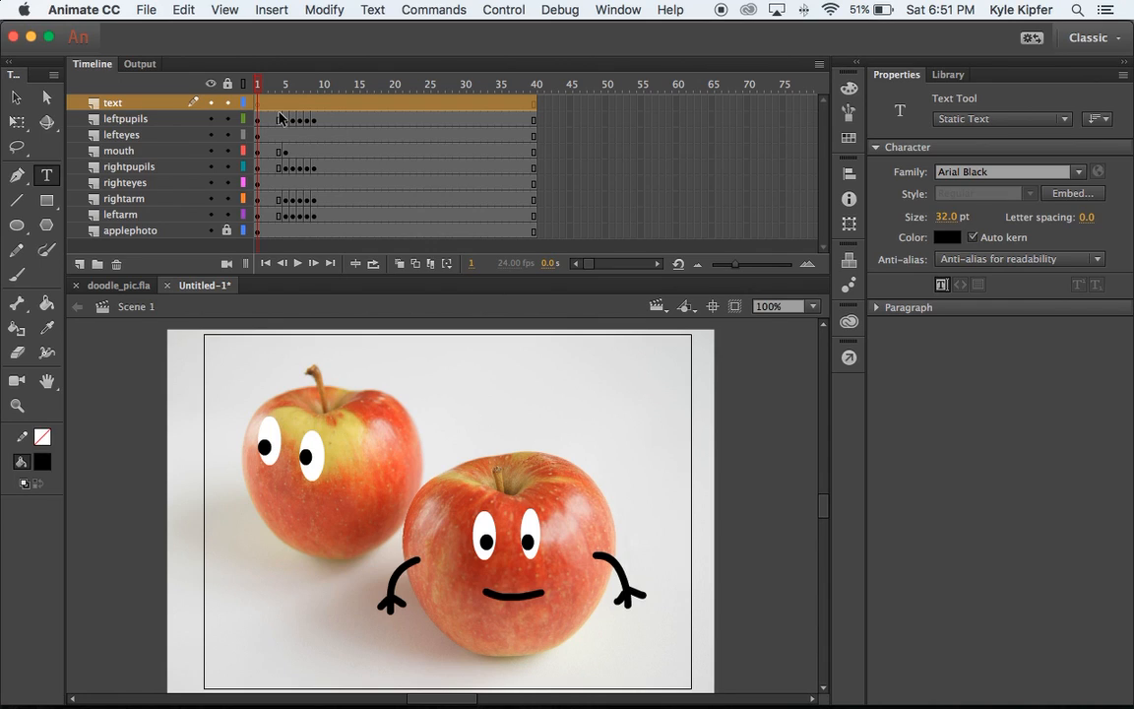
pyautogui.moveTo(355, 86)
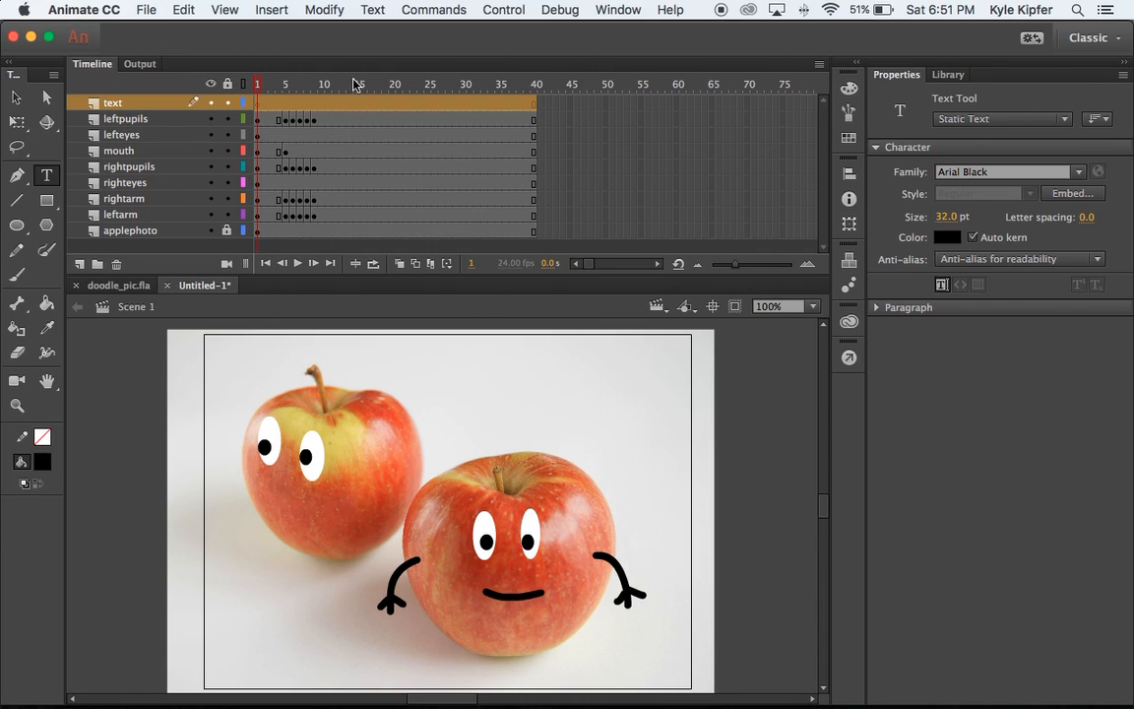
pyautogui.click(285, 84)
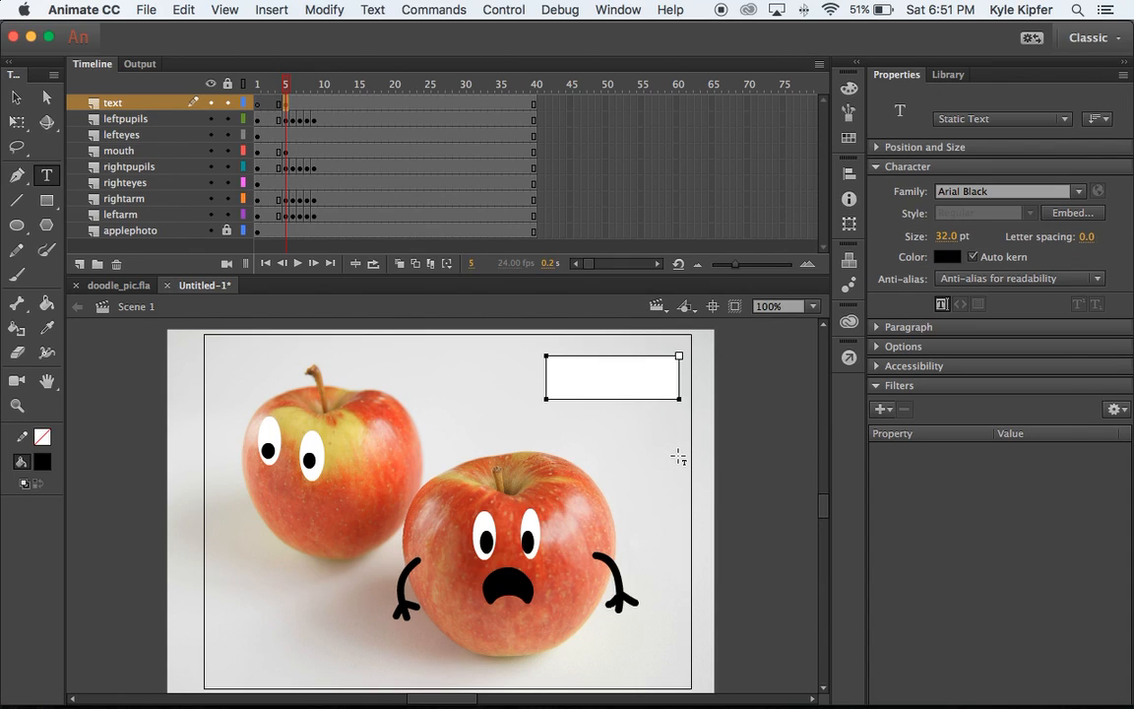
pyautogui.write('WO')
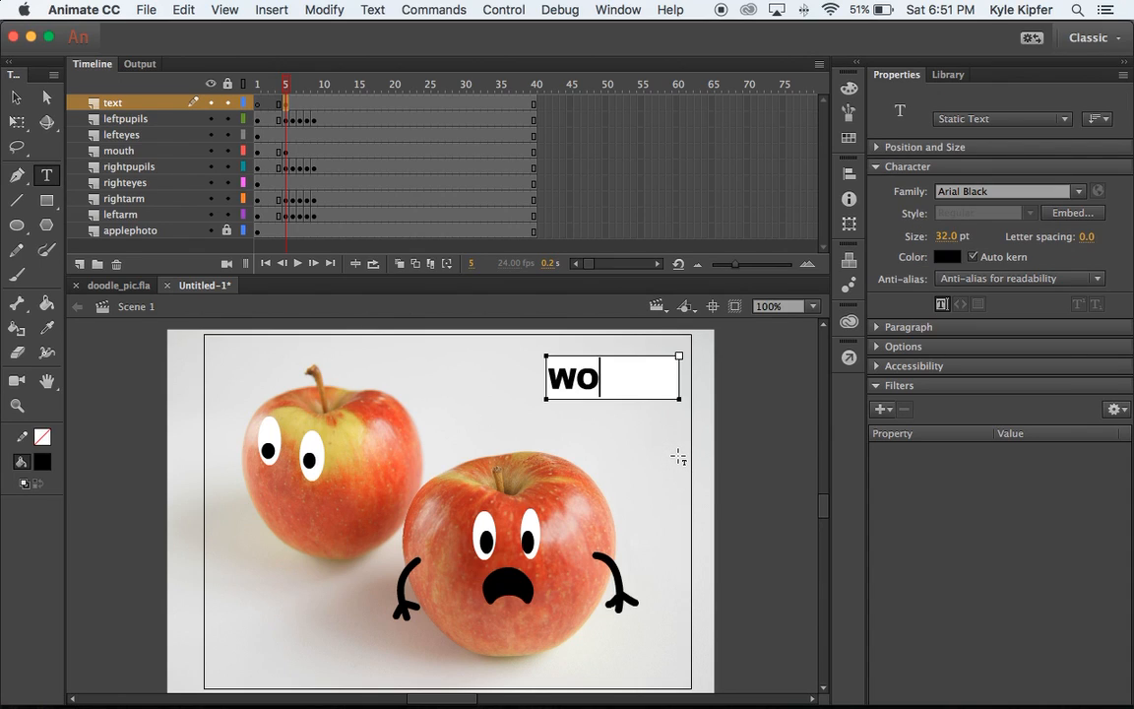
pyautogui.write('AH!')
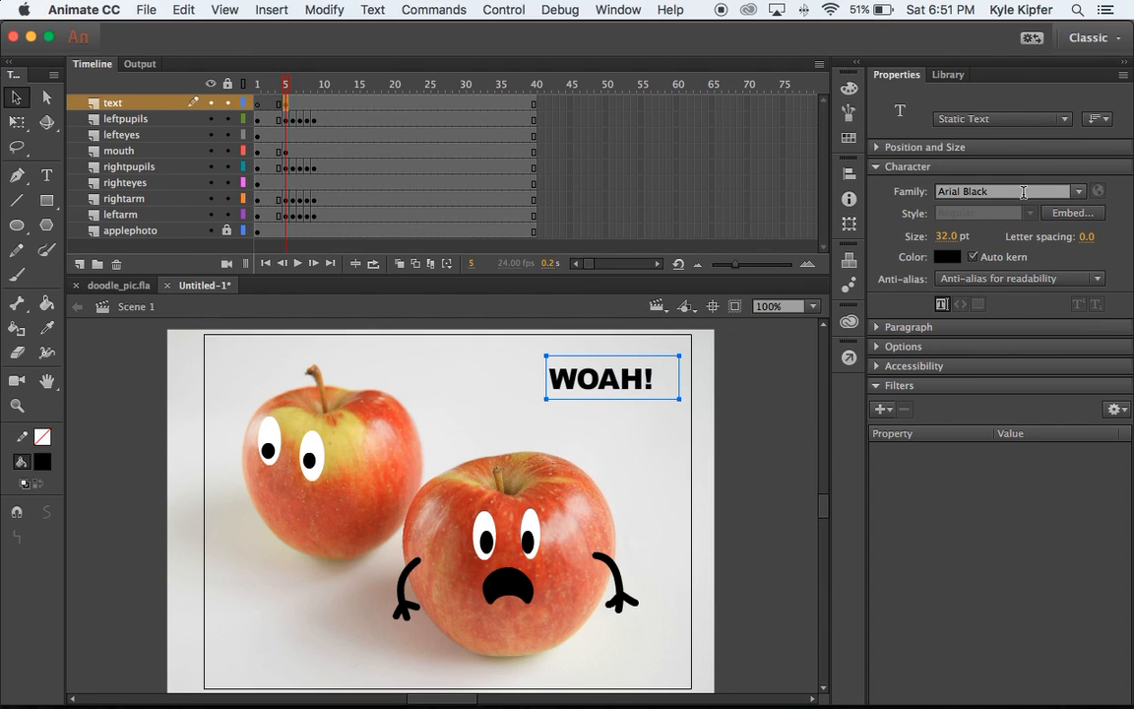
pyautogui.moveTo(950, 239)
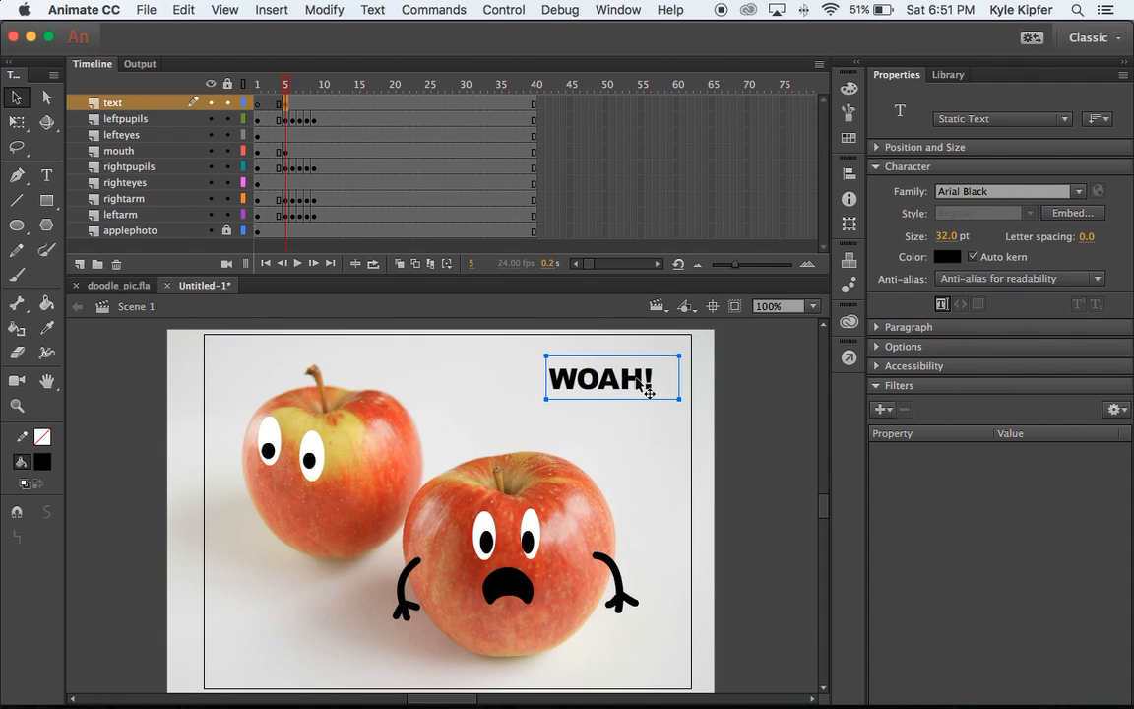
pyautogui.moveTo(612, 379); pyautogui.dragTo(641, 424)
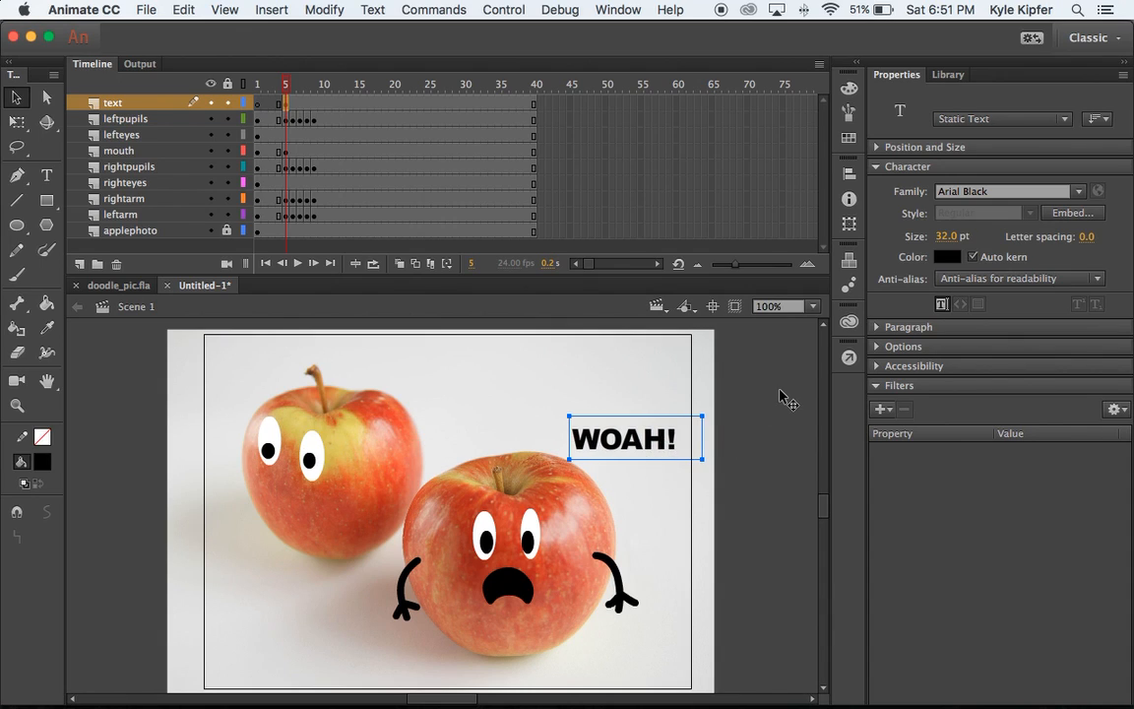
pyautogui.moveTo(724, 391)
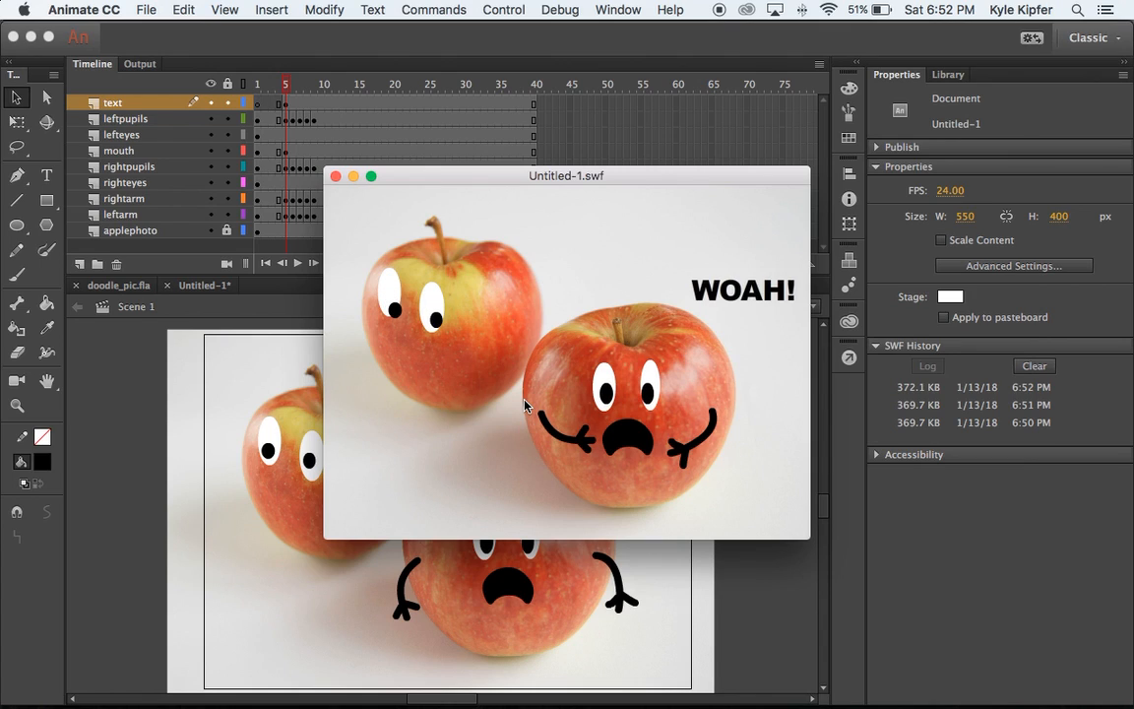
pyautogui.moveTo(576, 409)
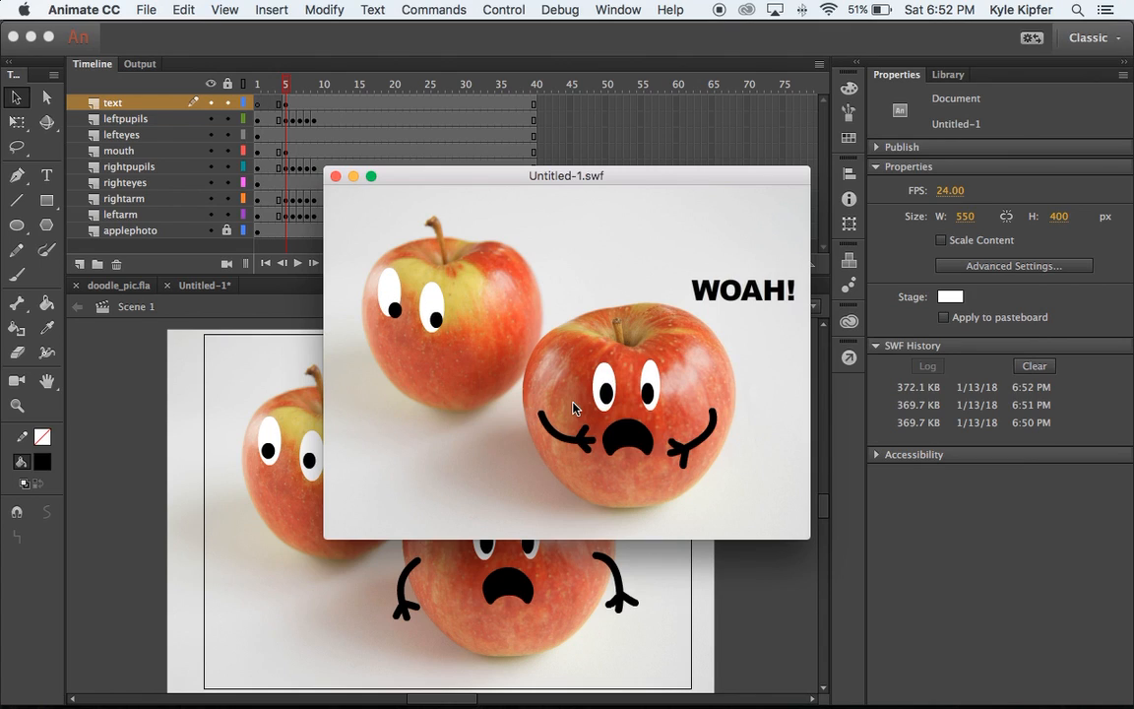